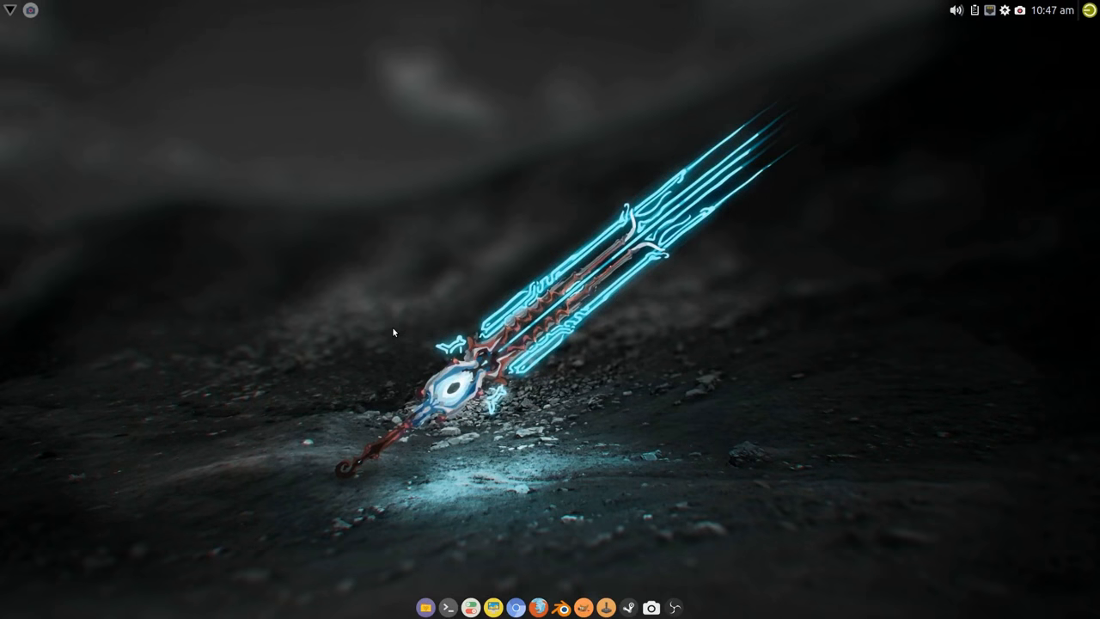
mouse_move(303, 252)
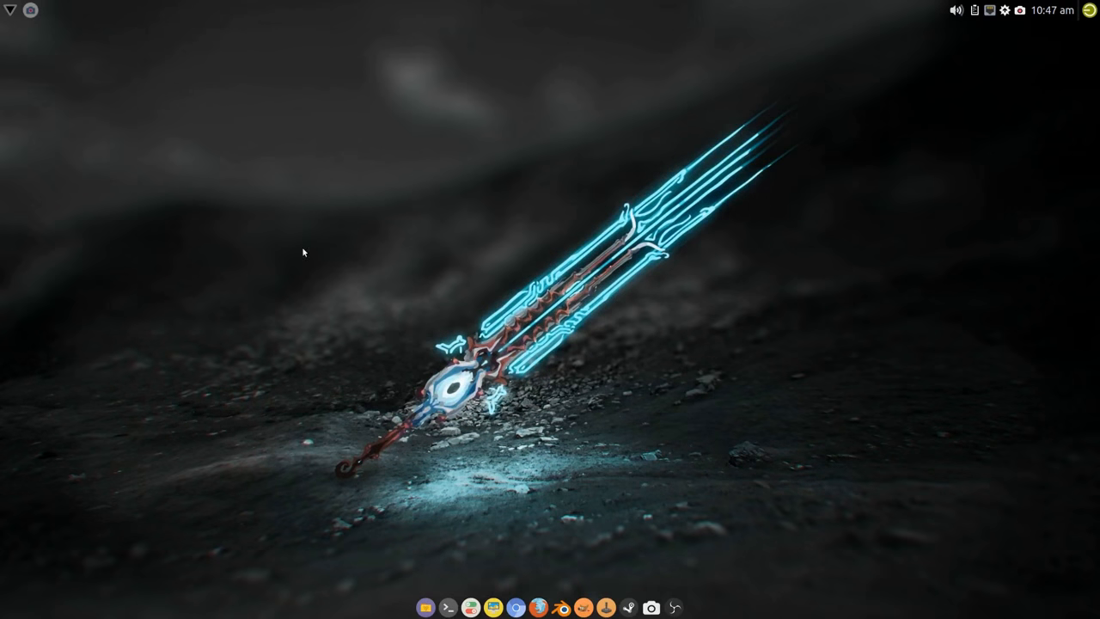
mouse_move(332, 260)
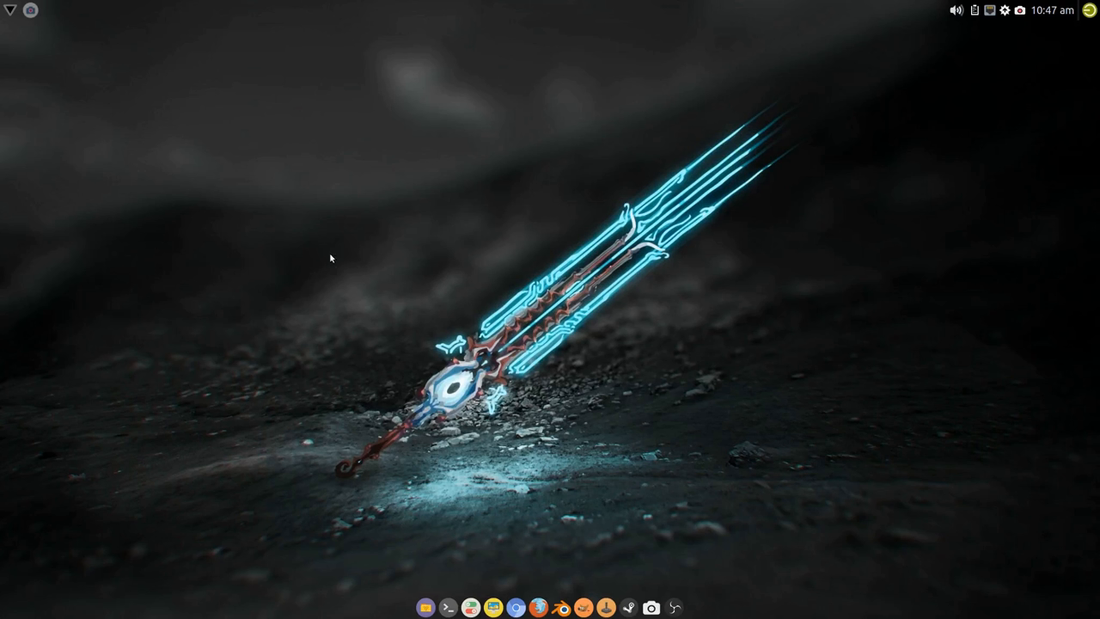
mouse_move(516, 352)
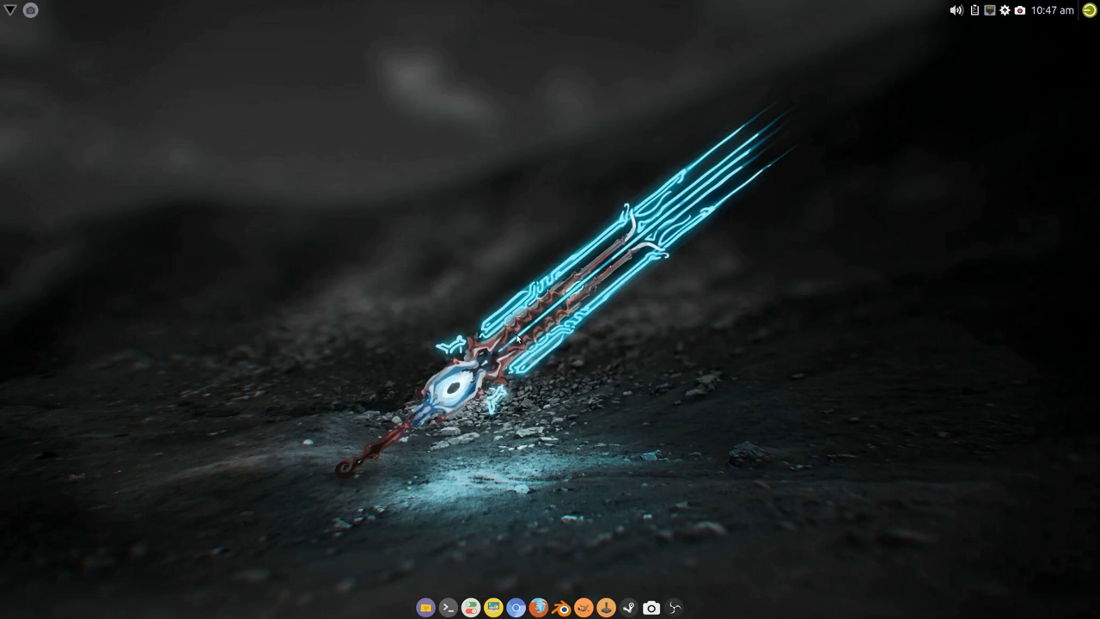
mouse_move(297, 229)
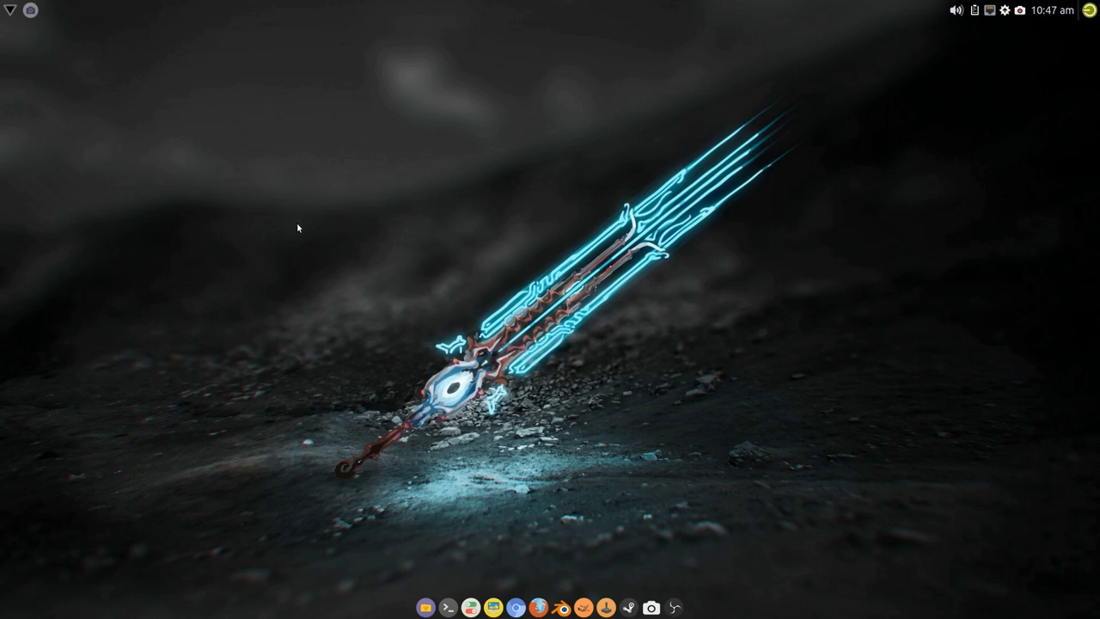
mouse_move(512, 447)
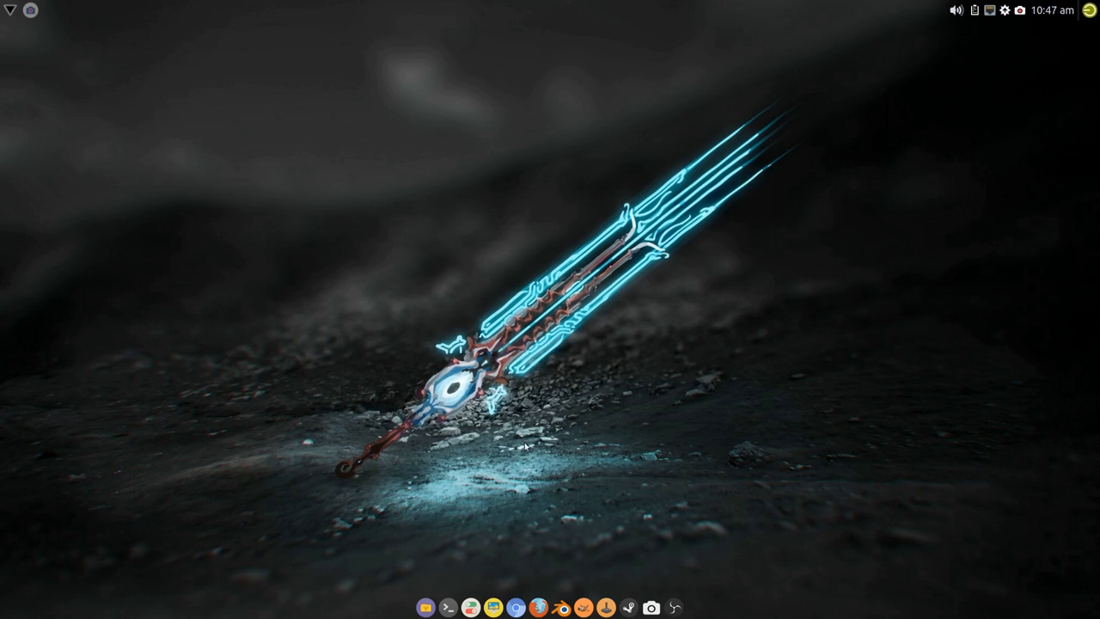
mouse_move(282, 246)
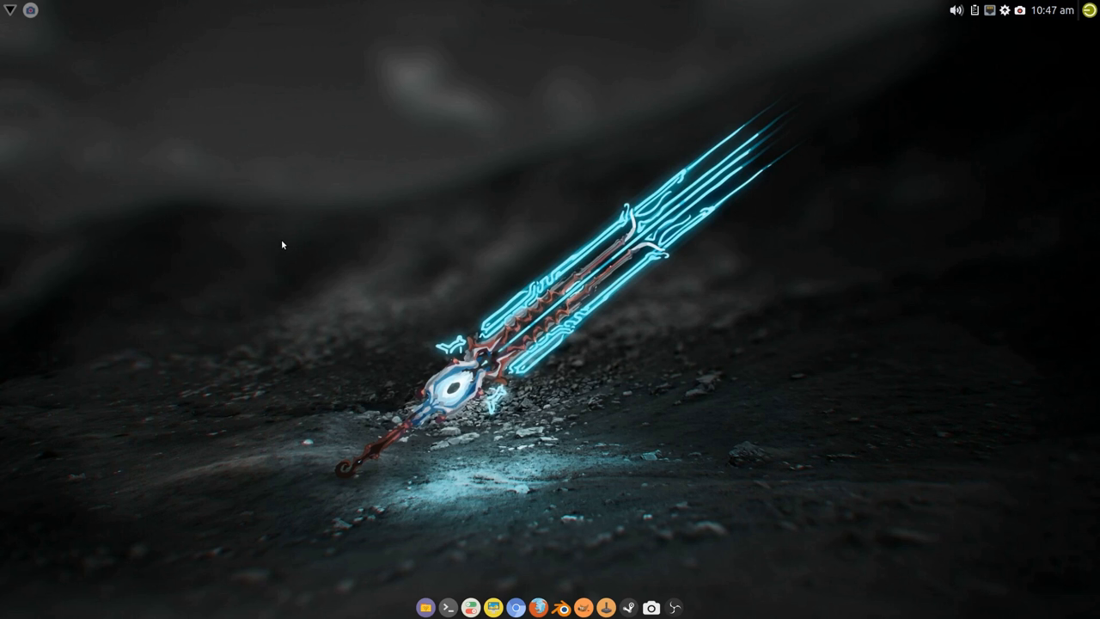
mouse_move(298, 248)
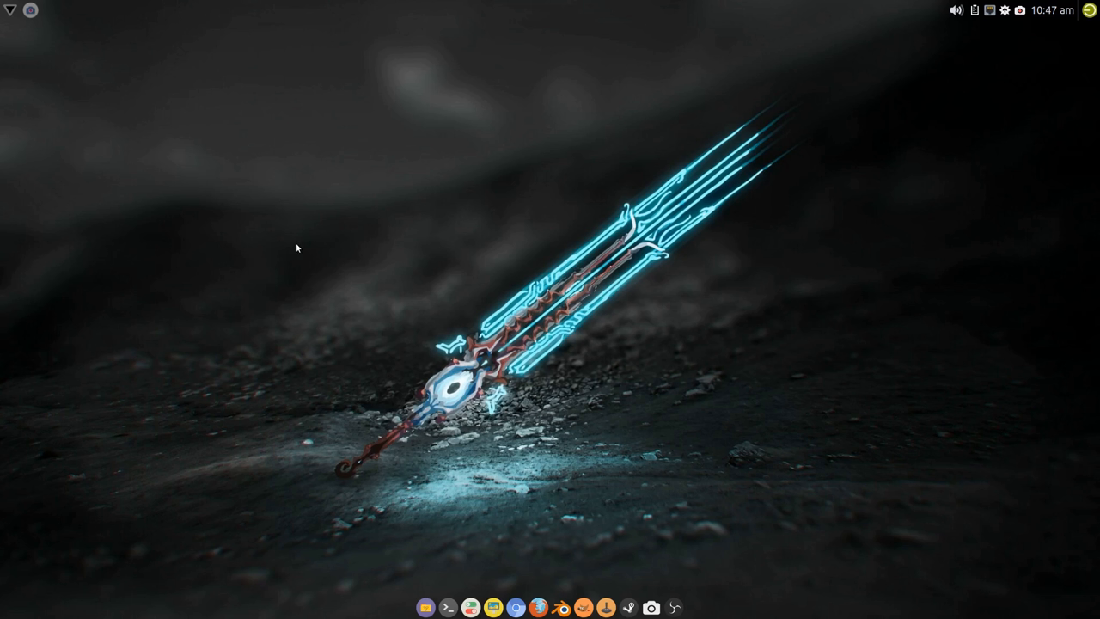
mouse_move(294, 270)
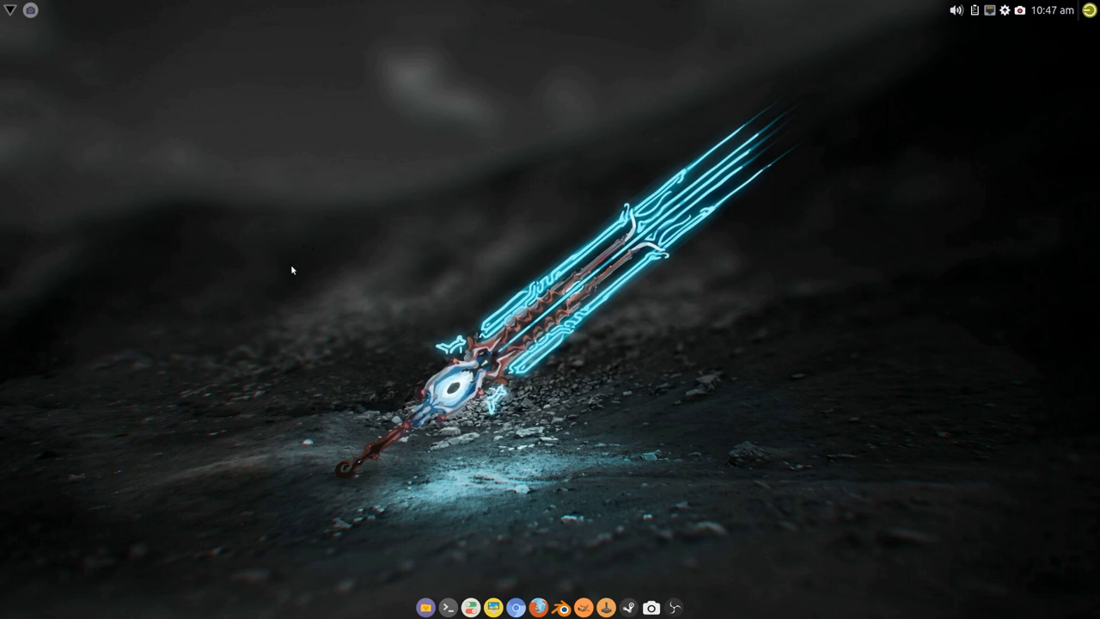
mouse_move(303, 260)
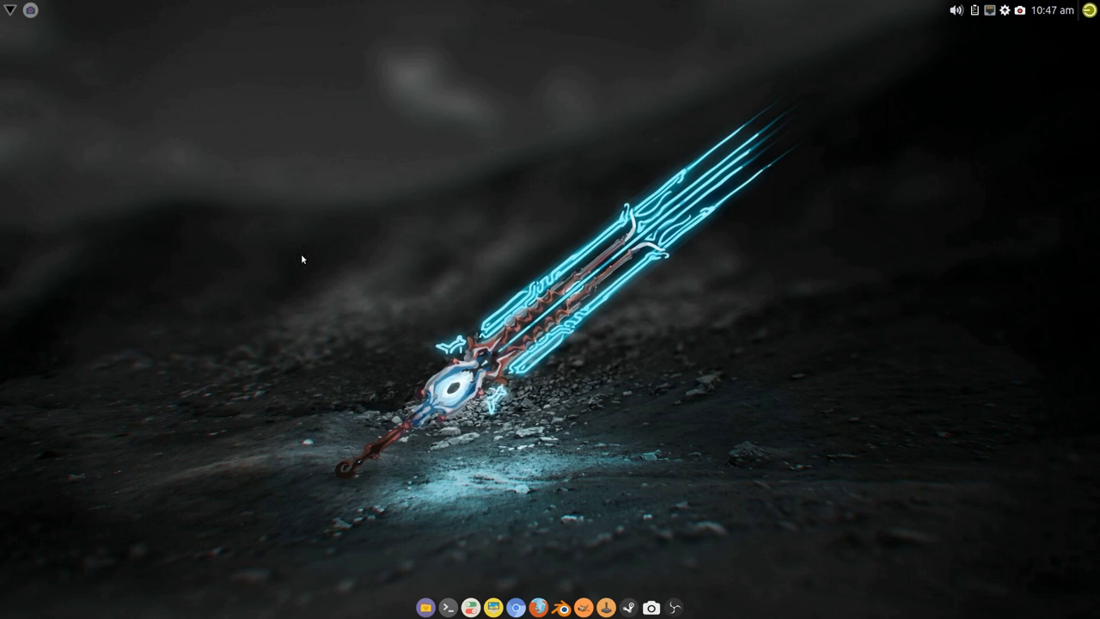
mouse_move(356, 269)
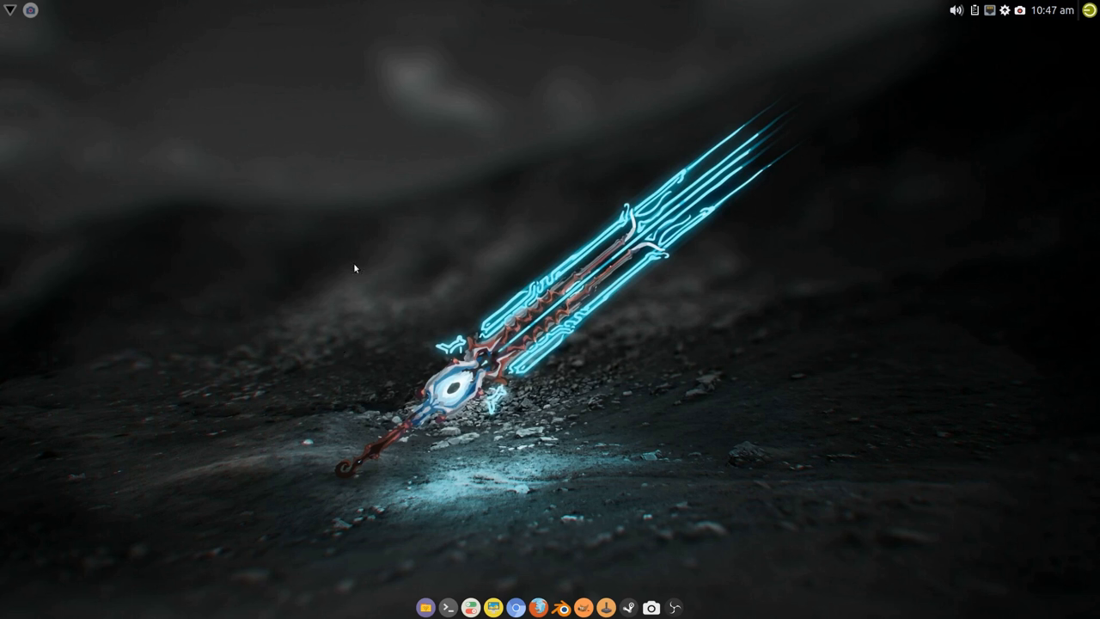
mouse_move(379, 302)
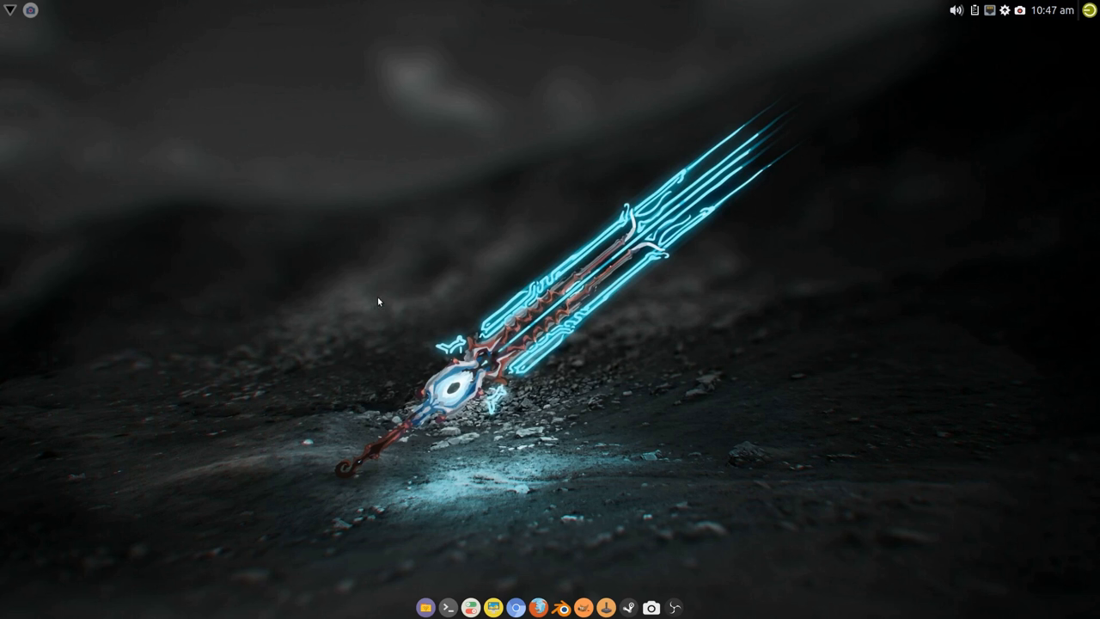
mouse_move(236, 313)
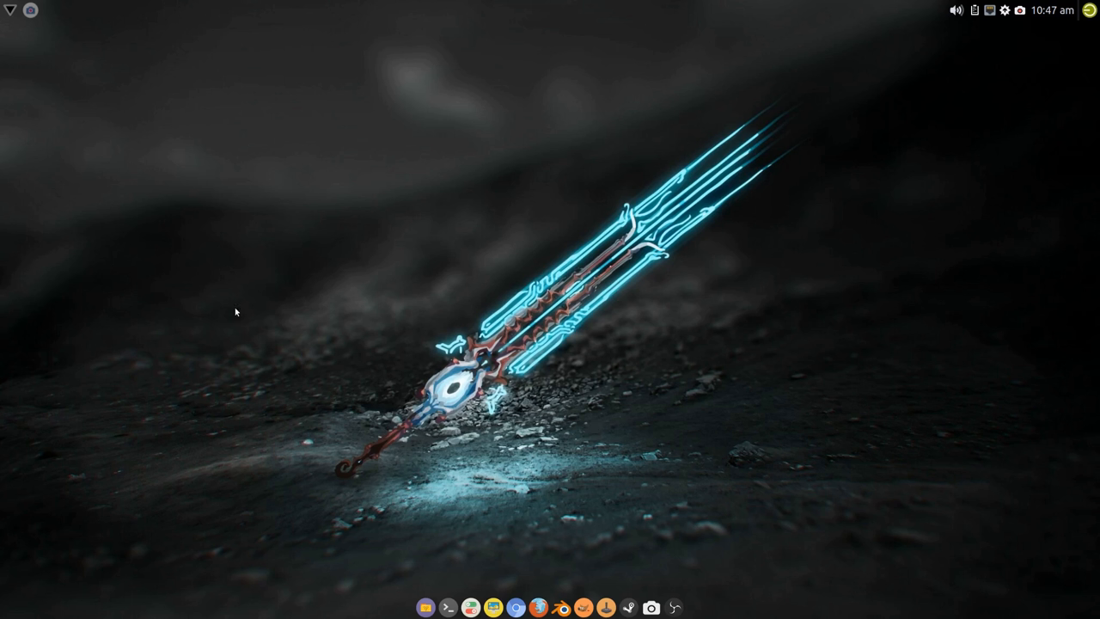
mouse_move(247, 299)
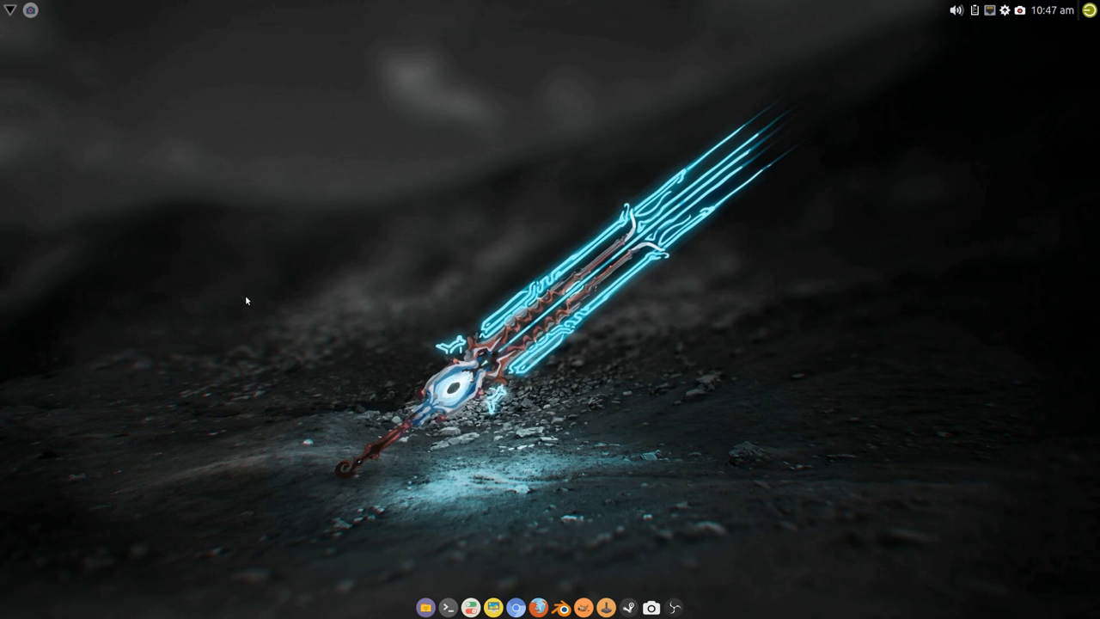
mouse_move(312, 332)
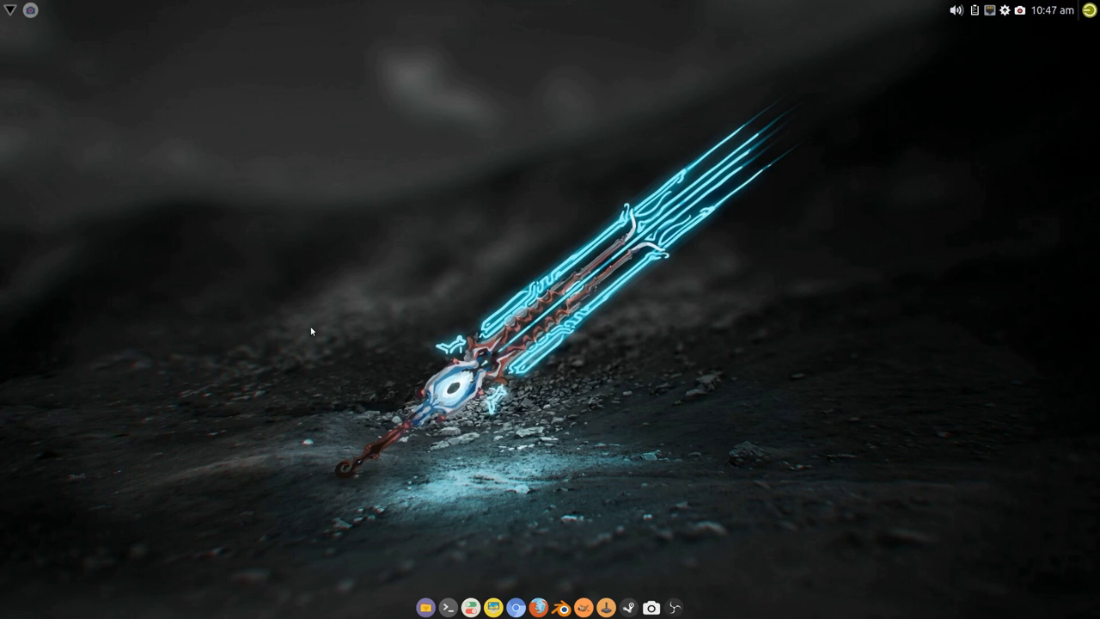
mouse_move(288, 321)
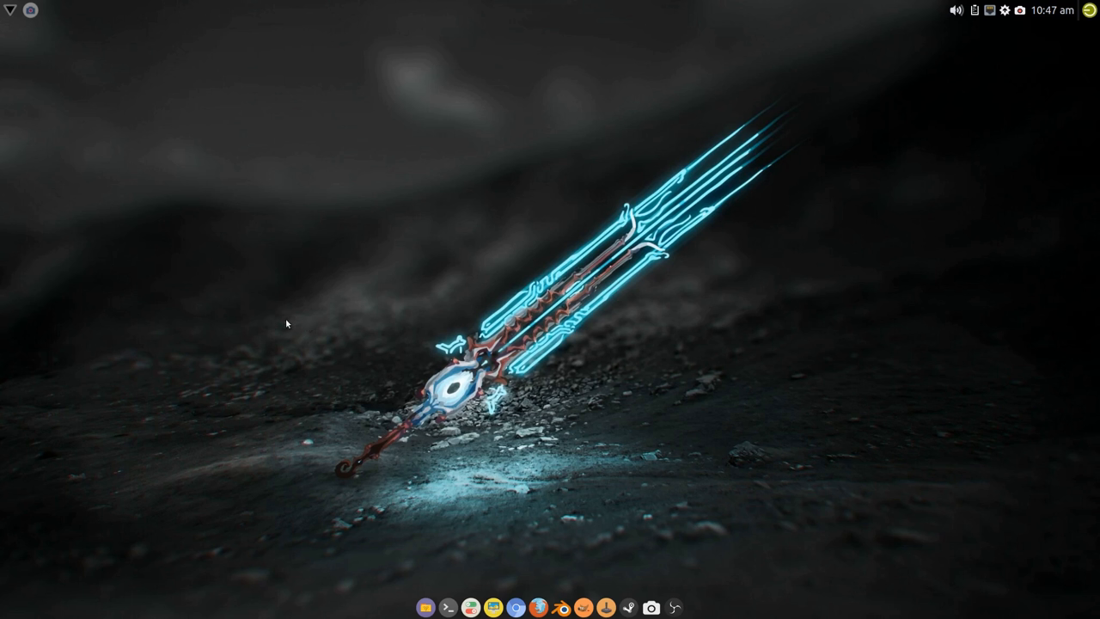
mouse_move(282, 299)
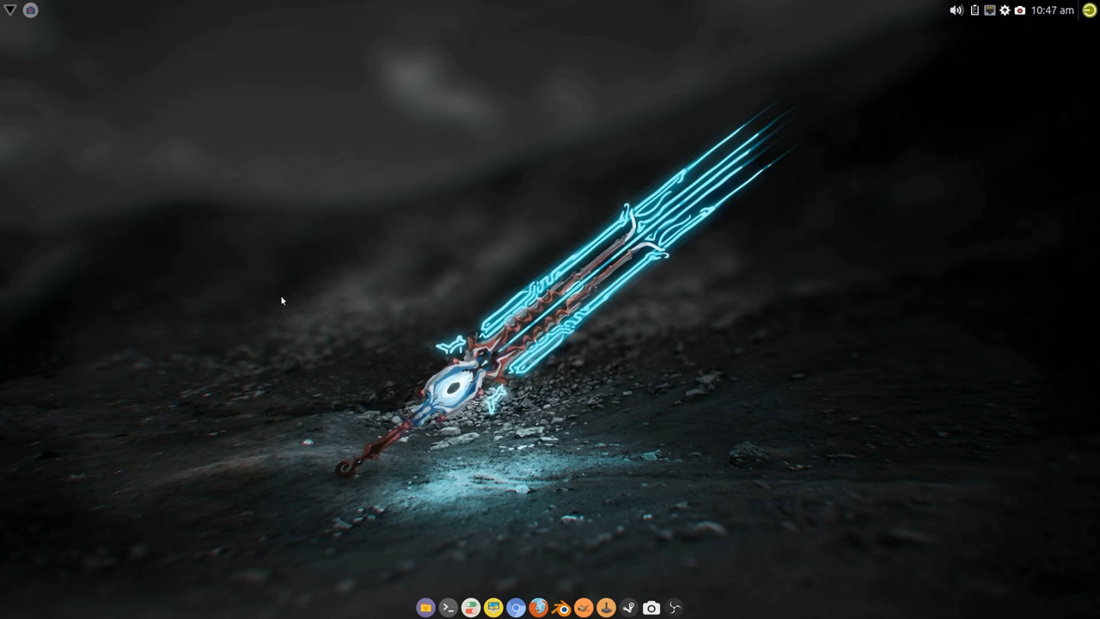
mouse_move(269, 262)
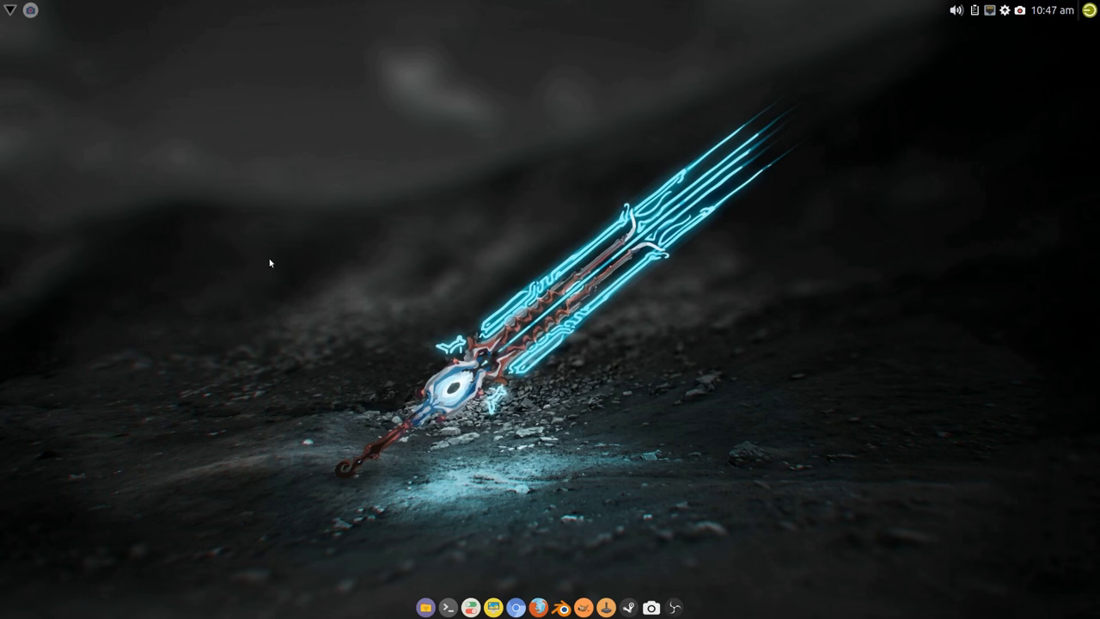
mouse_move(300, 221)
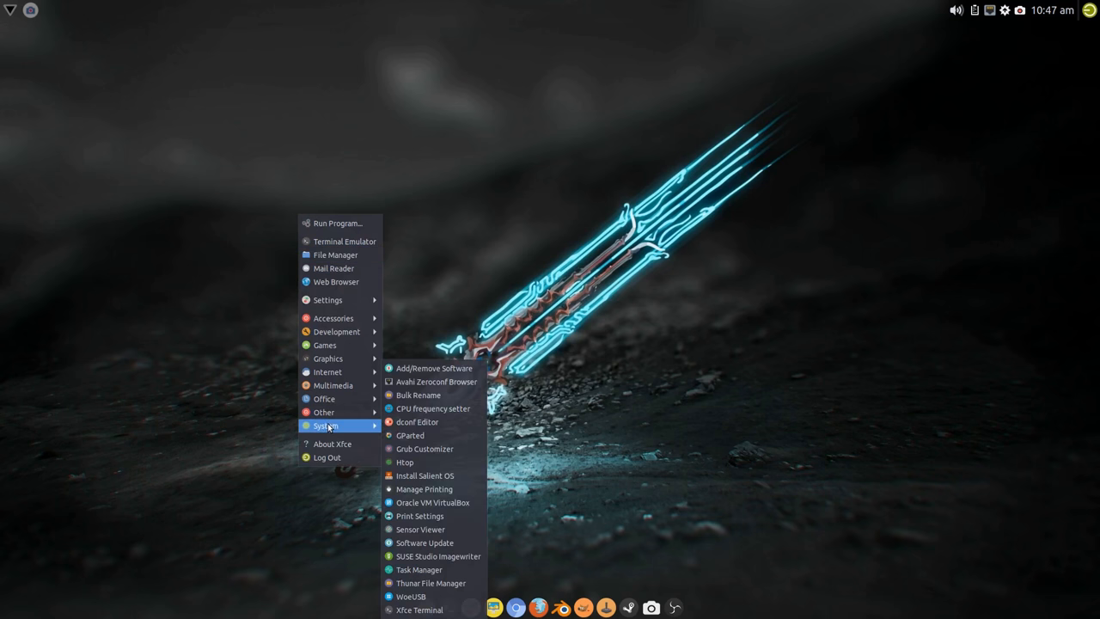
mouse_move(449, 475)
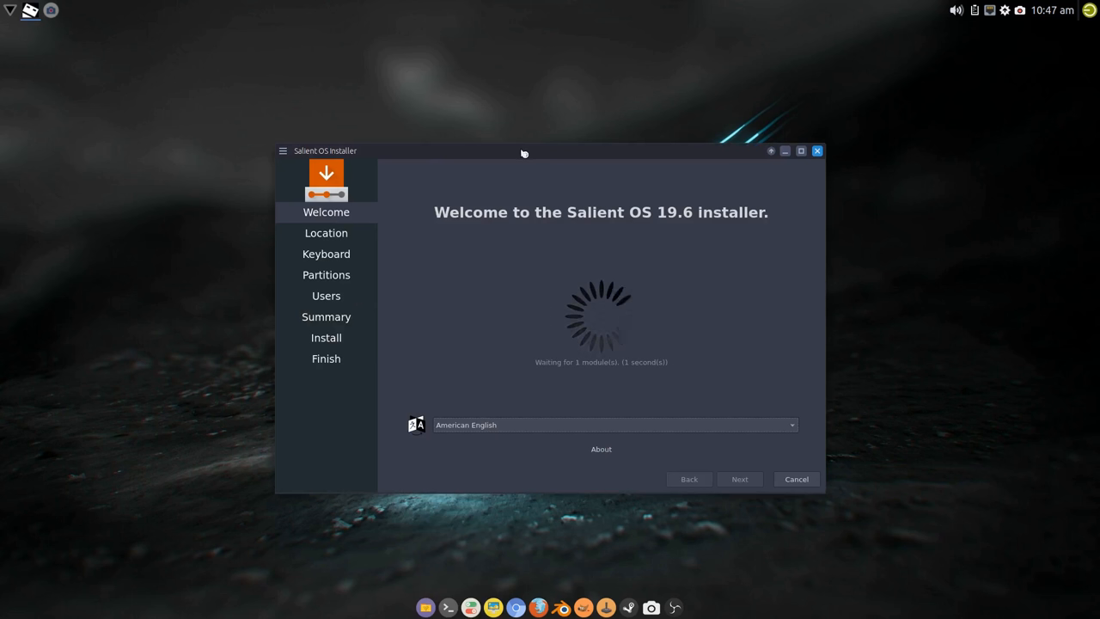
Step: Reposition the installer window and choose British English (United Kingdom) as the language
drag(523, 152, 498, 129)
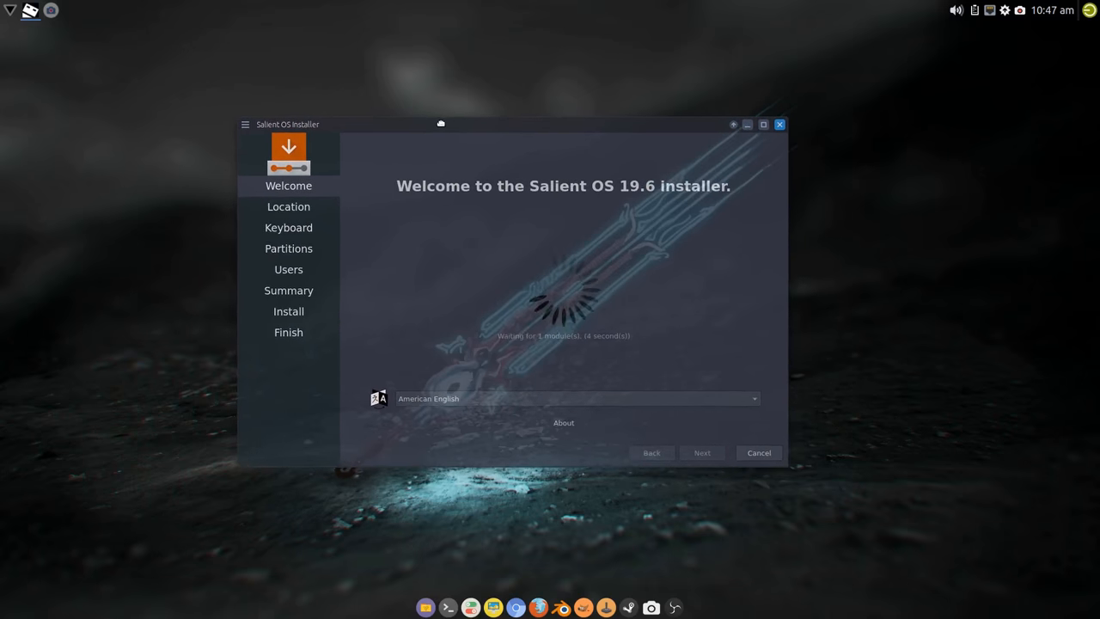
click(576, 398)
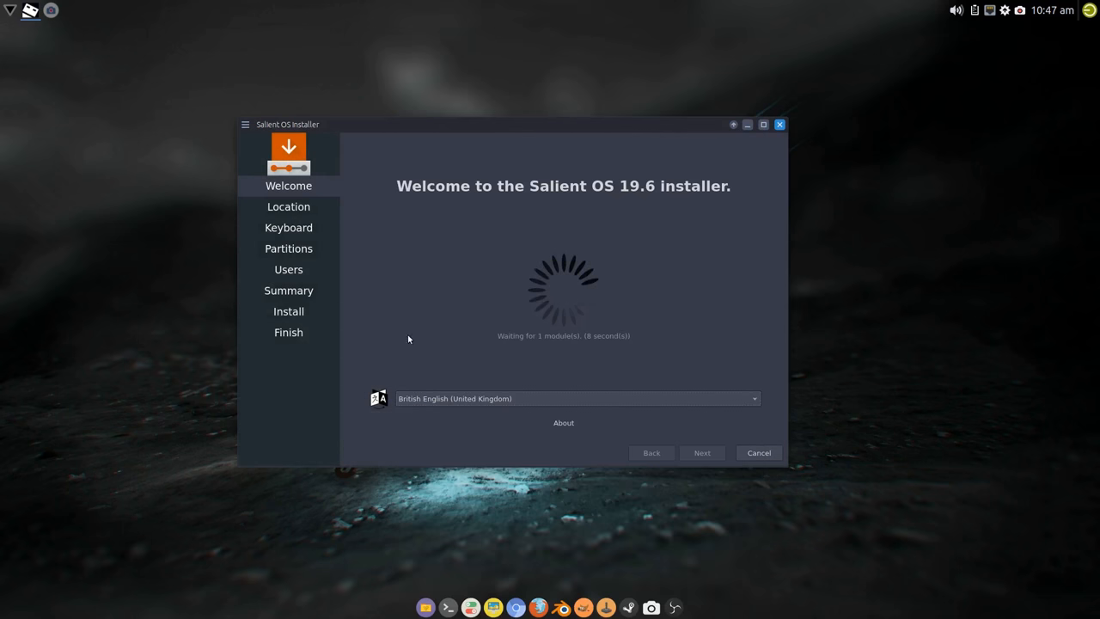
mouse_move(487, 356)
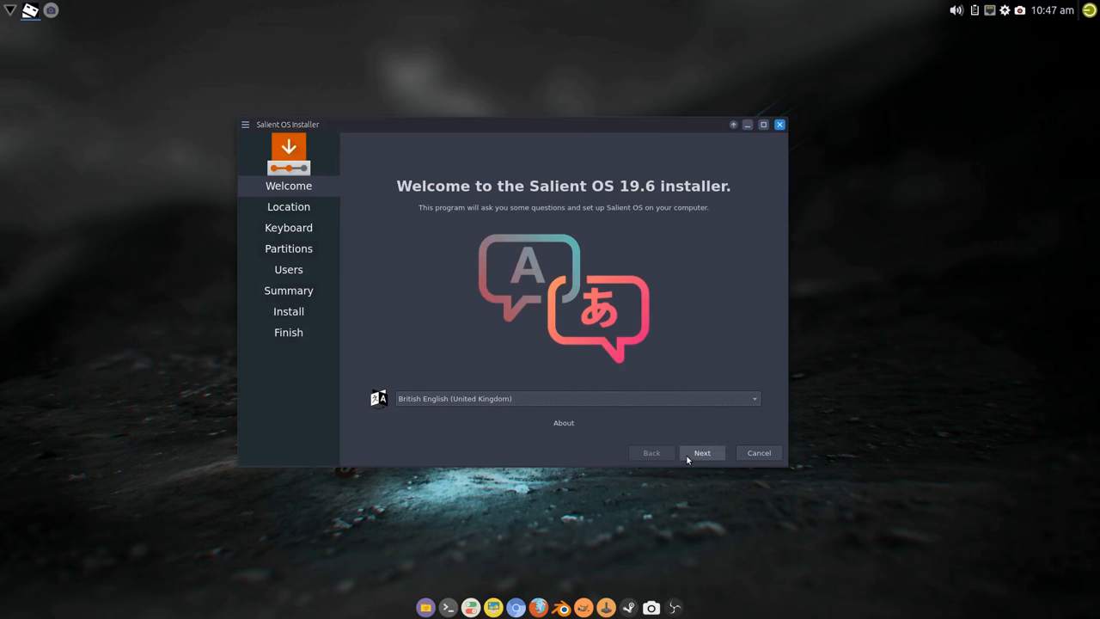
Step: Target /dev/sde (596.2 GiB WDC) with Erase disk and boot loader on Boot Partition (/boot)
click(702, 452)
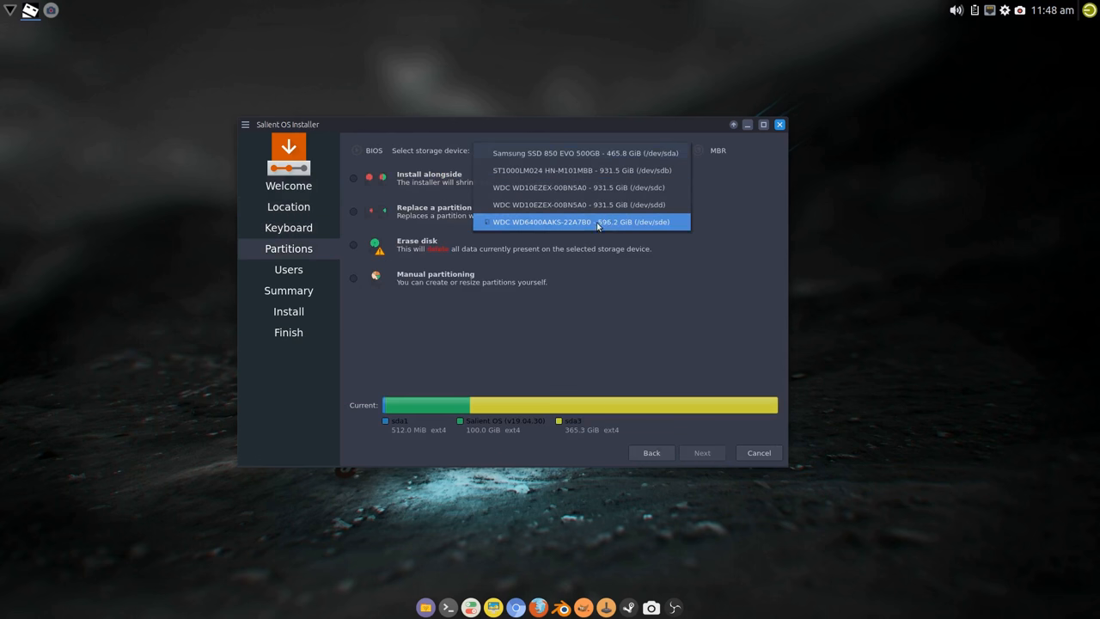
click(587, 221)
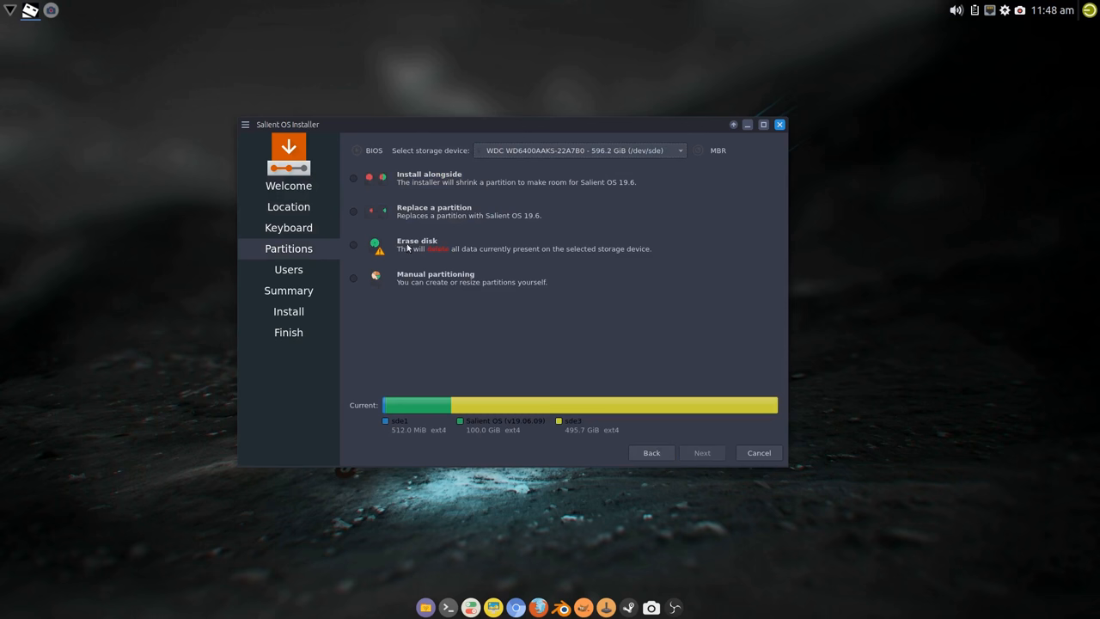
click(352, 245)
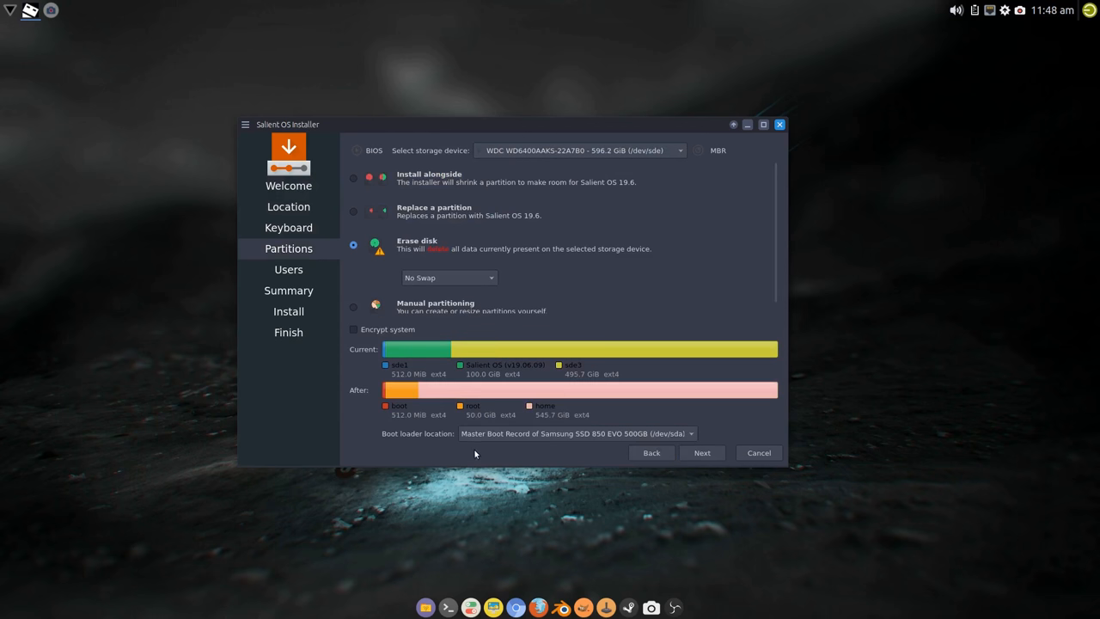
click(588, 434)
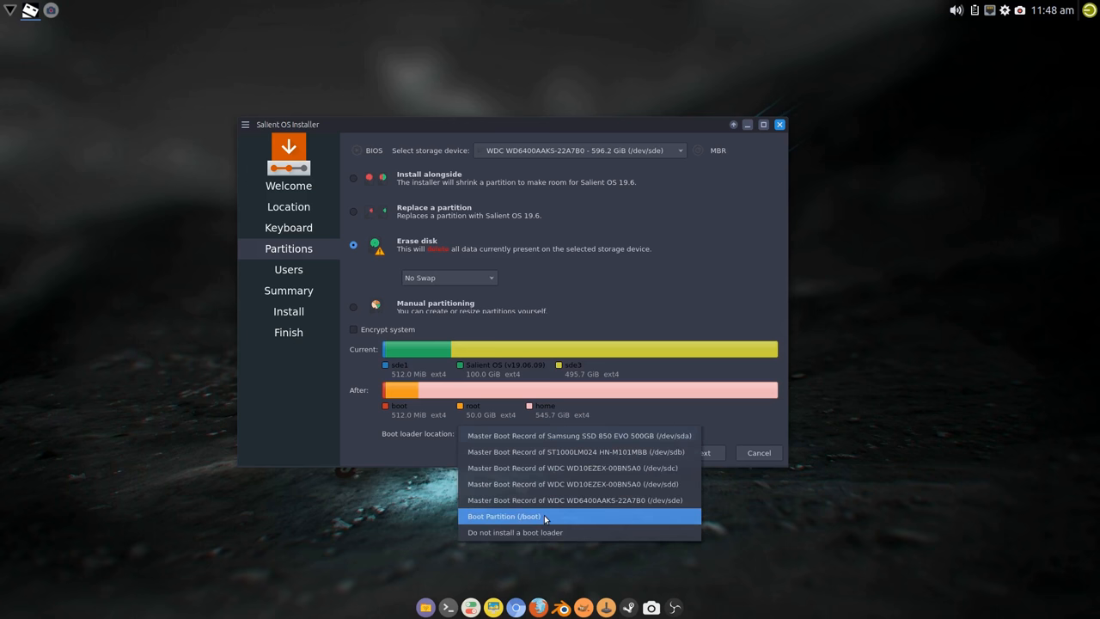
click(506, 516)
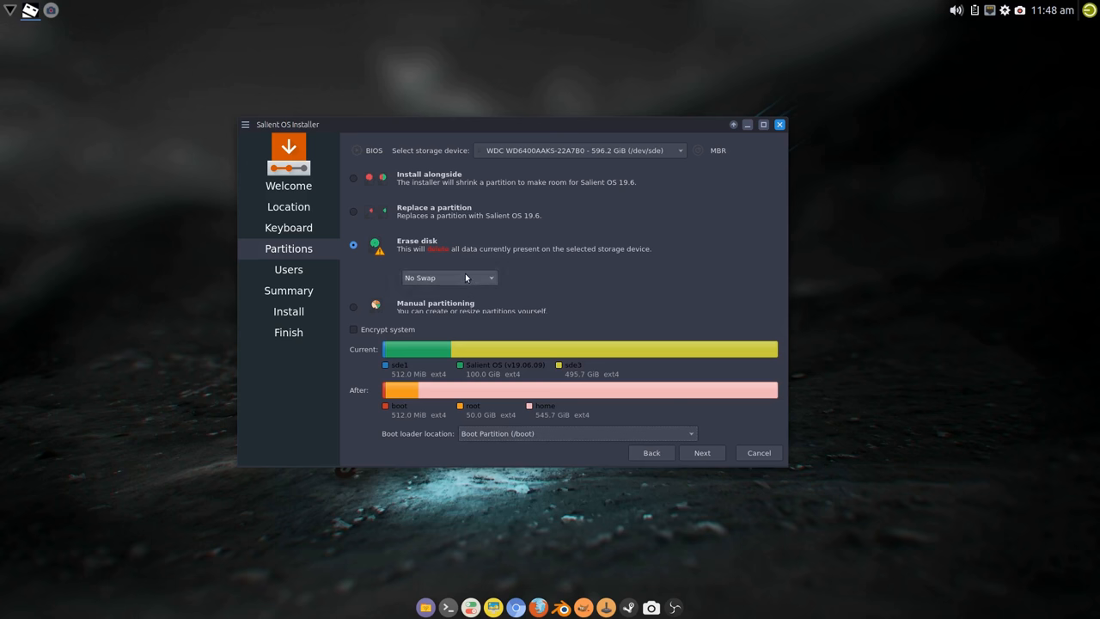
mouse_move(702, 452)
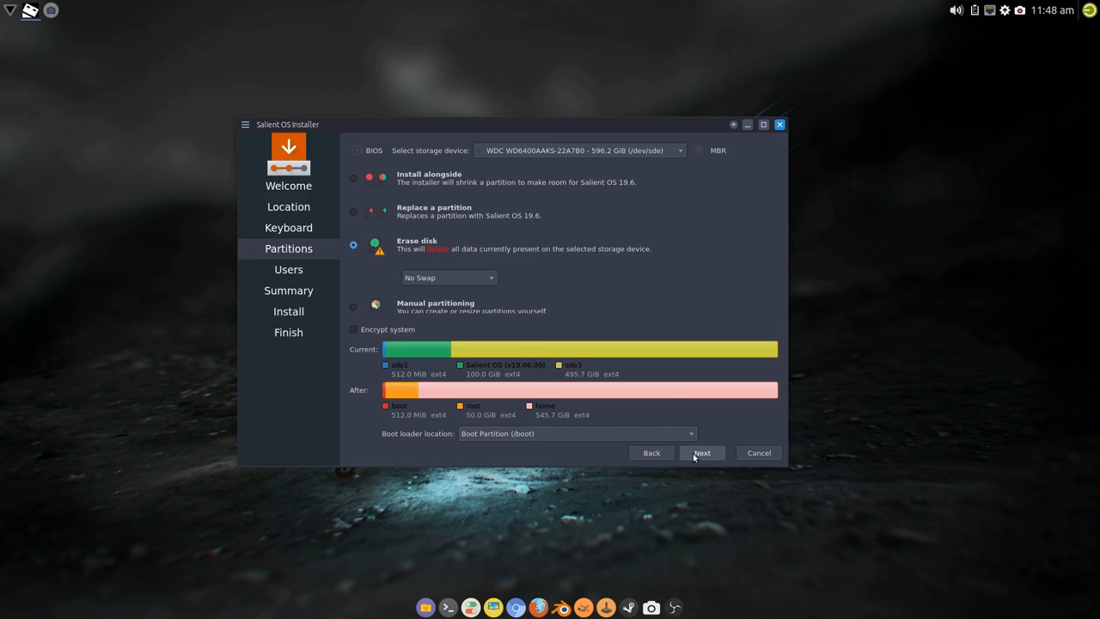
Step: Enter account details 'silen' and 'salie' on the Users page and reach the summary
click(701, 452)
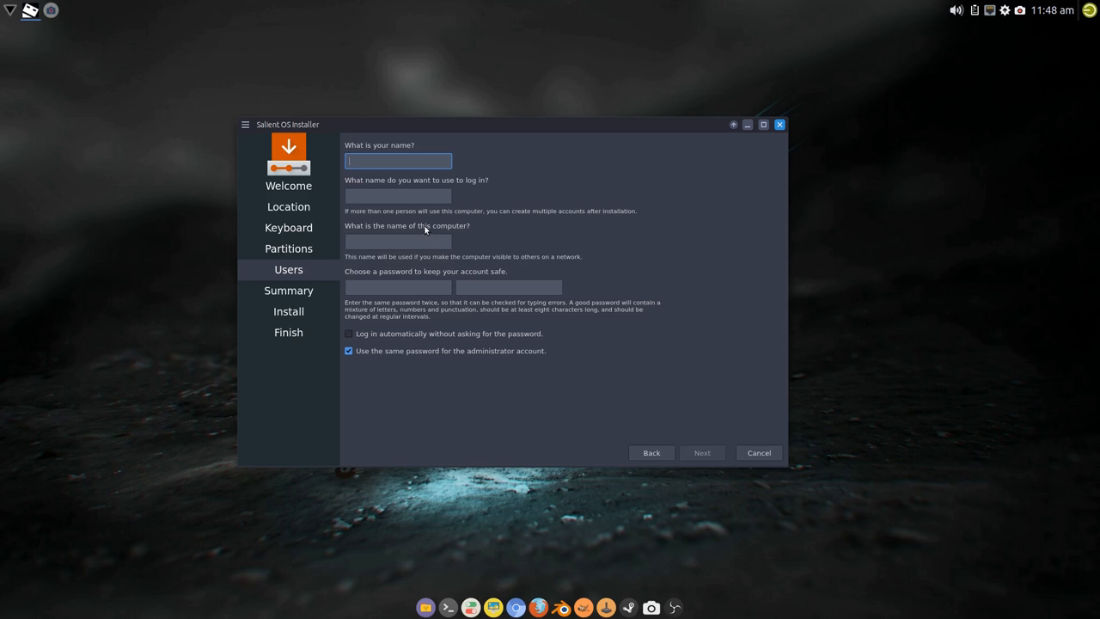
text(silent)
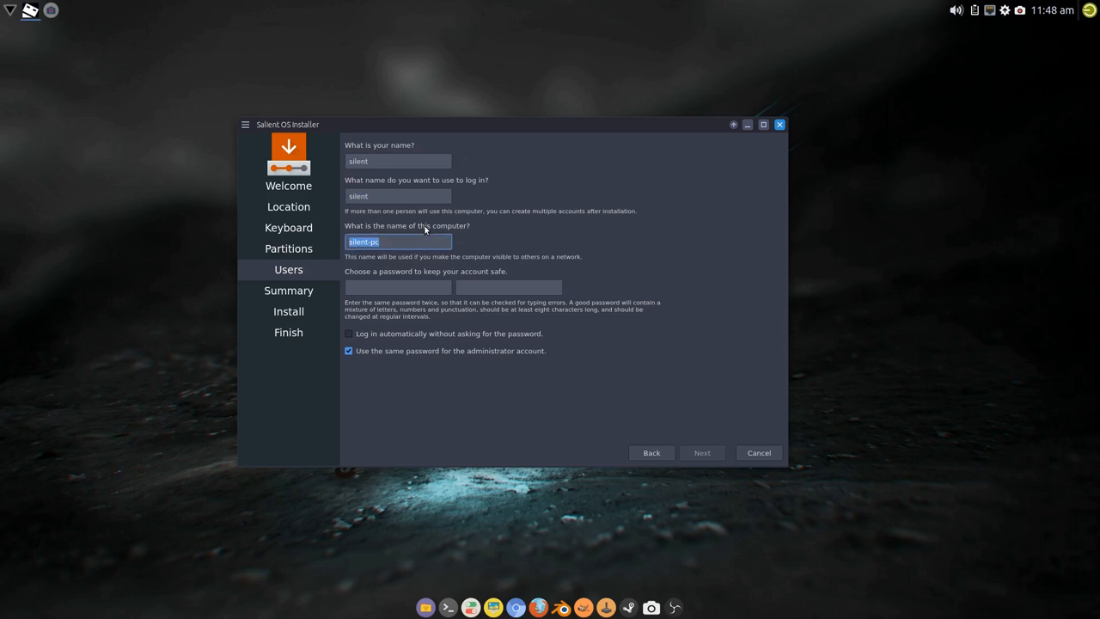
text(salie)
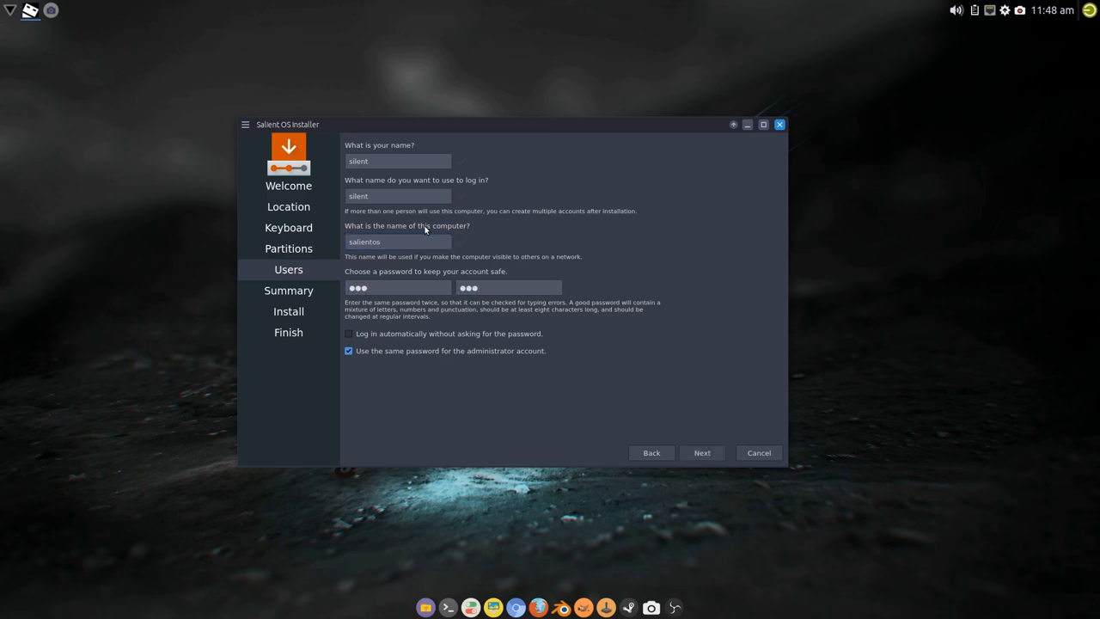
click(701, 452)
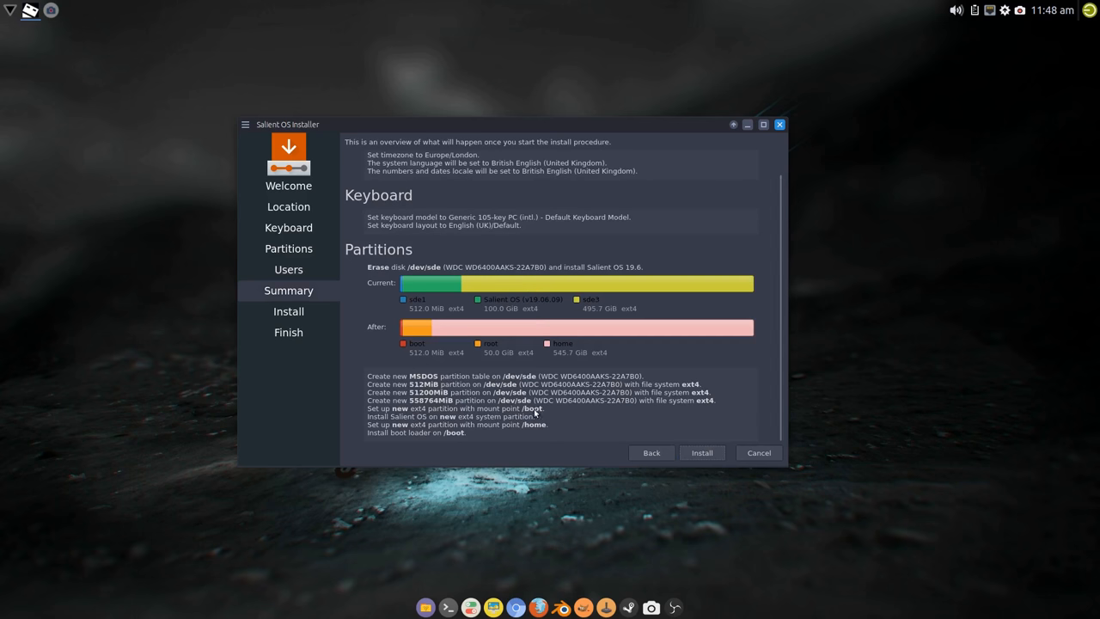
mouse_move(384, 384)
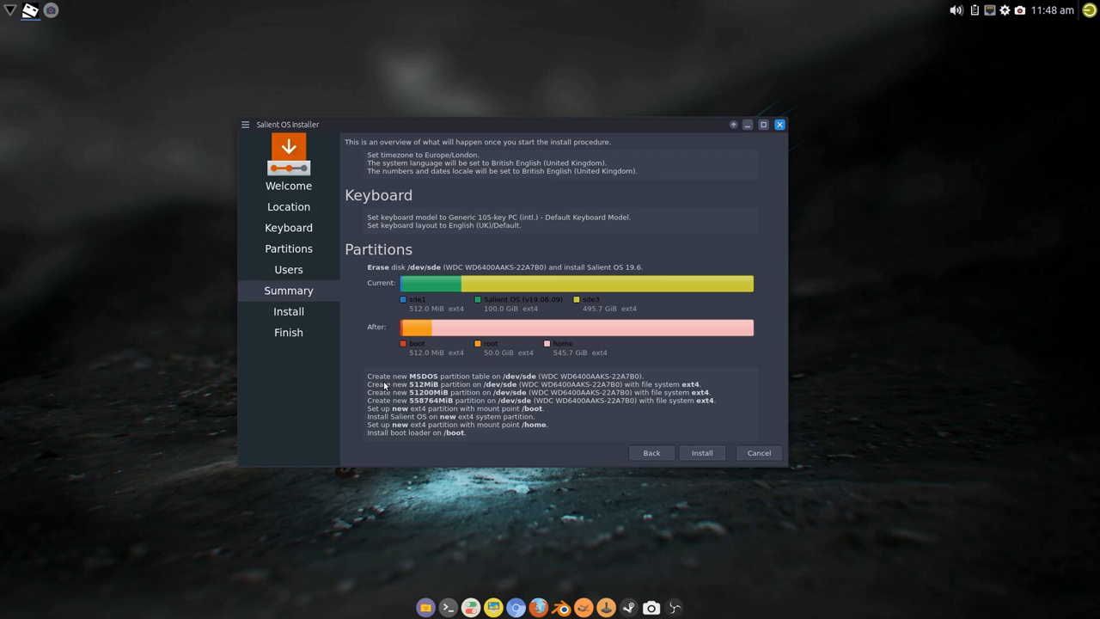
mouse_move(499, 396)
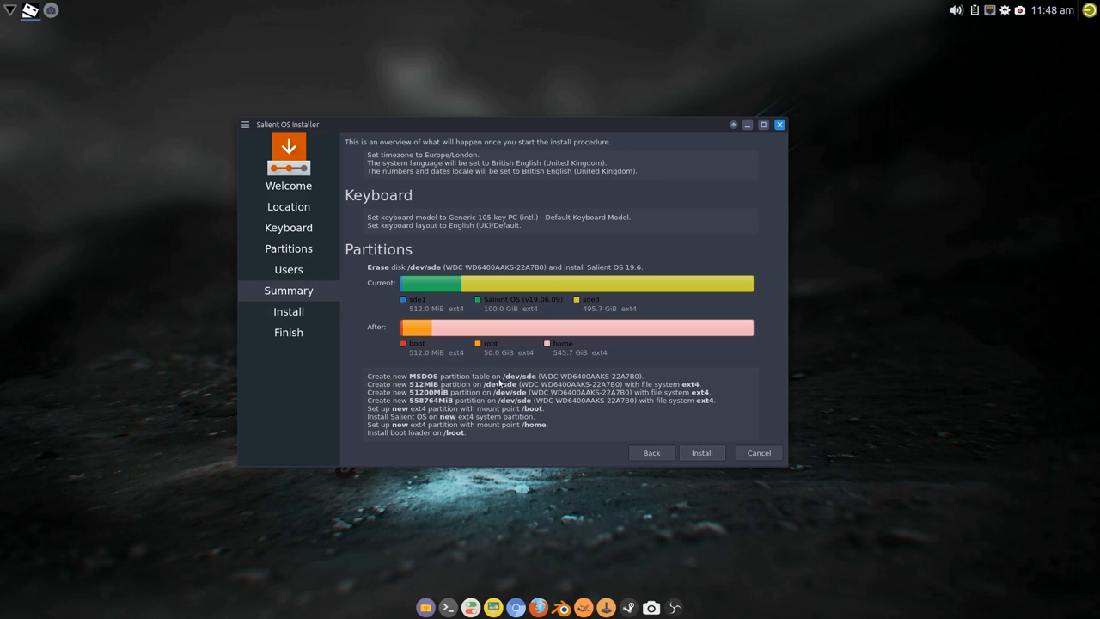
mouse_move(546, 410)
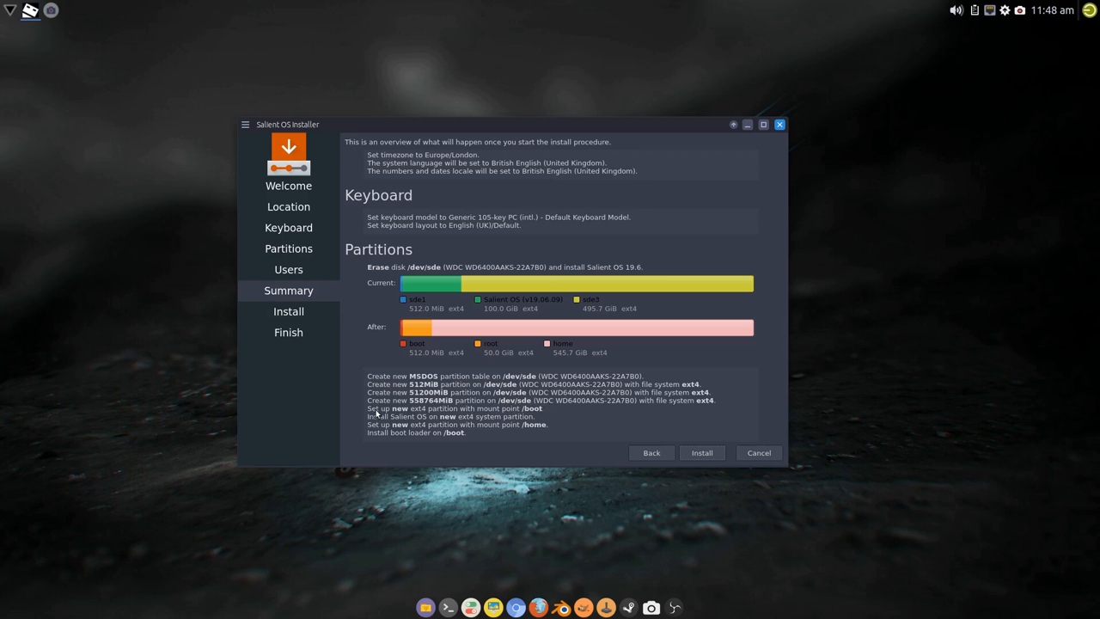
mouse_move(411, 409)
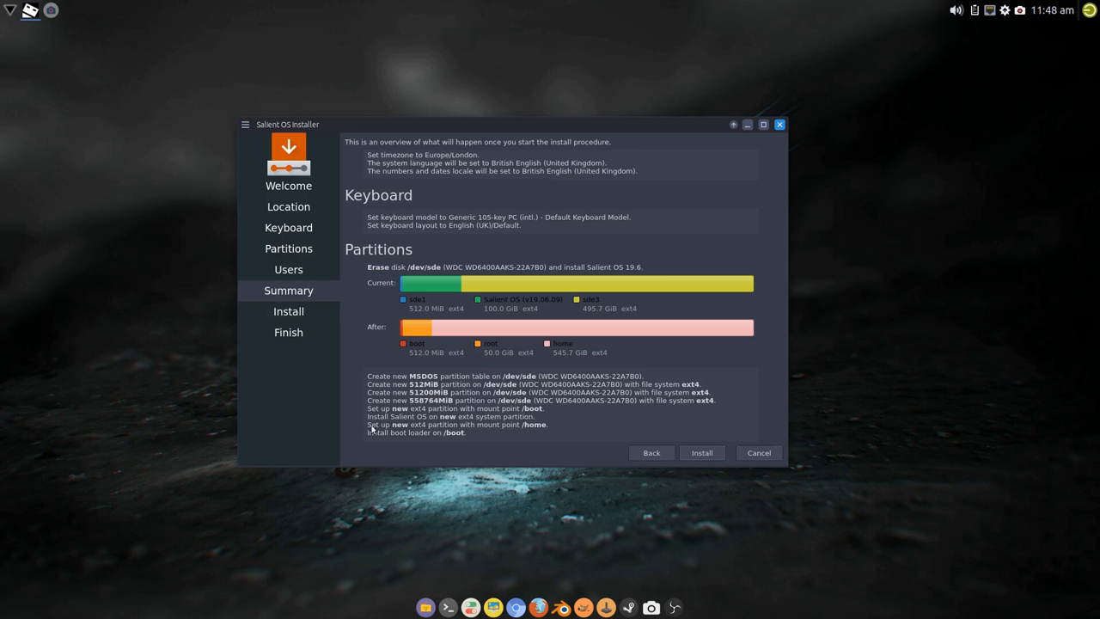
mouse_move(526, 427)
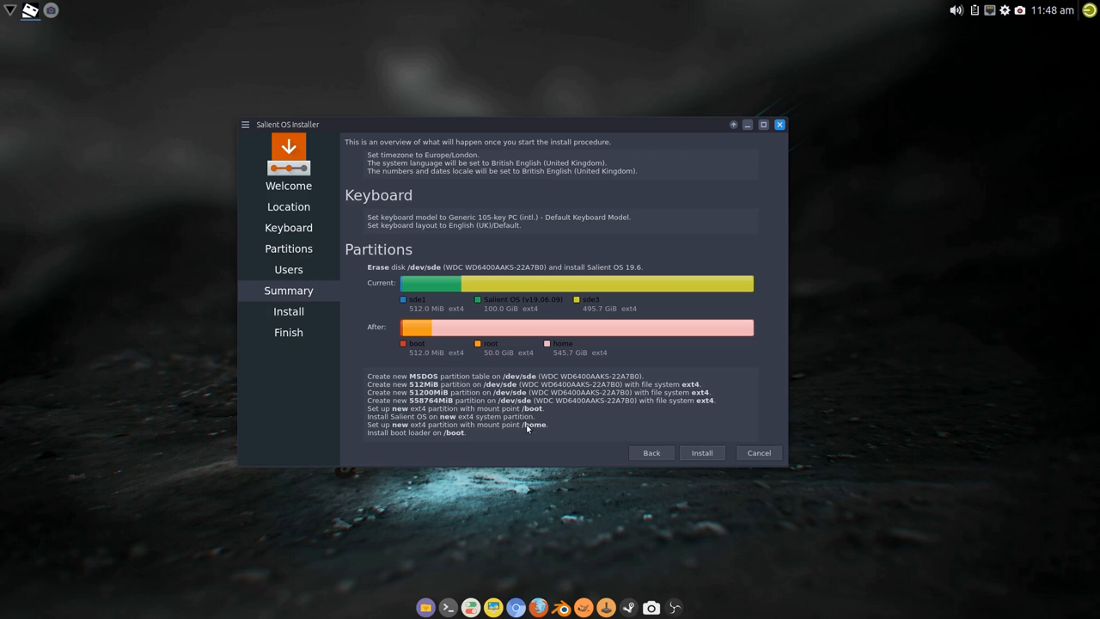
mouse_move(467, 438)
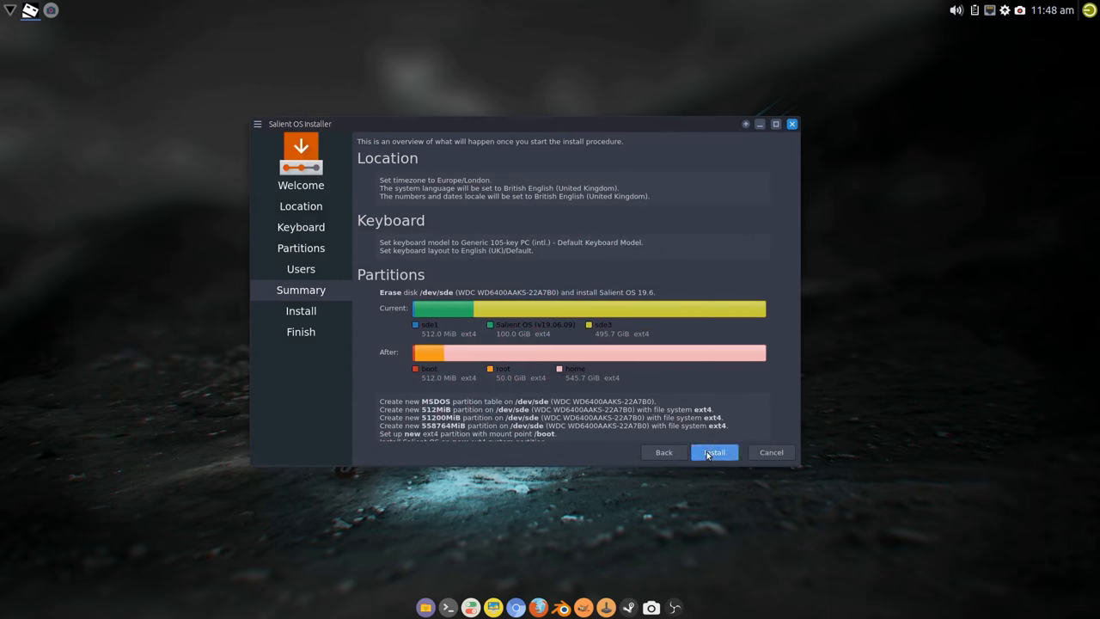
Step: Begin installing Salient OS onto /dev/sde
click(714, 452)
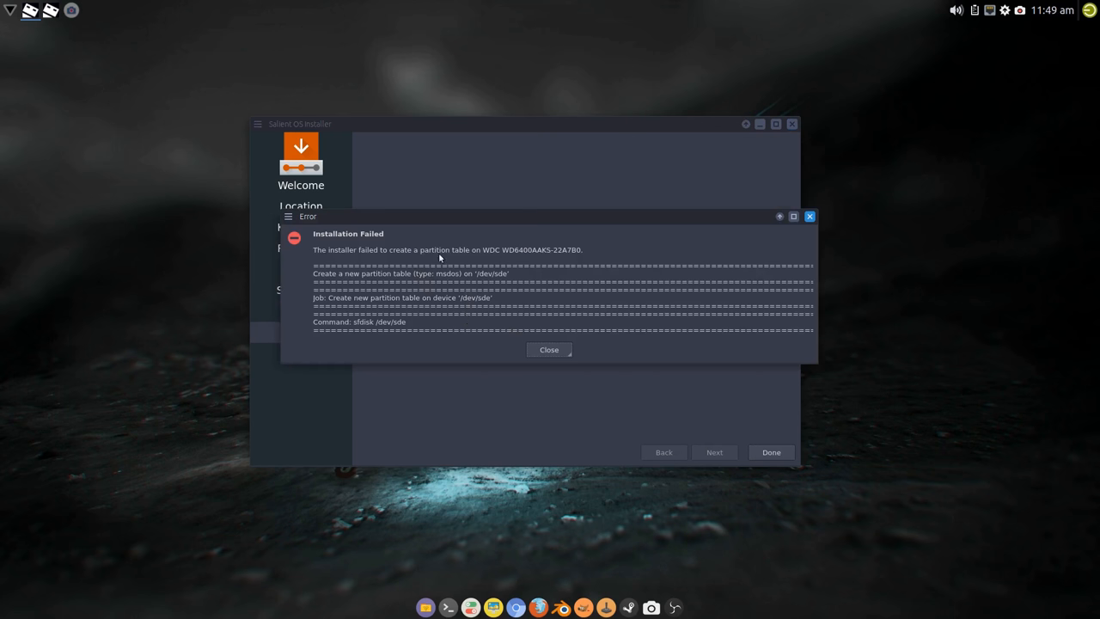
mouse_move(571, 250)
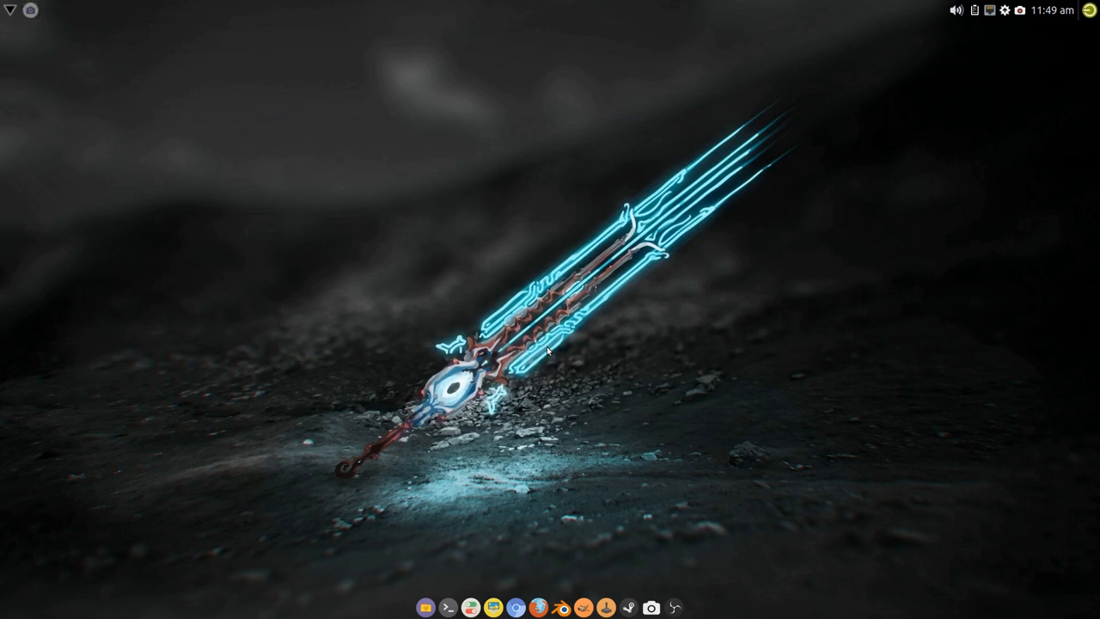
mouse_move(229, 283)
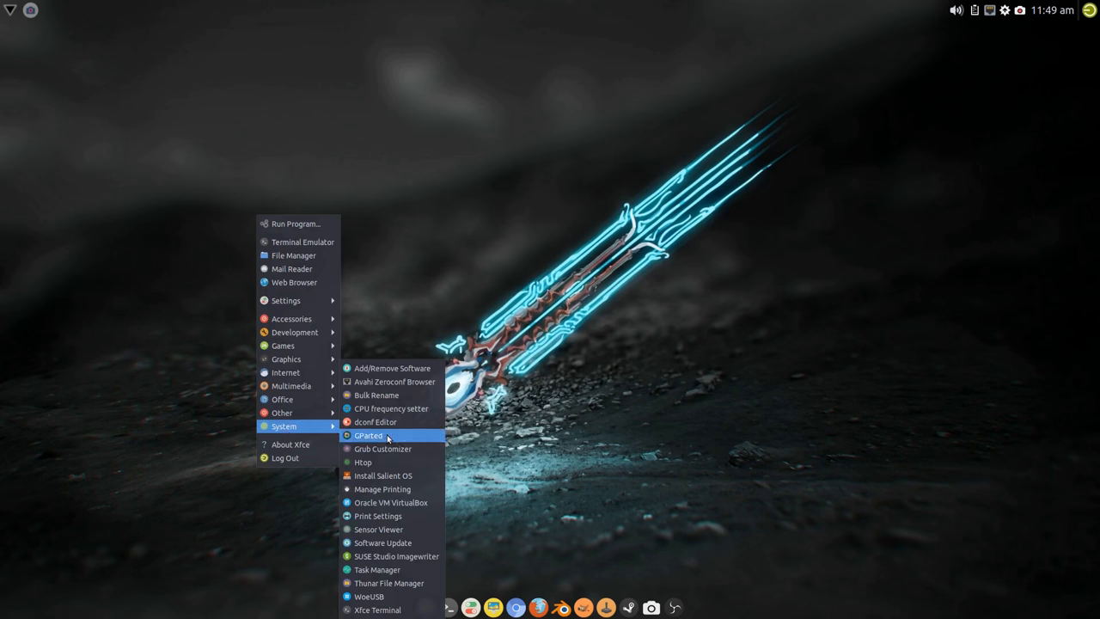
Step: Launch GParted from the Xfce System menu
click(369, 435)
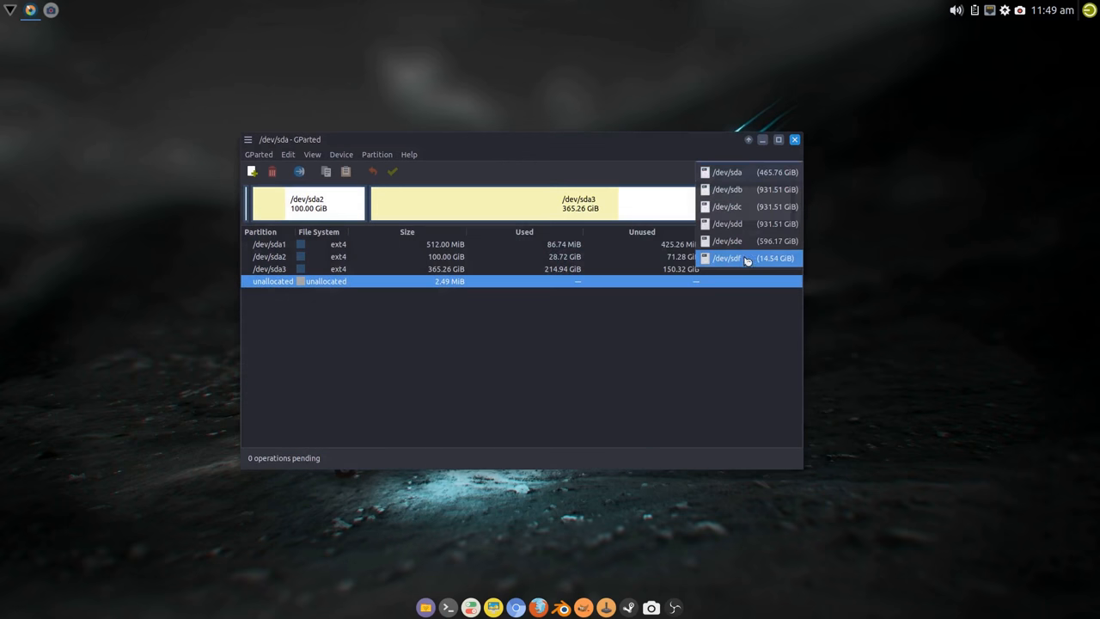
Step: Select /dev/sde and queue ext4 formats for sde1, sde2 and sde3
click(743, 241)
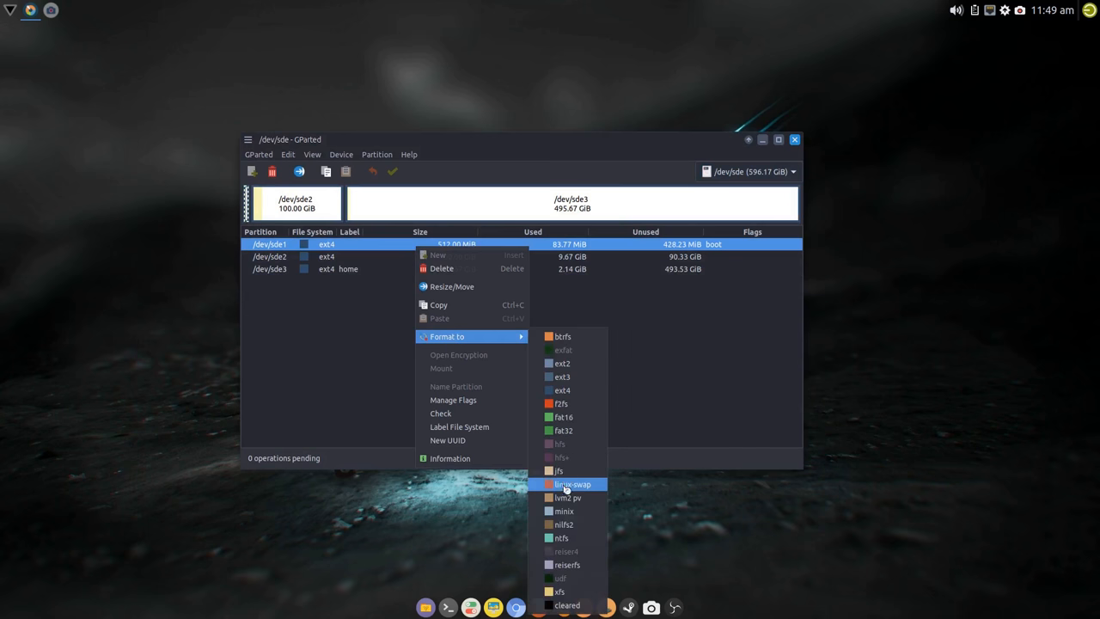
click(571, 484)
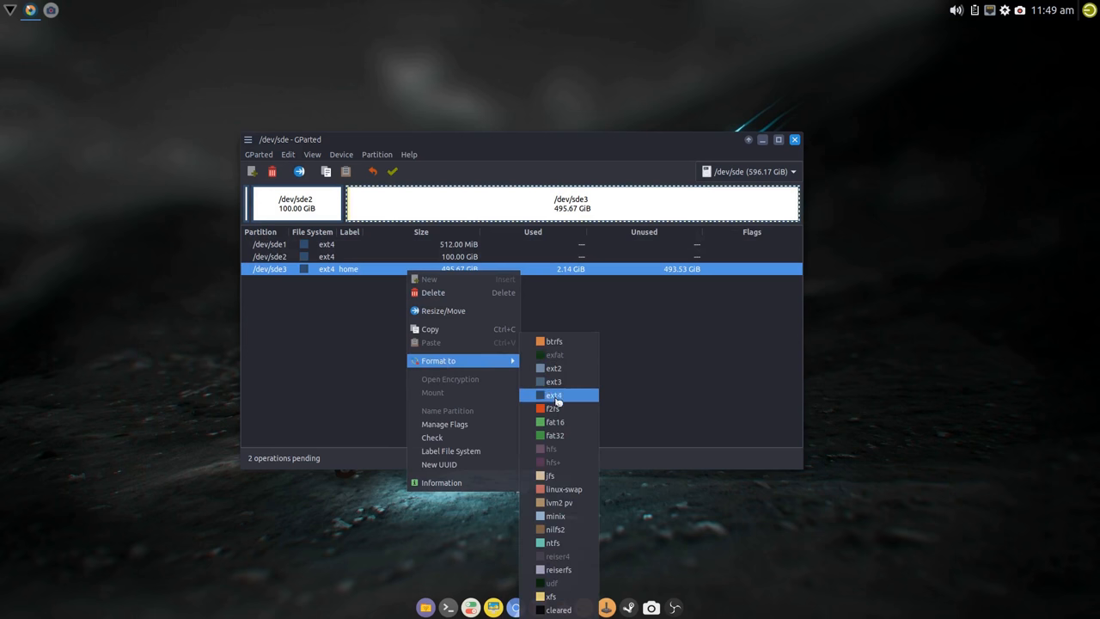
click(556, 394)
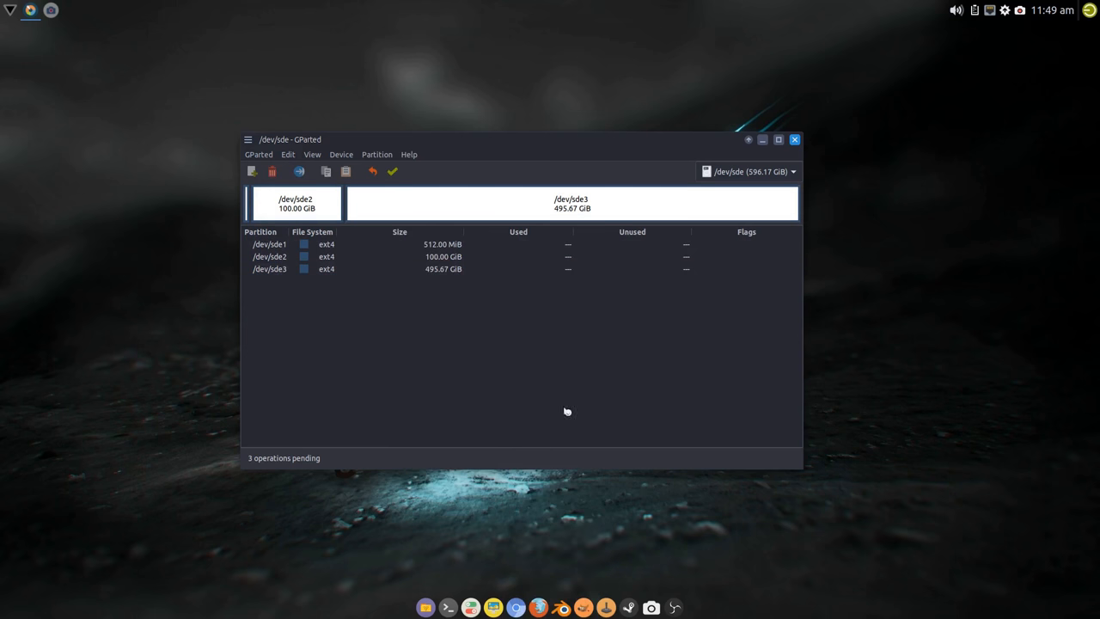
mouse_move(589, 352)
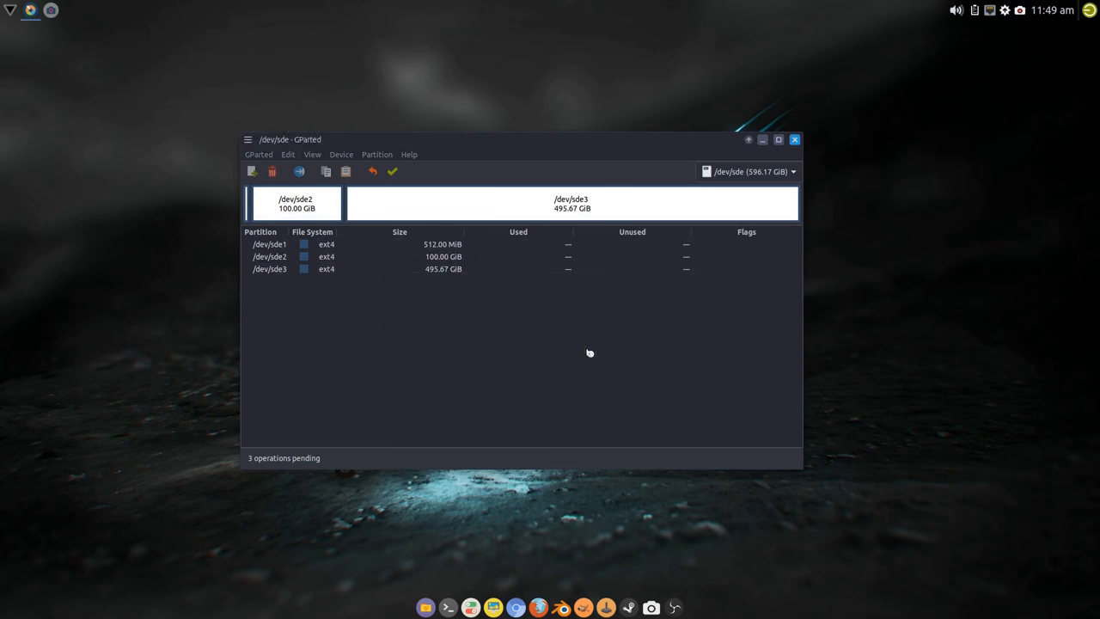
Step: Apply all three queued ext4 format operations on /dev/sde
click(392, 171)
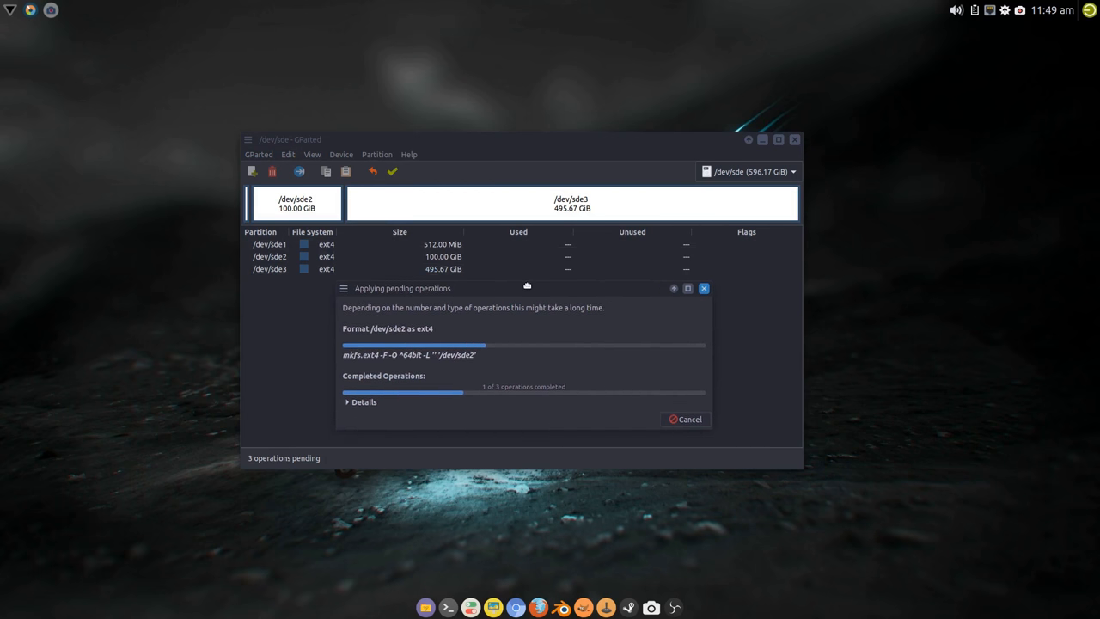
mouse_move(464, 317)
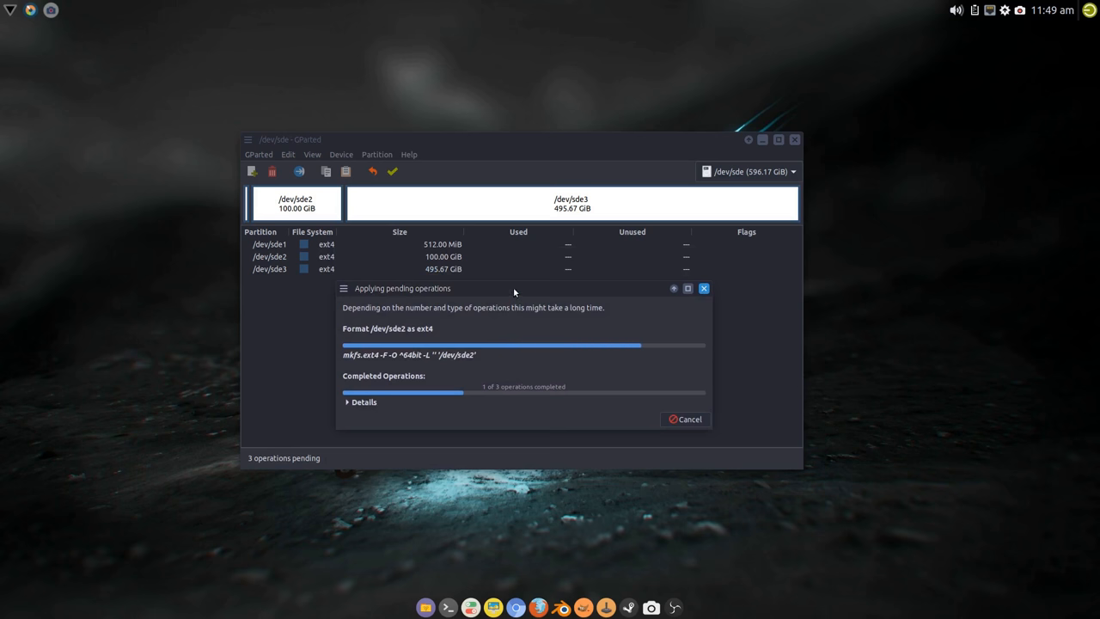
mouse_move(253, 290)
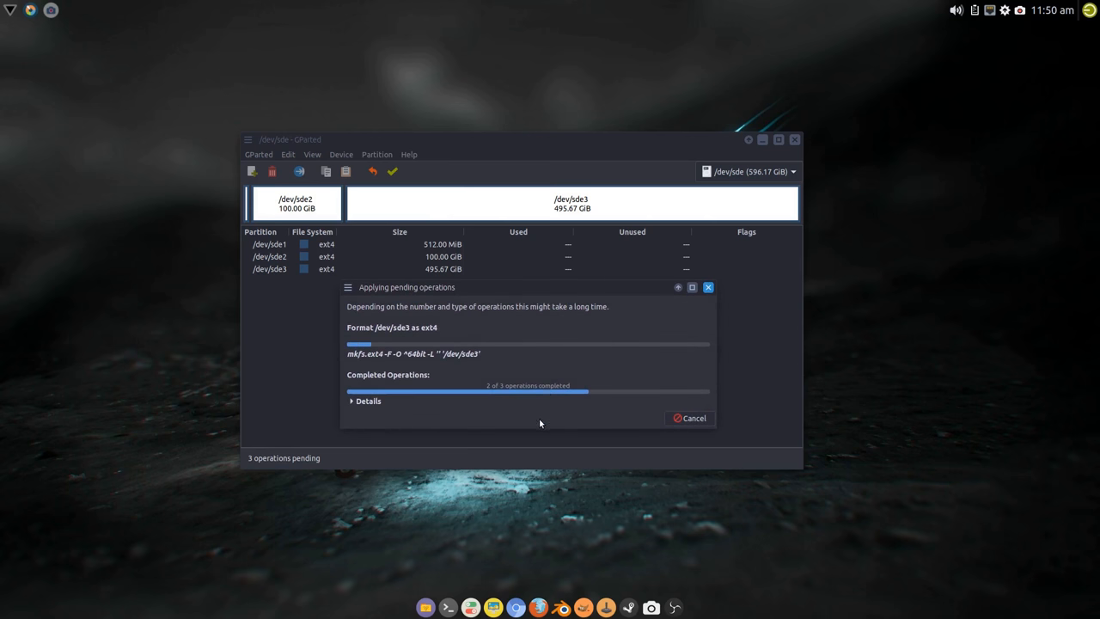
mouse_move(531, 434)
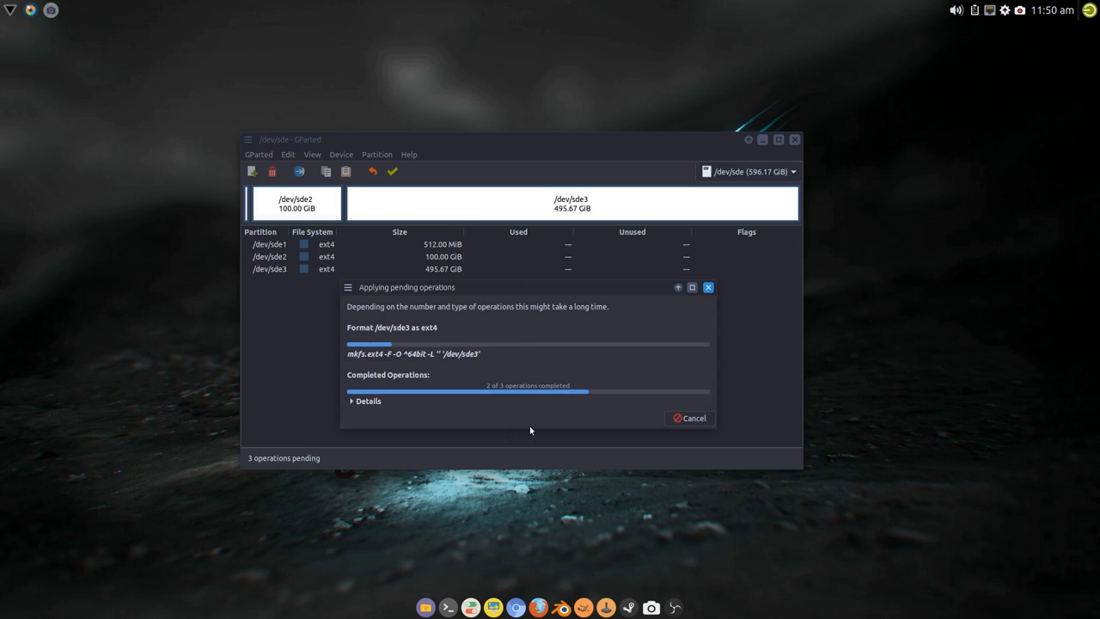
mouse_move(581, 287)
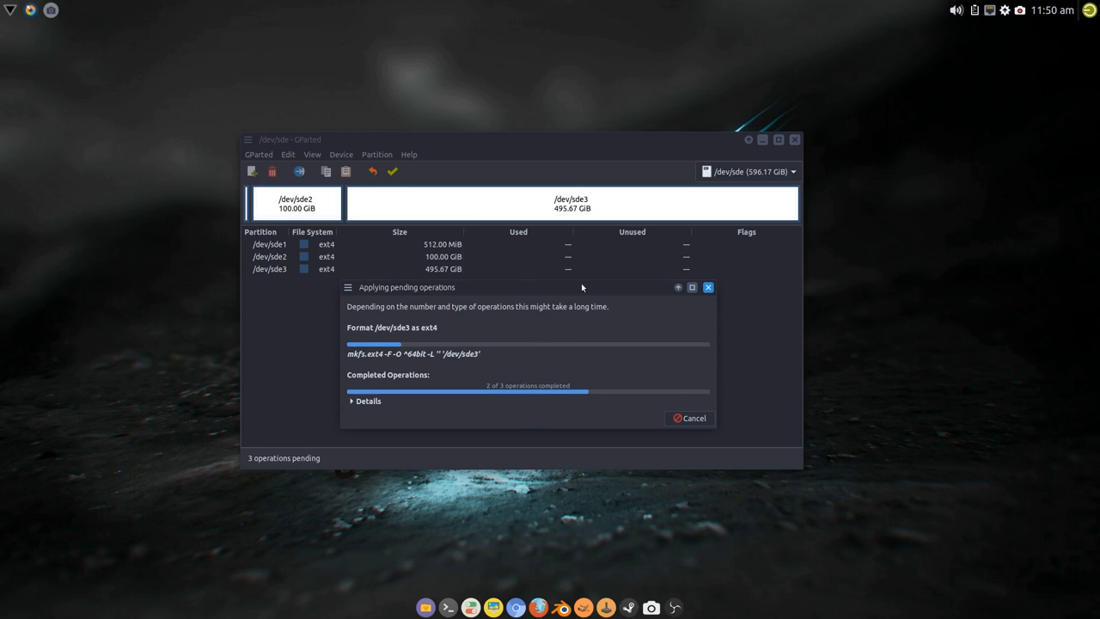
mouse_move(517, 231)
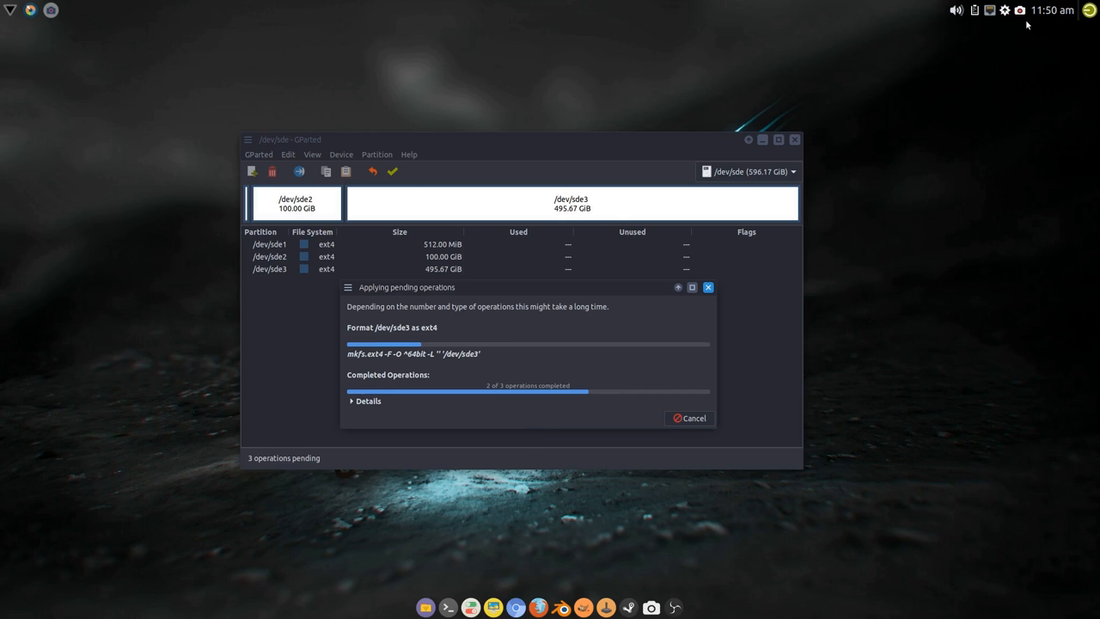
mouse_move(624, 246)
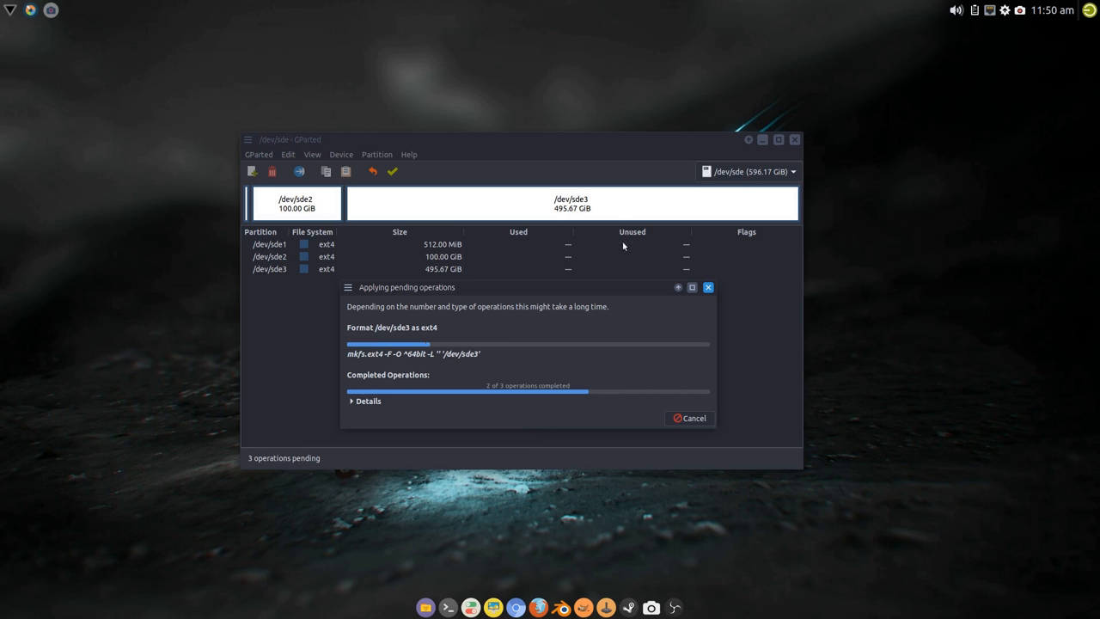
mouse_move(1003, 38)
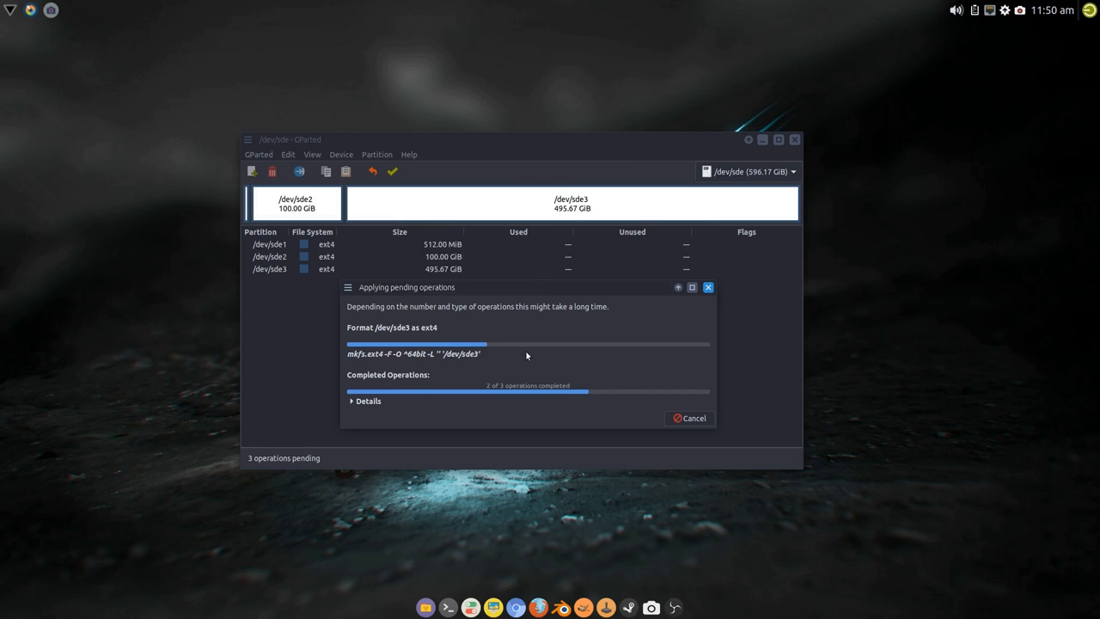
mouse_move(522, 362)
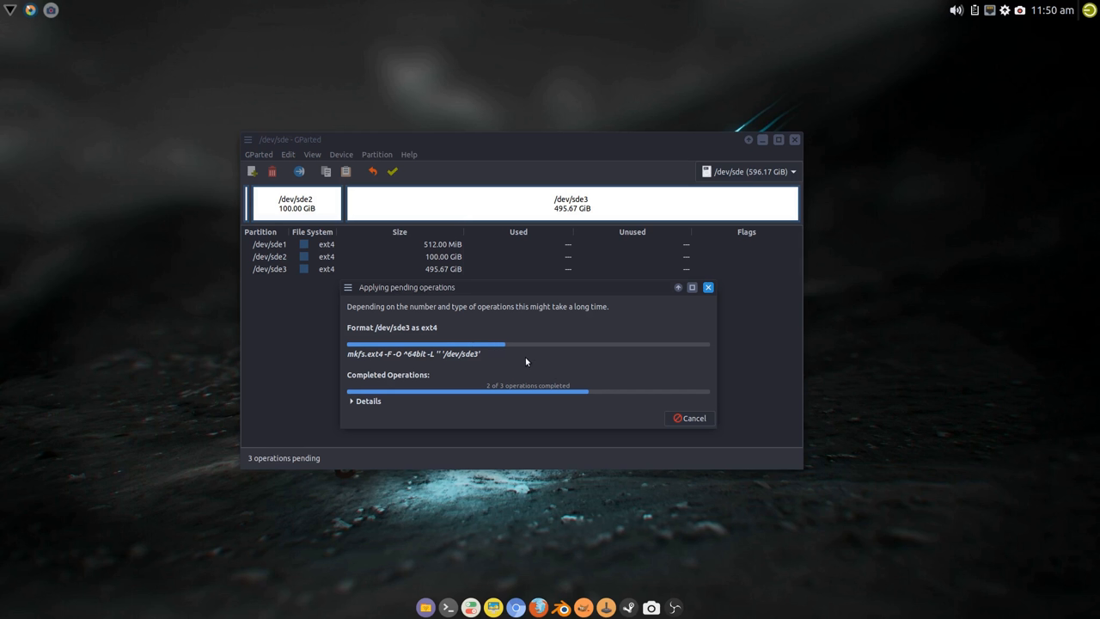
mouse_move(518, 368)
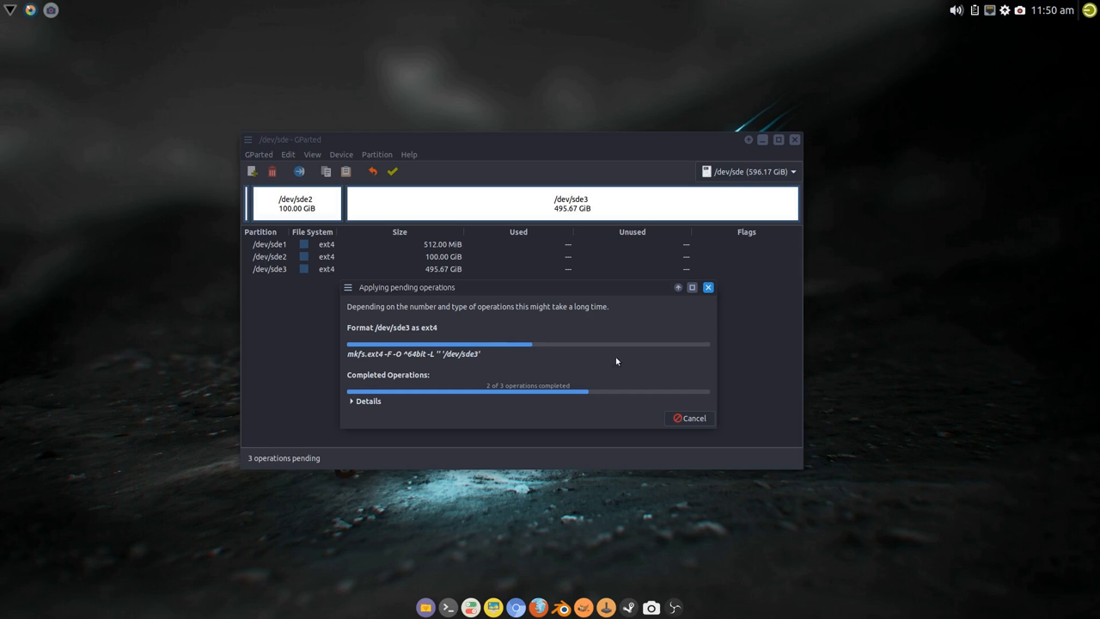
mouse_move(560, 356)
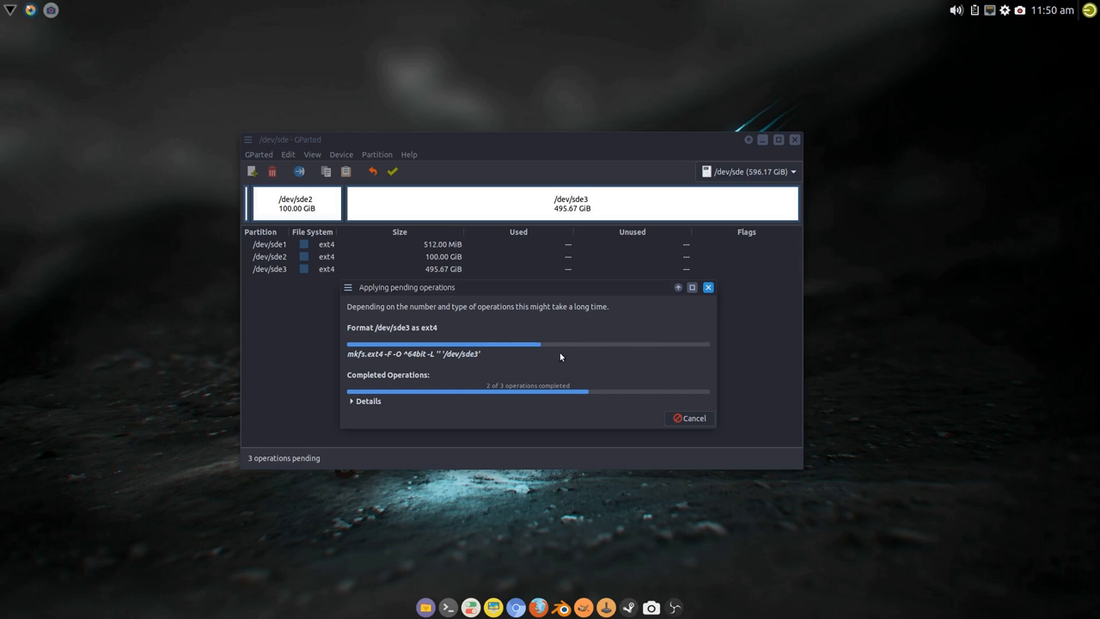
mouse_move(378, 116)
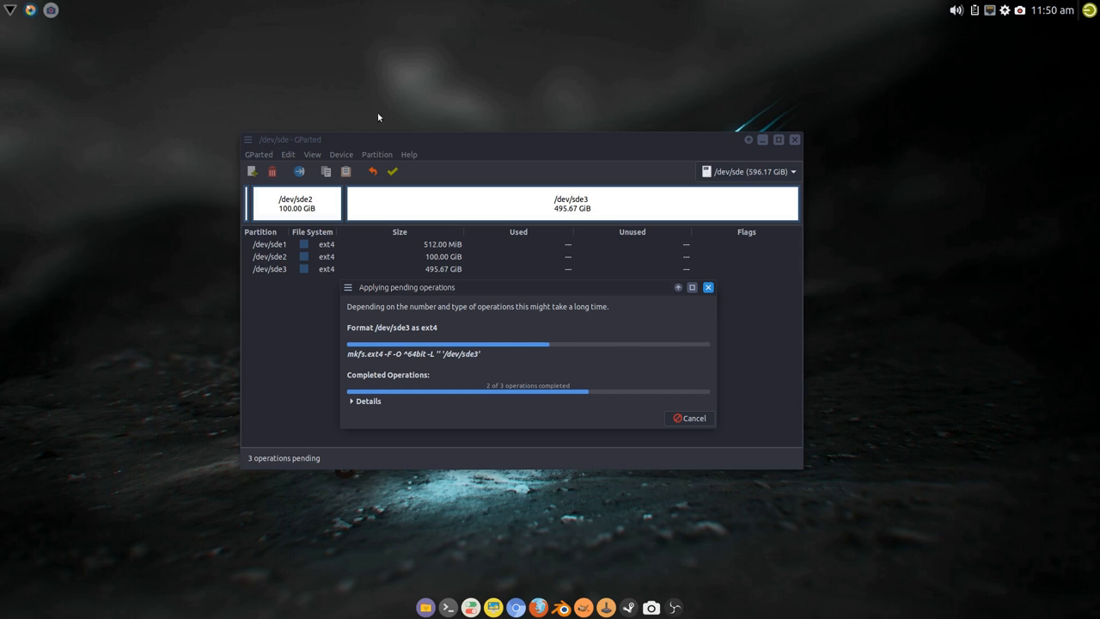
mouse_move(526, 366)
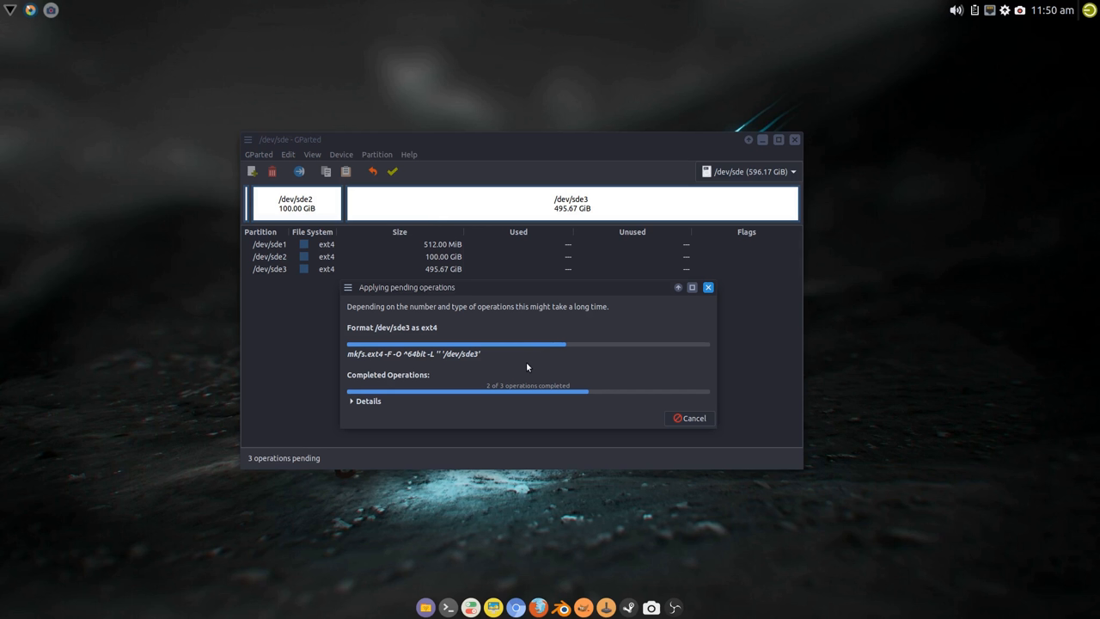
mouse_move(521, 373)
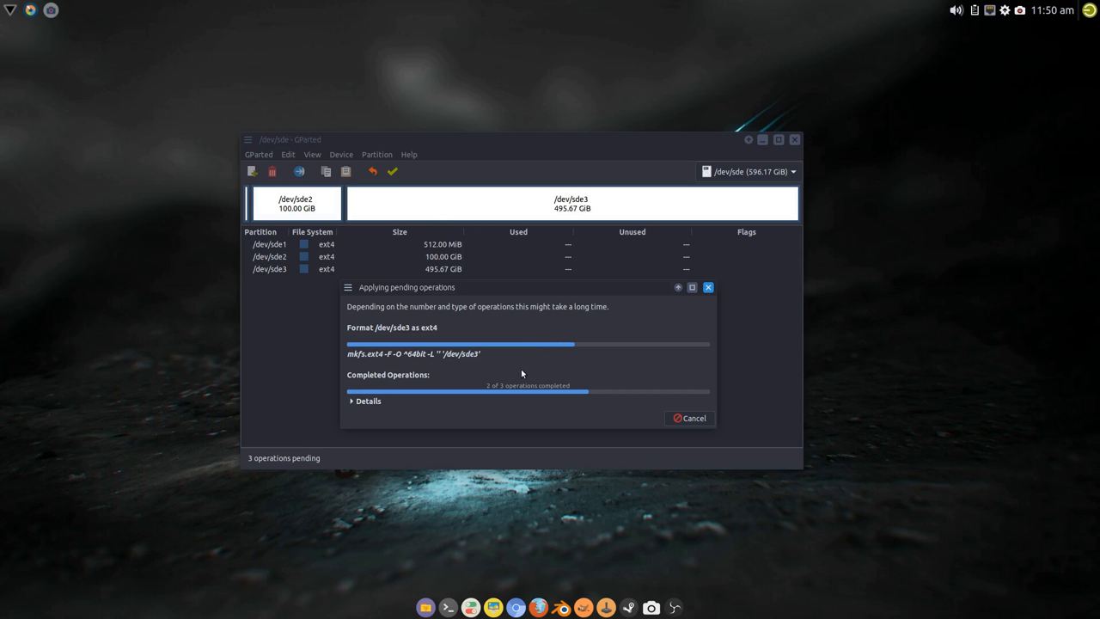
mouse_move(525, 364)
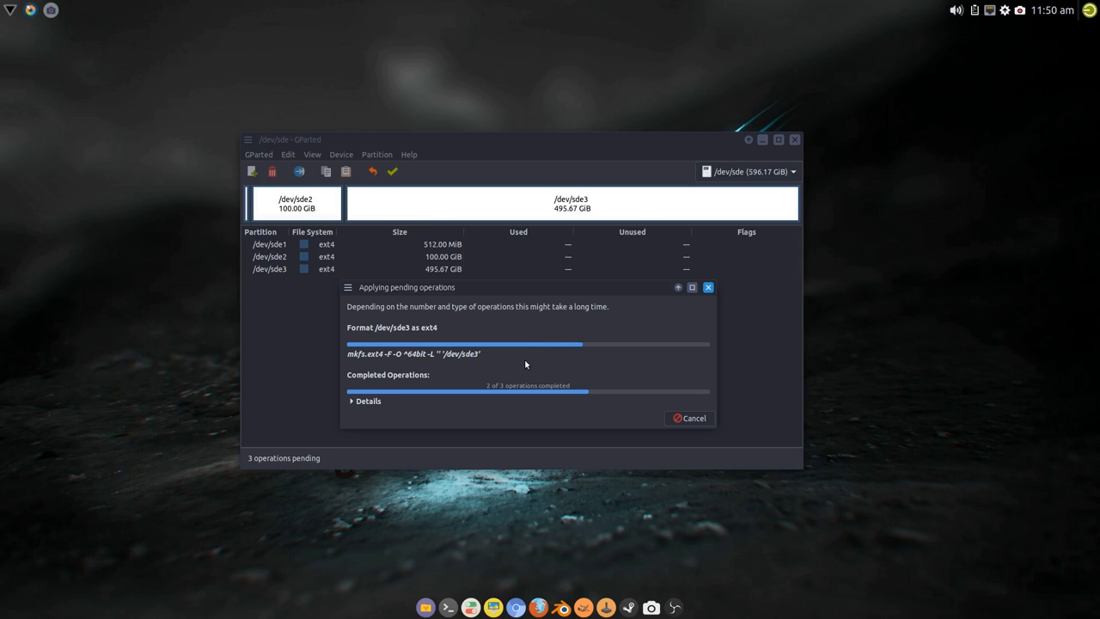
mouse_move(509, 298)
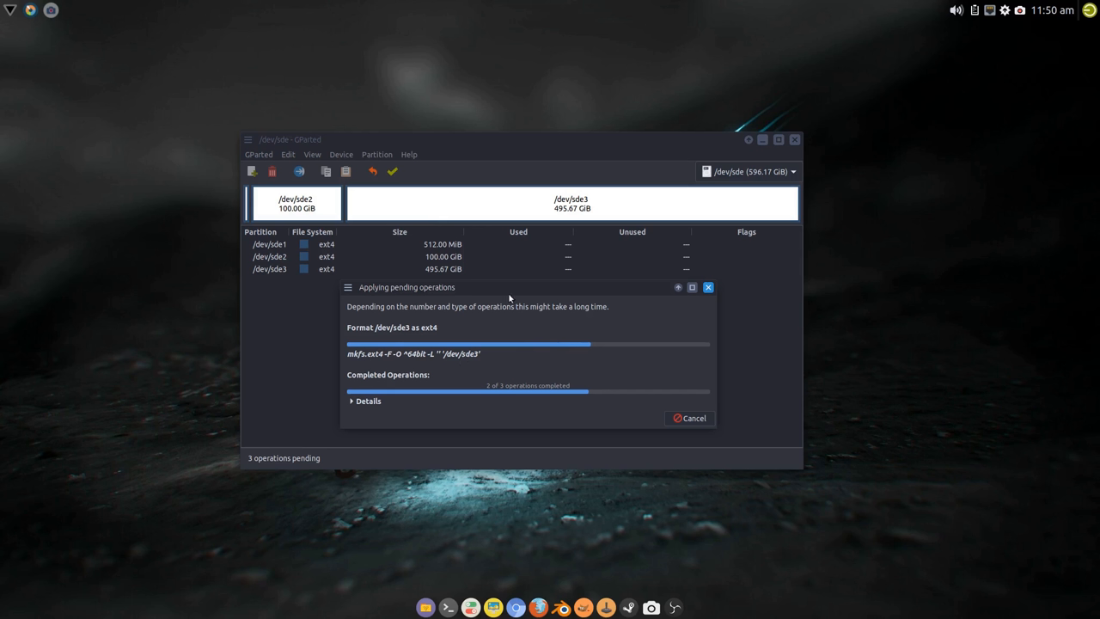
mouse_move(335, 328)
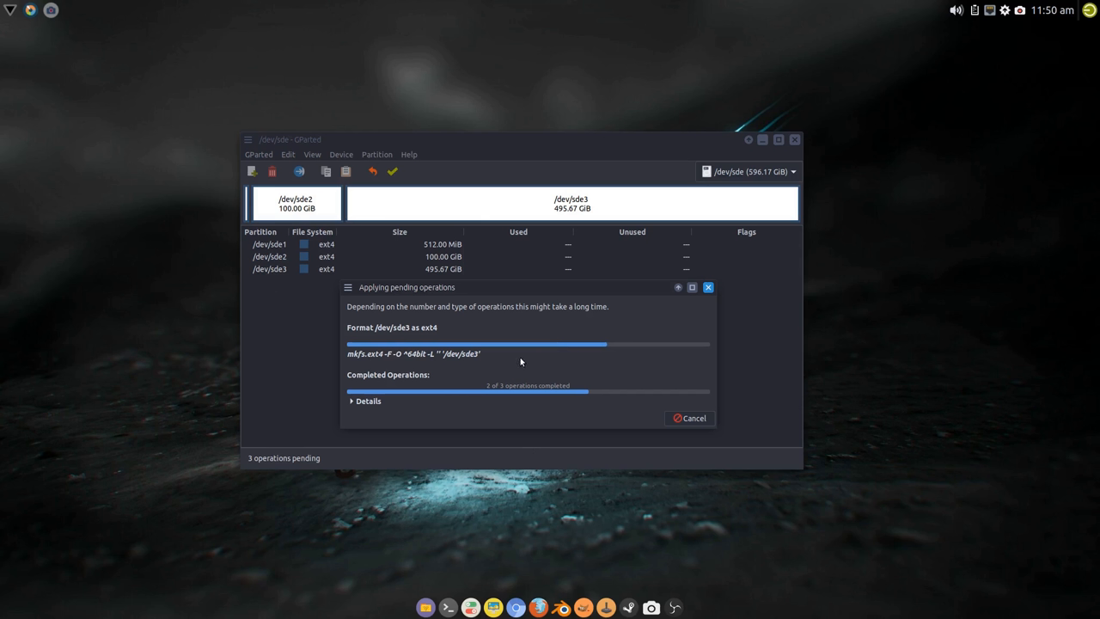
mouse_move(522, 369)
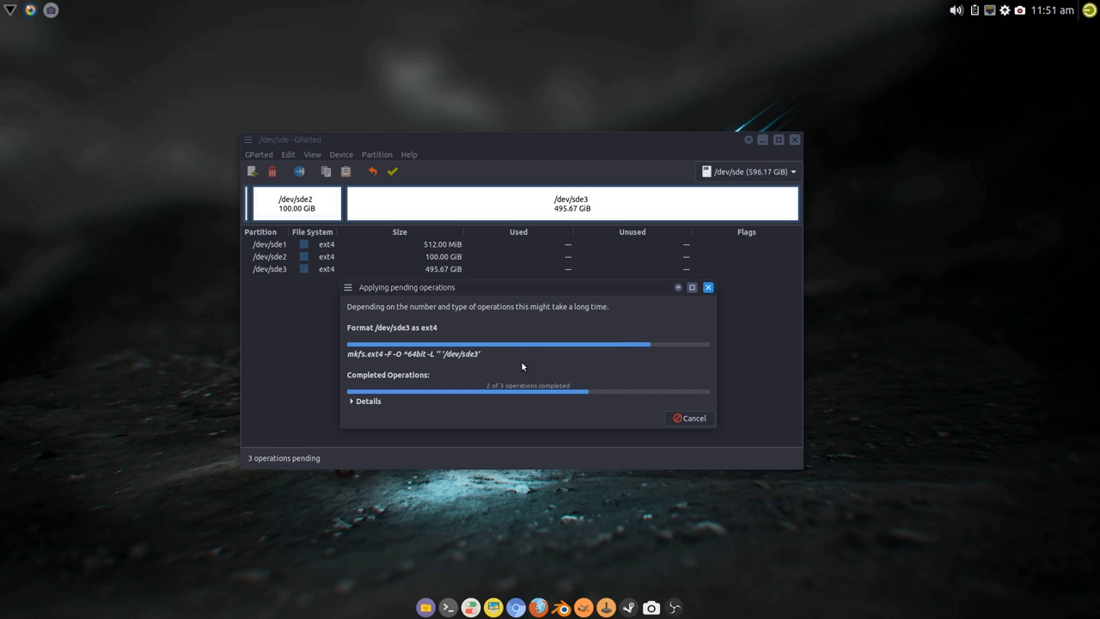
mouse_move(488, 348)
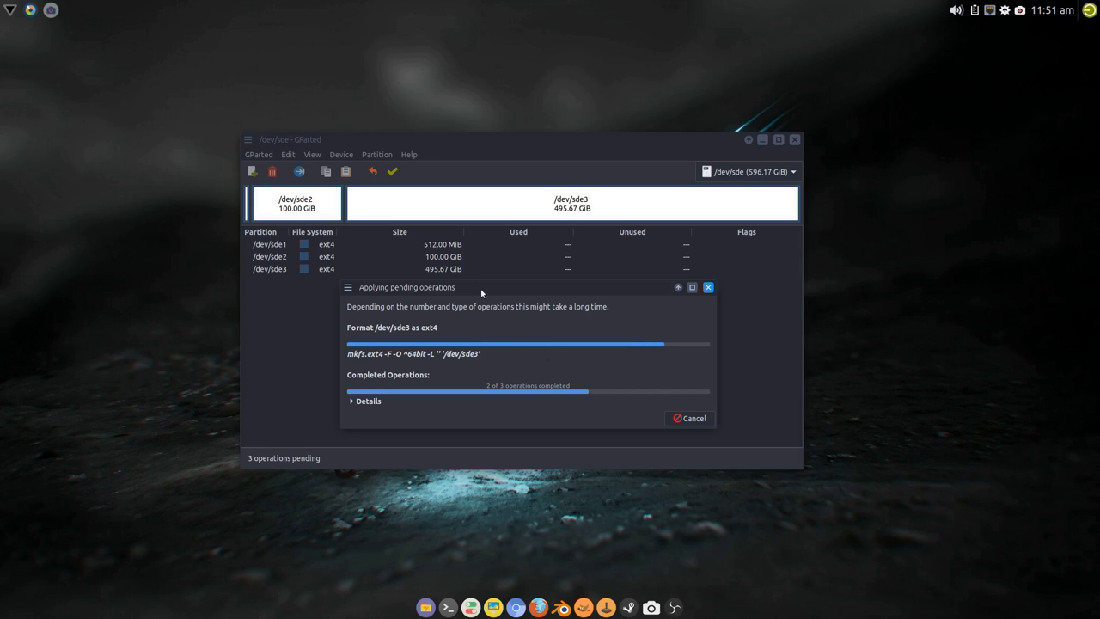
mouse_move(527, 363)
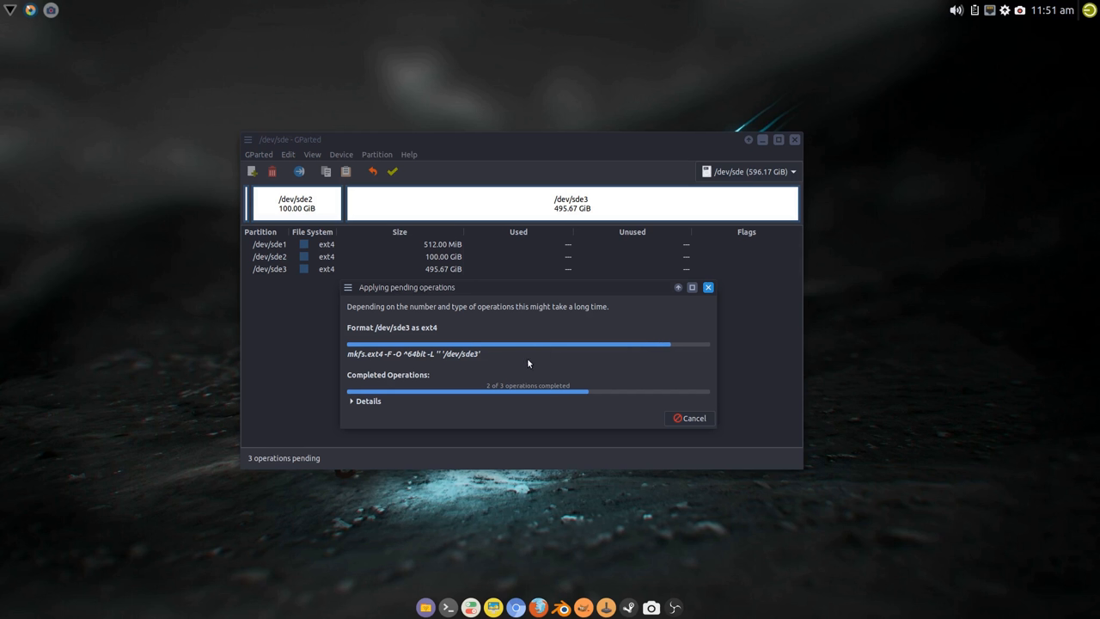
mouse_move(509, 365)
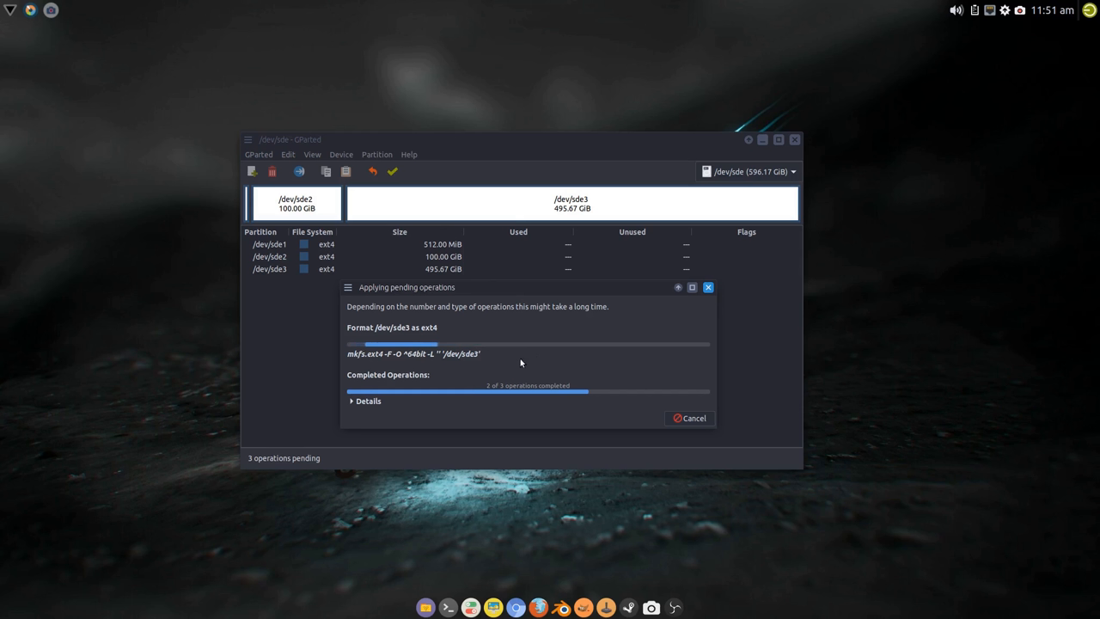
mouse_move(537, 370)
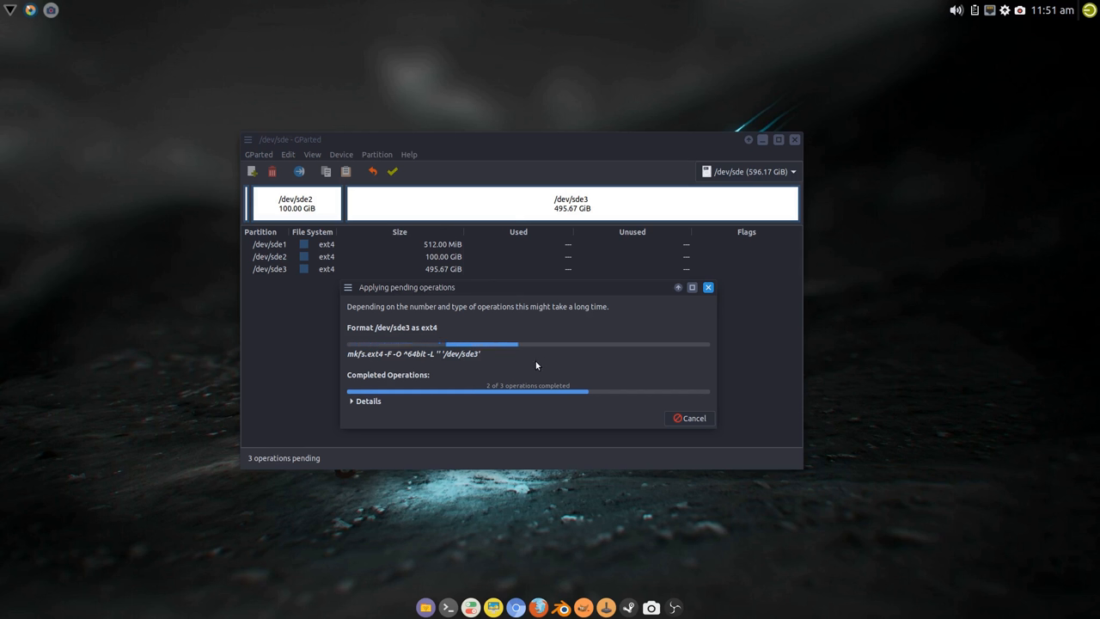
mouse_move(516, 422)
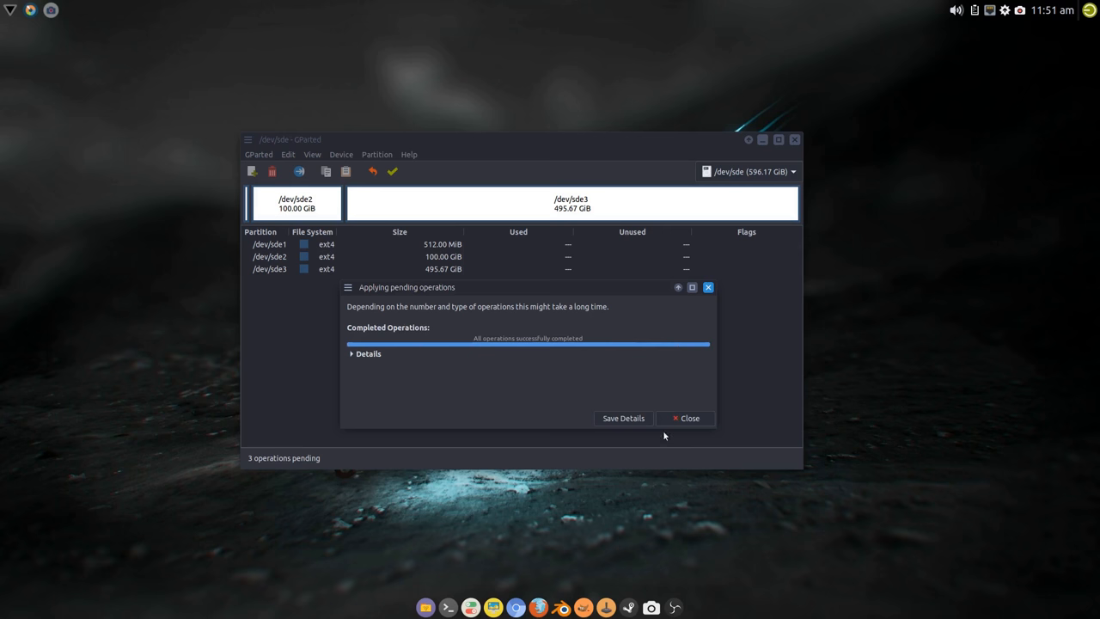
Step: Dismiss the finished operations report and quit GParted
click(685, 417)
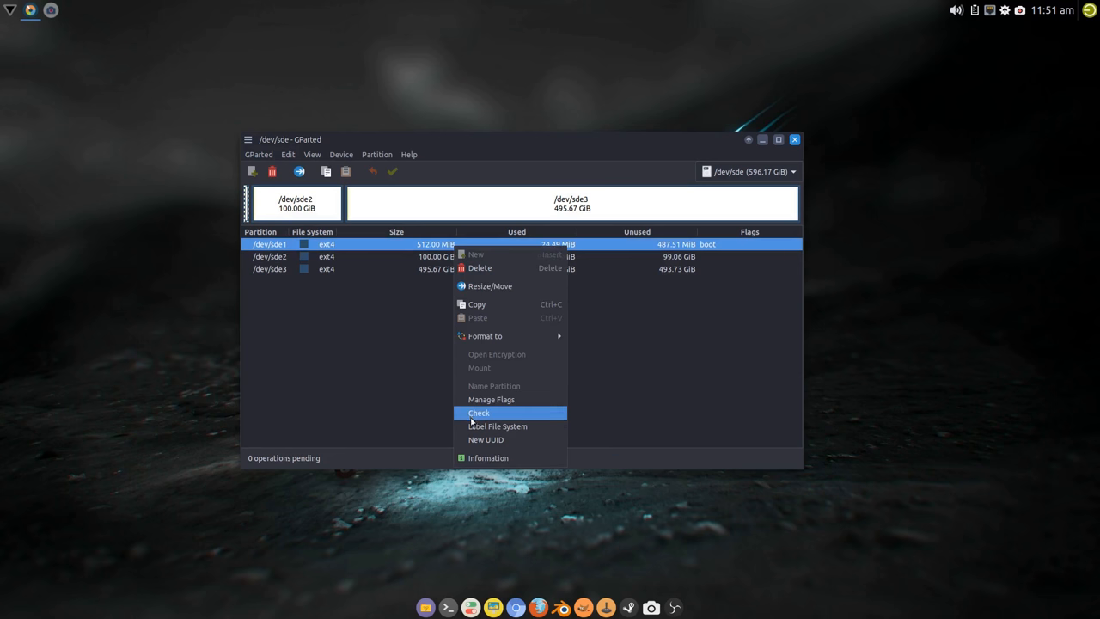
click(492, 398)
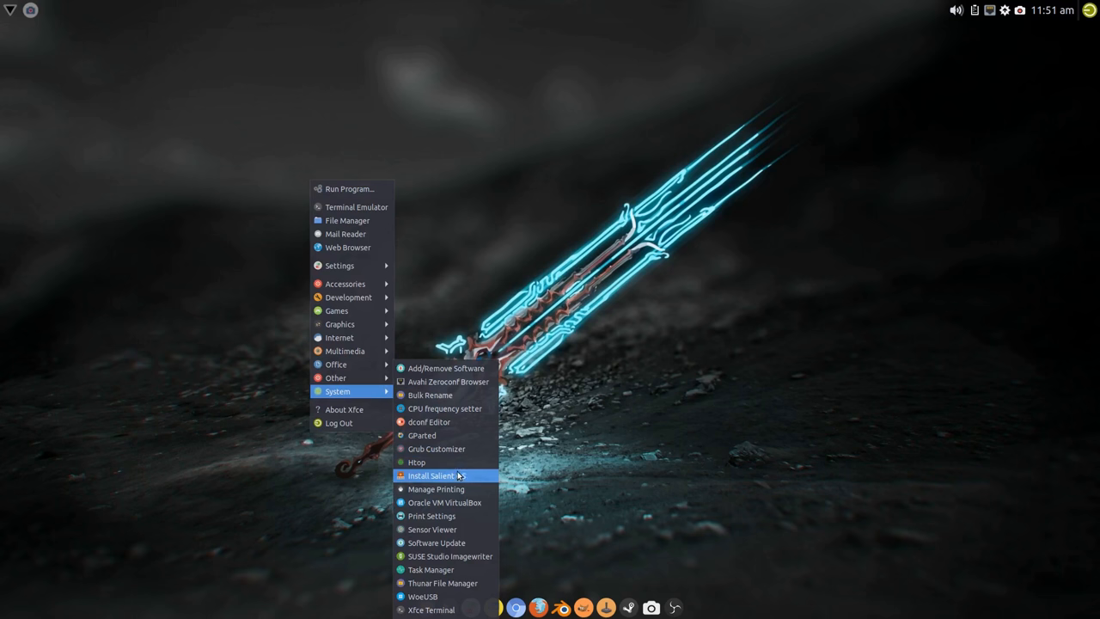
Step: Relaunch the installer with British English, keep Europe/London, and continue to partitioning
click(443, 475)
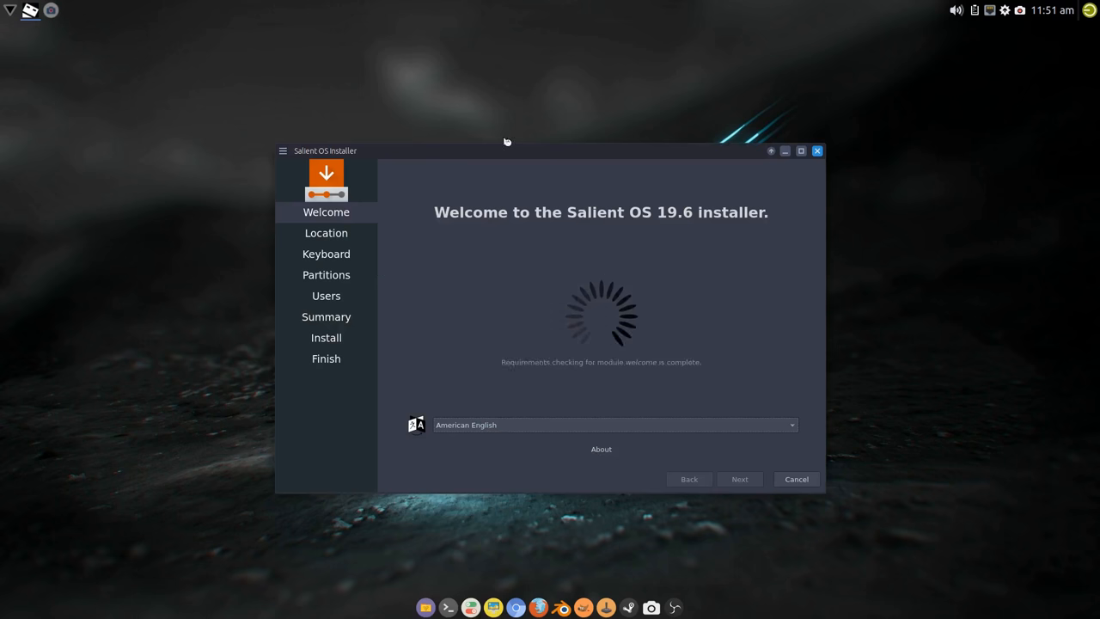
click(614, 424)
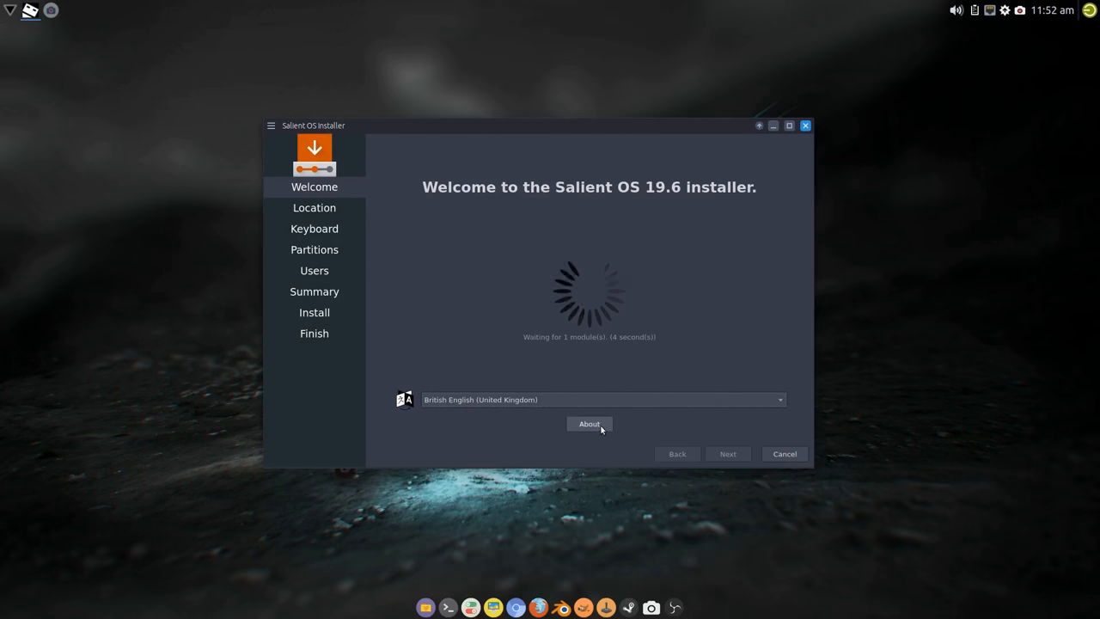
mouse_move(496, 461)
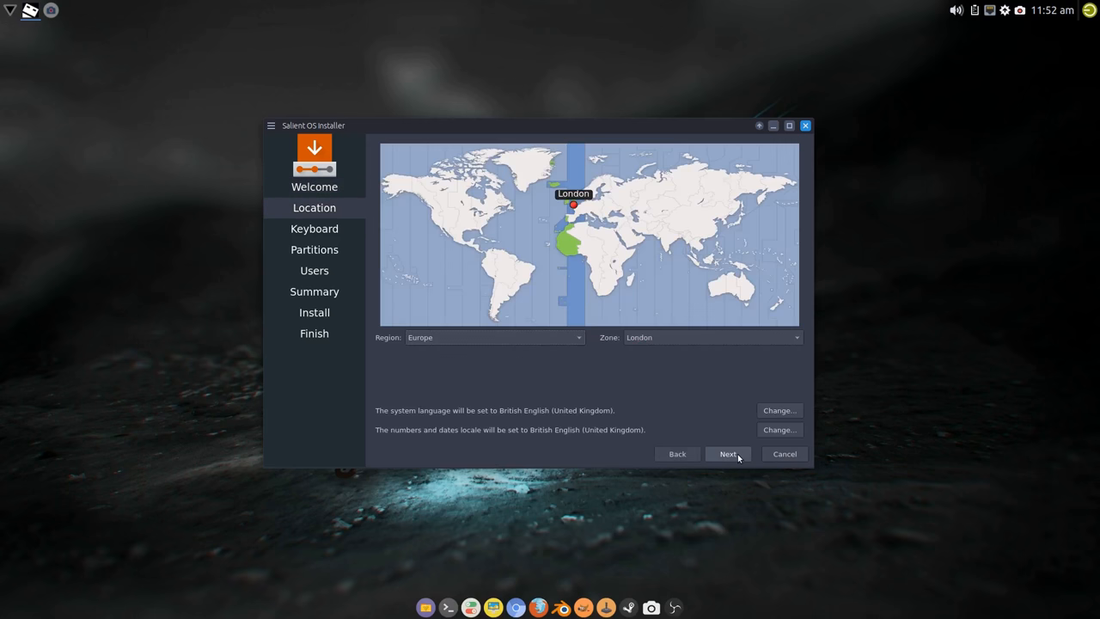
click(726, 454)
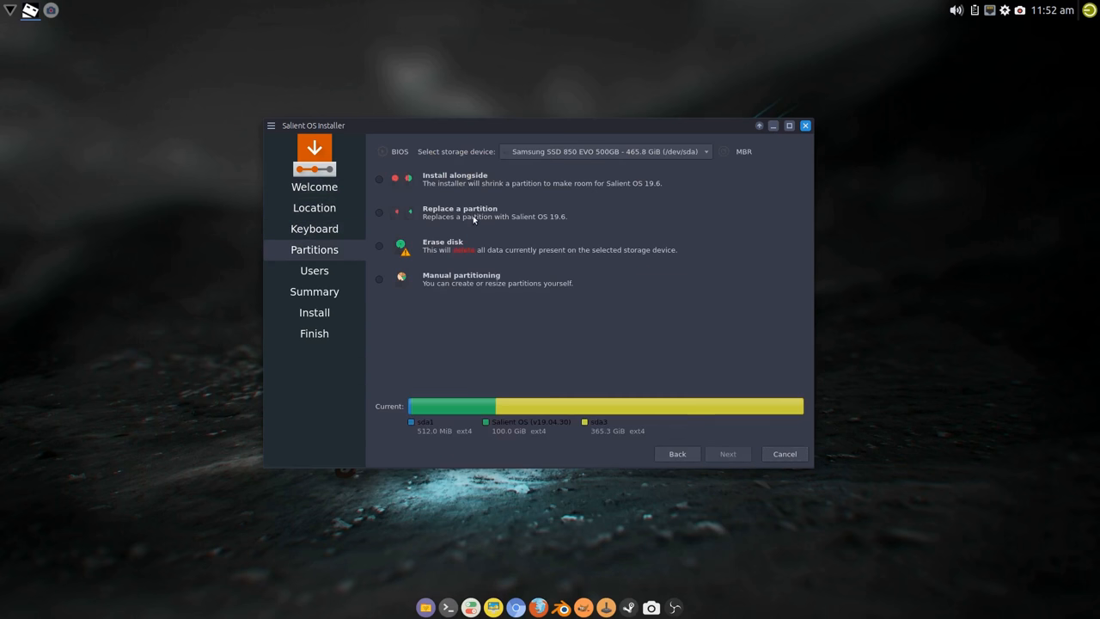
Step: Choose manual partitioning on /dev/sde and mount sde1 at /boot
click(608, 151)
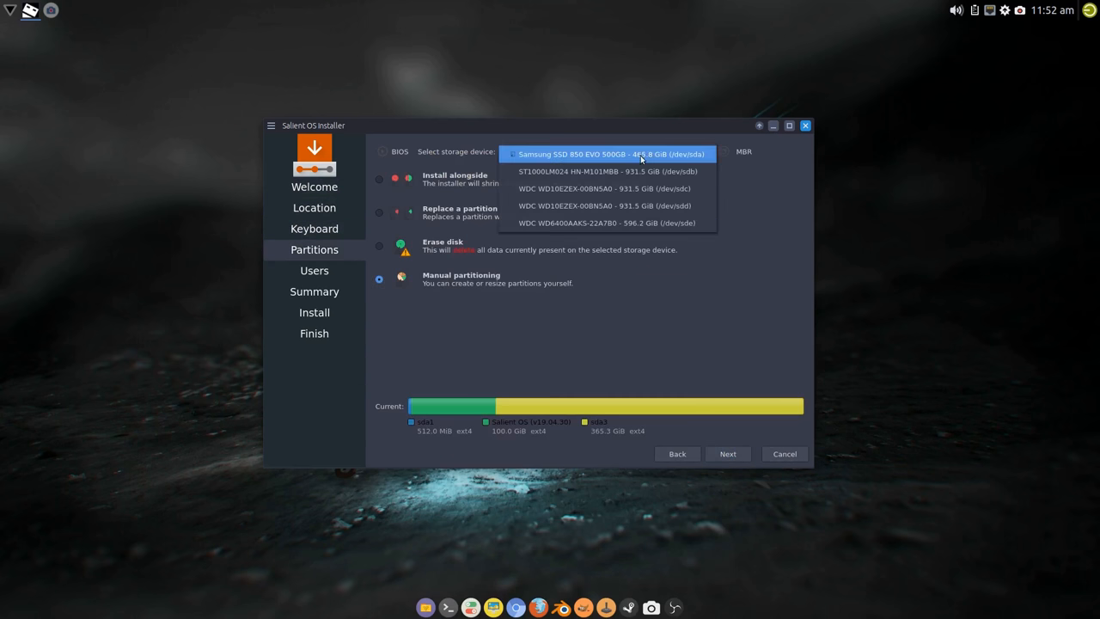
click(610, 222)
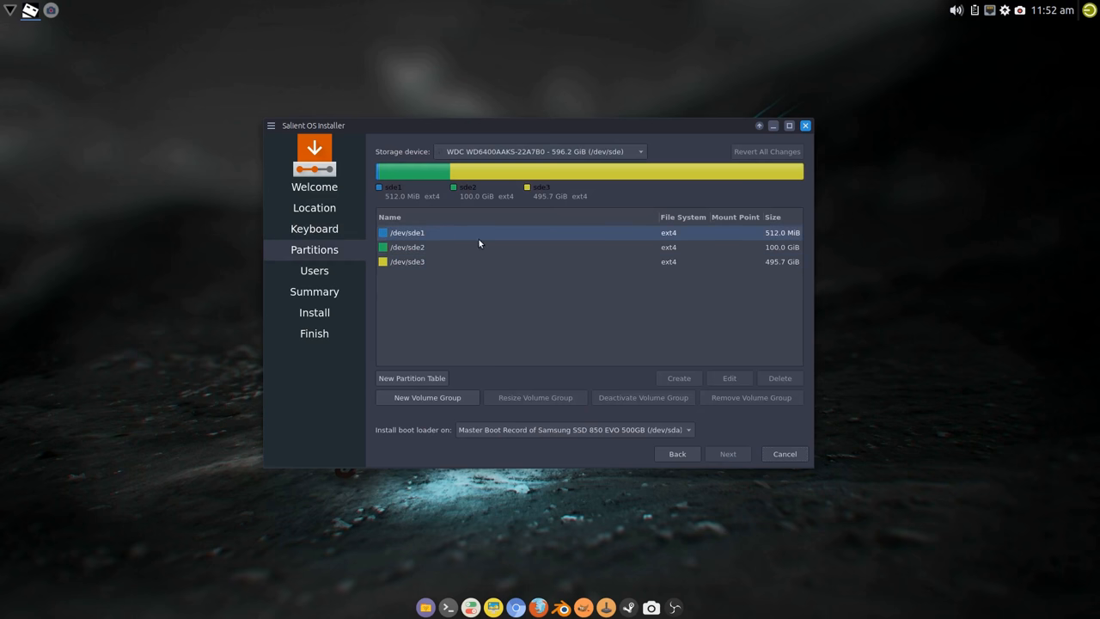
click(729, 378)
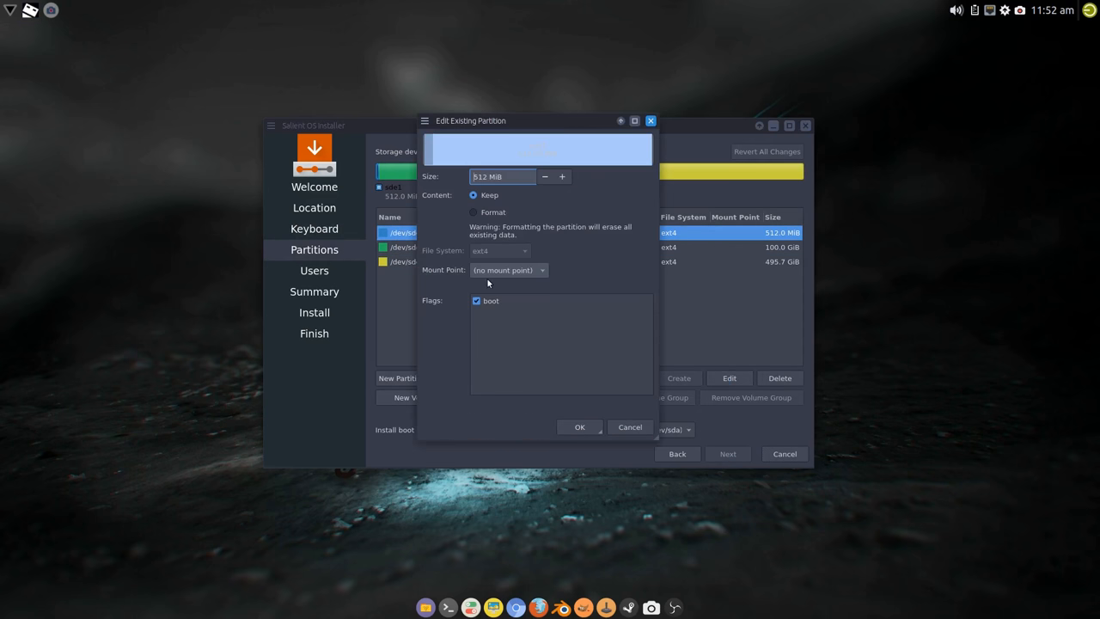
mouse_move(490, 206)
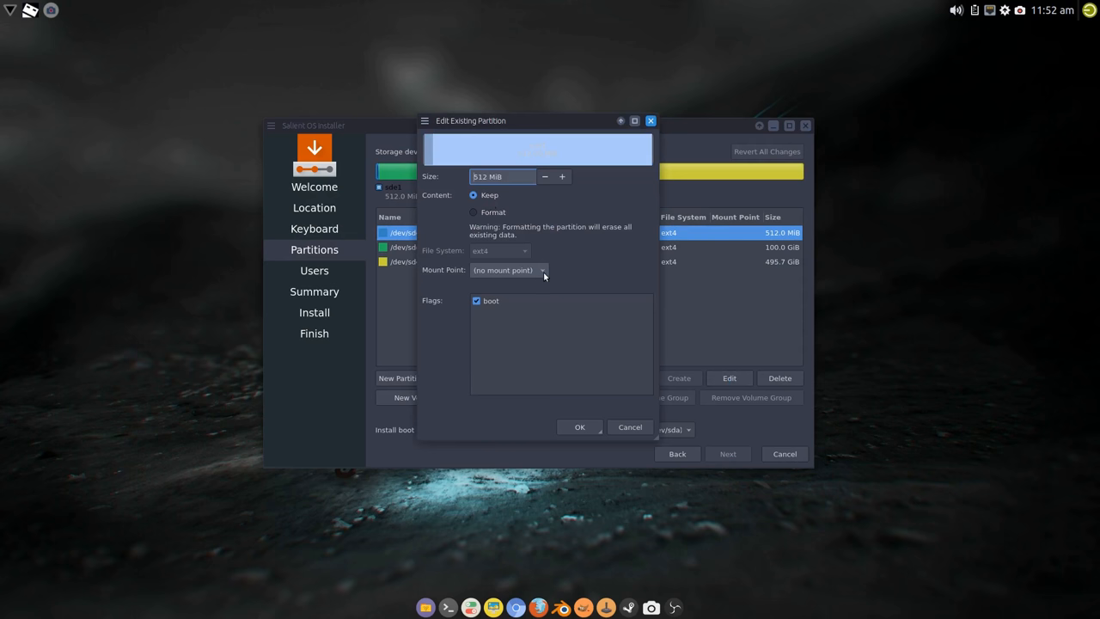
click(579, 426)
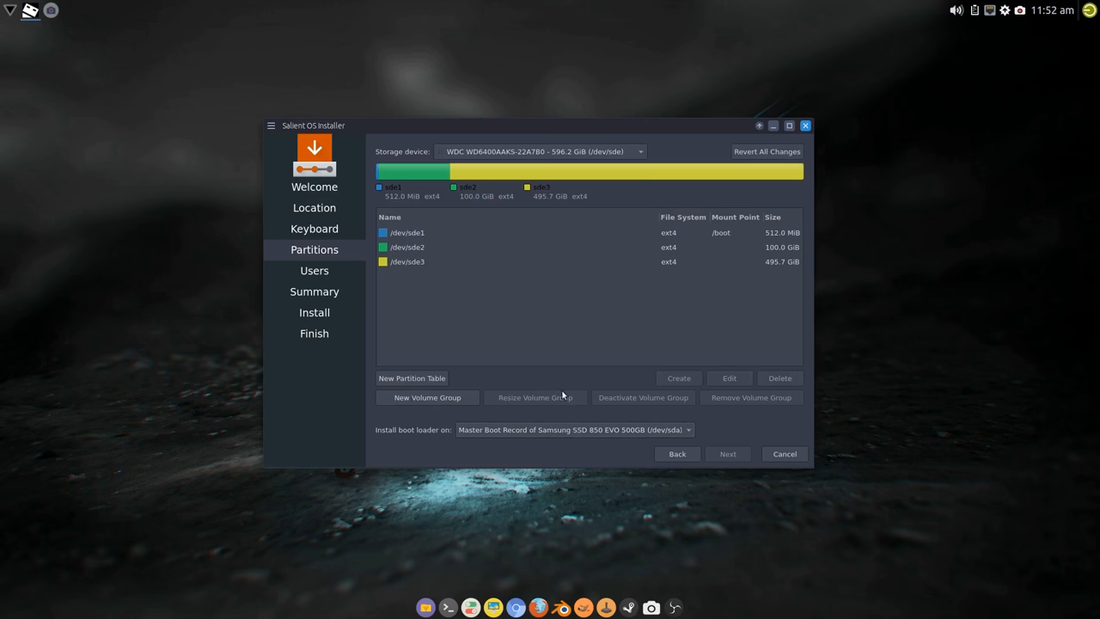
Step: Mount sde2 at / and sde3 at /home, with boot loader on /boot
click(592, 247)
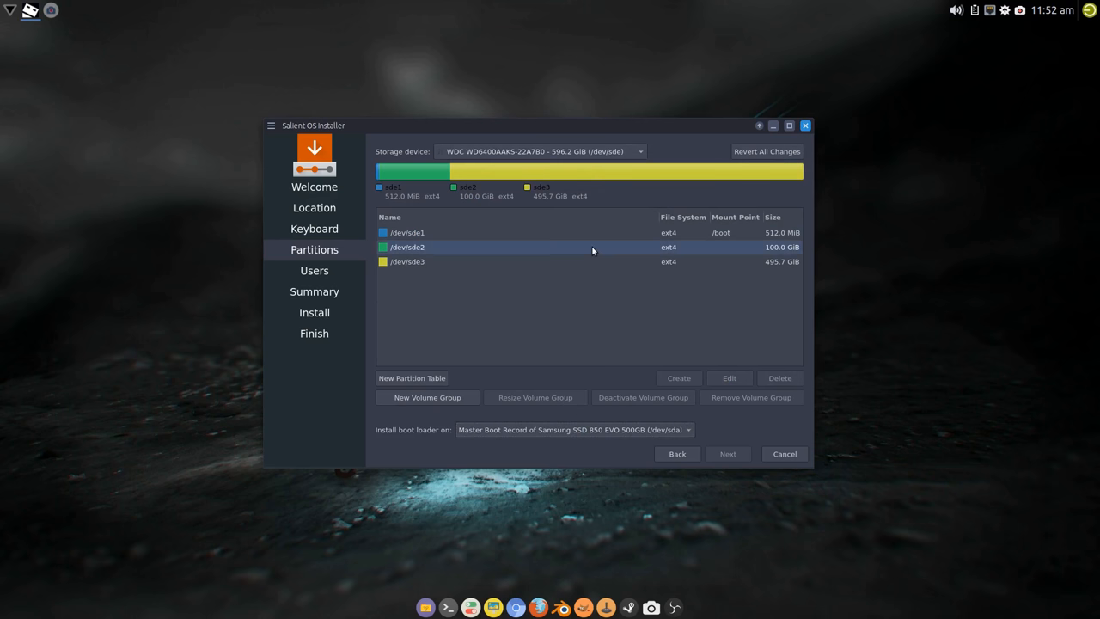
click(728, 378)
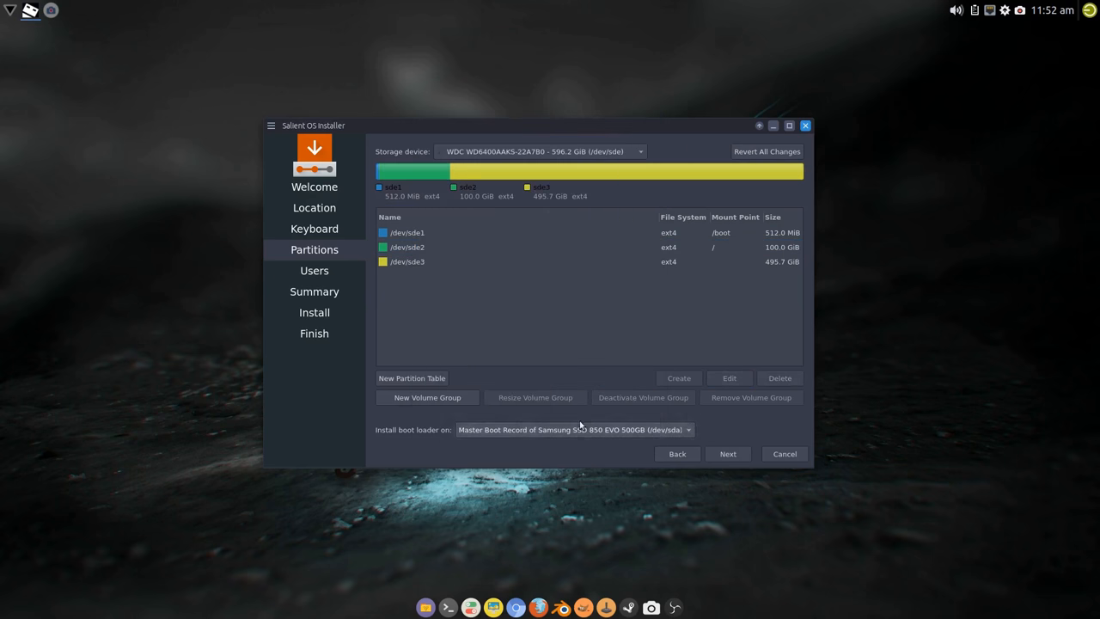
click(728, 377)
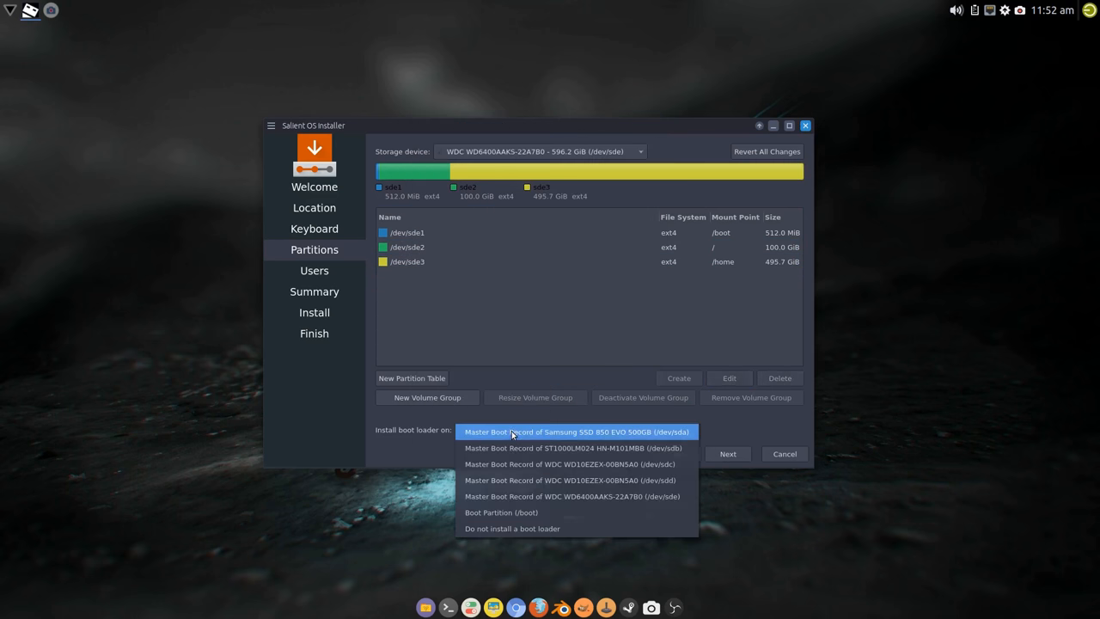
click(501, 512)
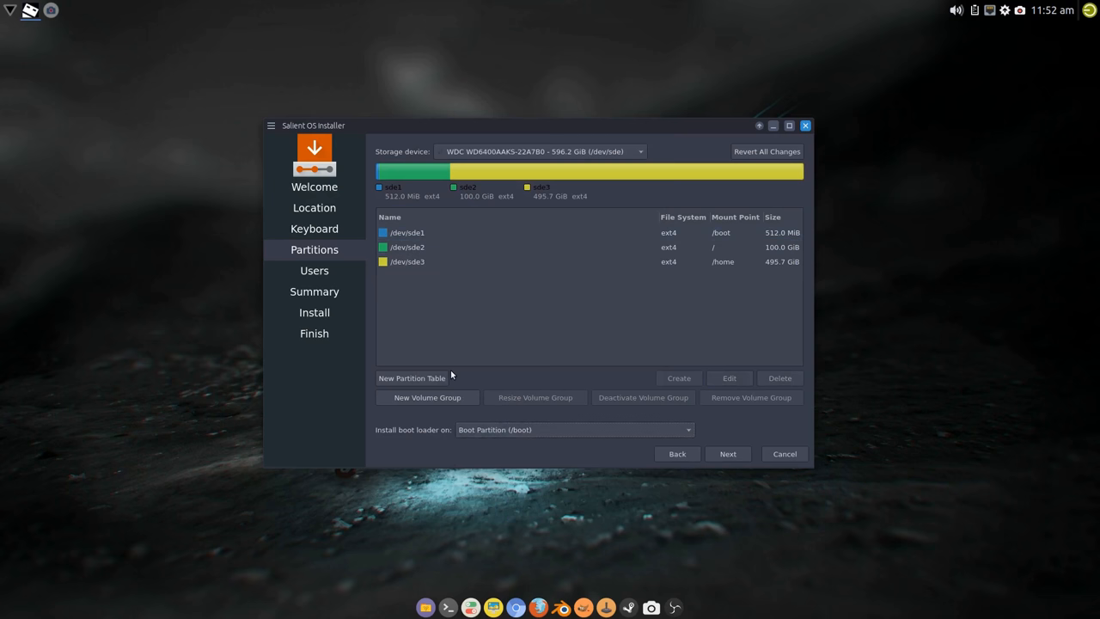
mouse_move(606, 151)
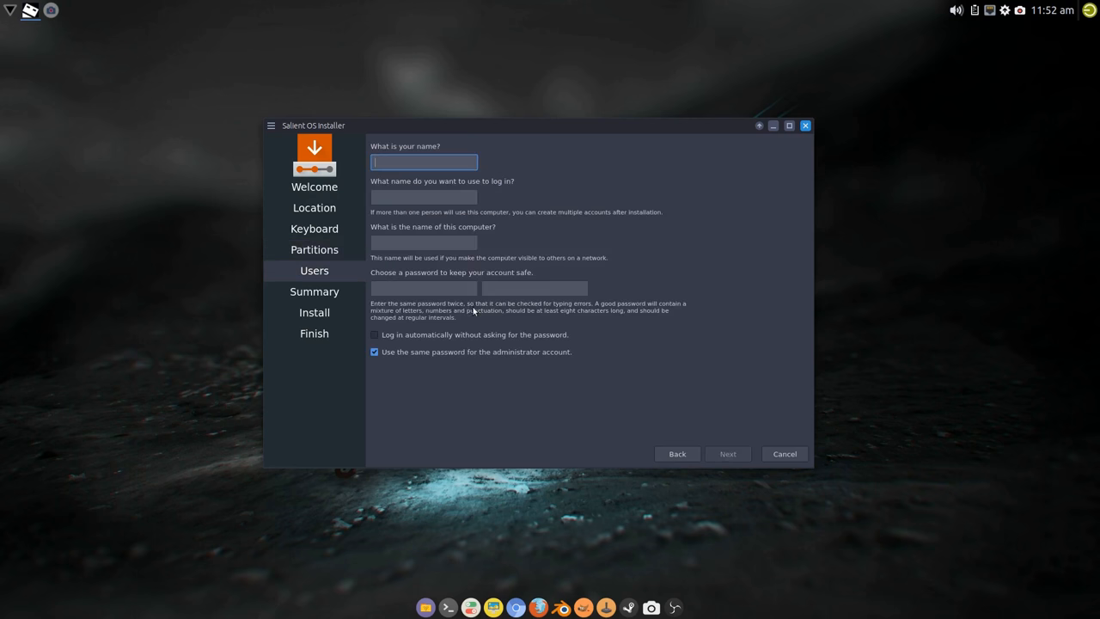
Step: Enter name and login 'silent', computer name 'salientos', and the same password twice
text(silent)
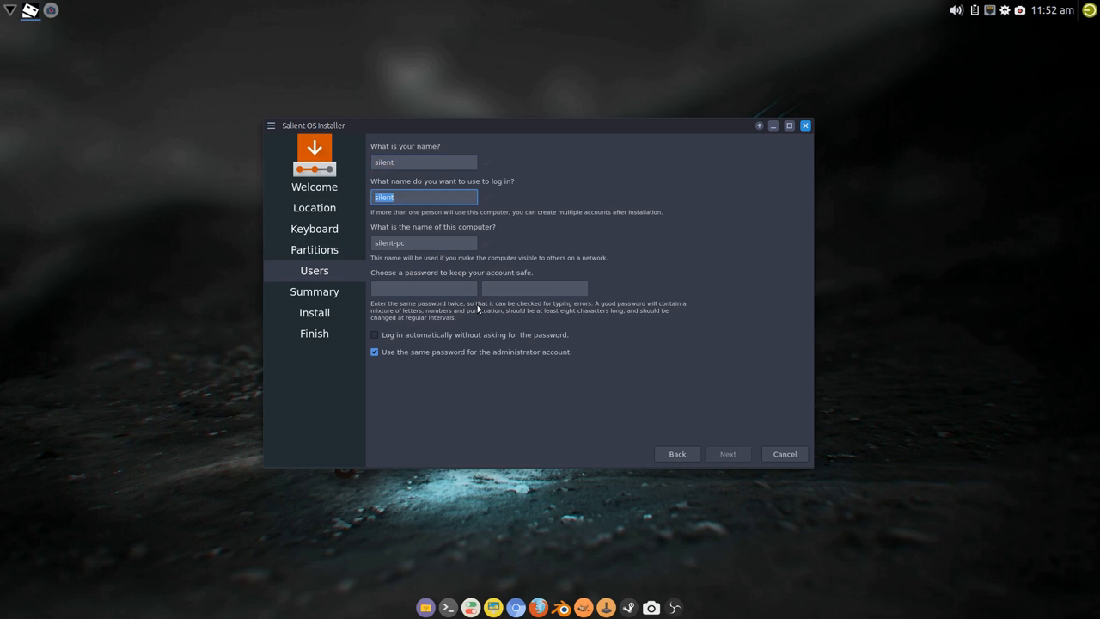
text(sal)
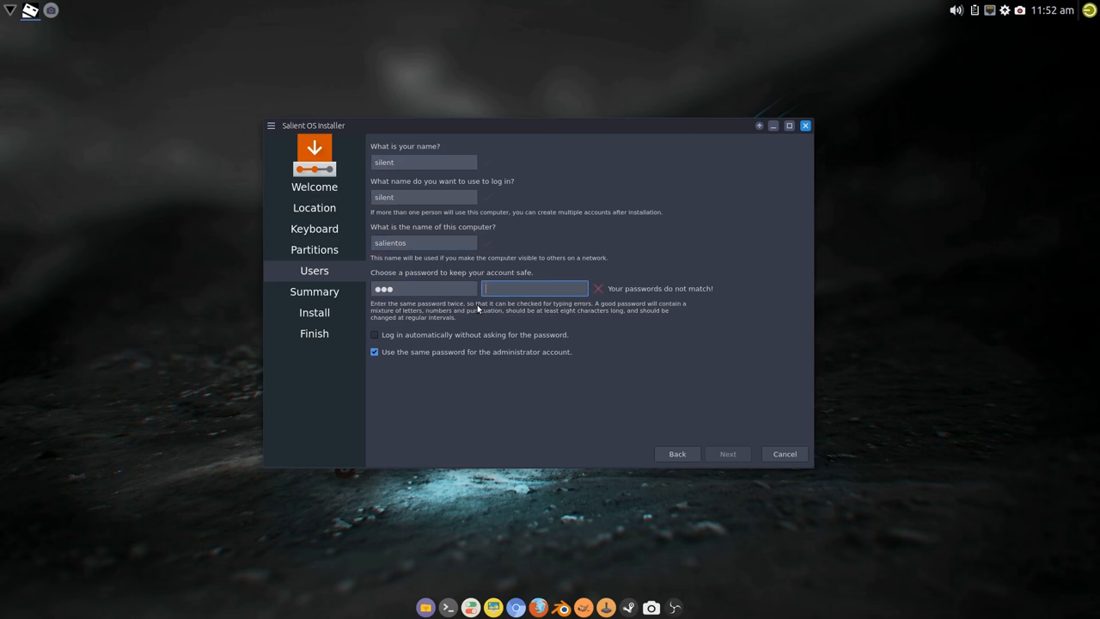
text(●●●)
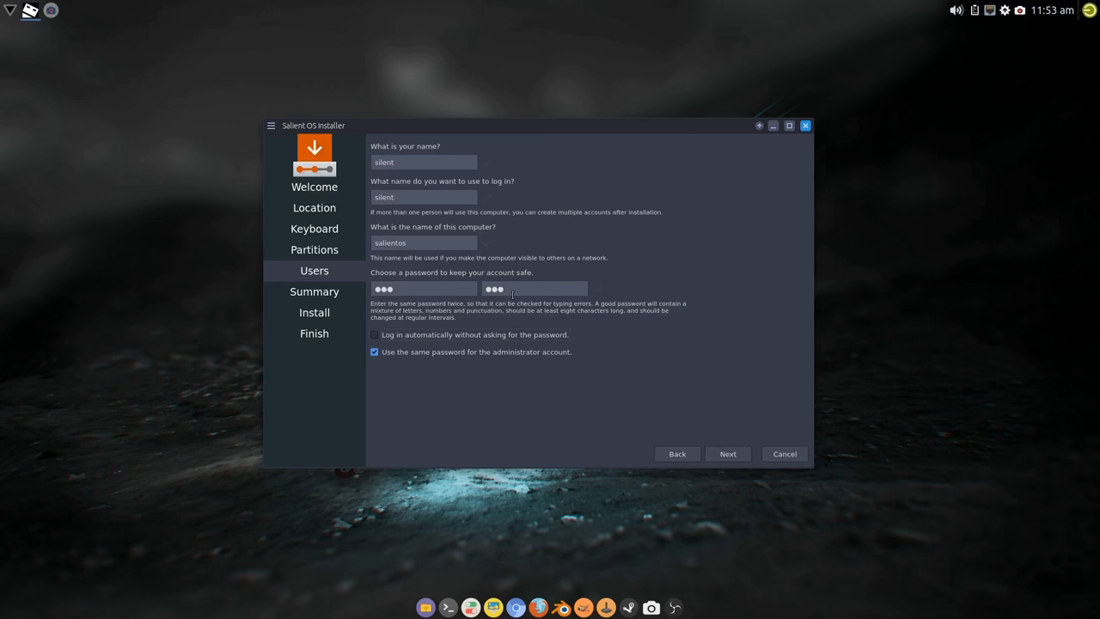
Step: Review the summary, install Salient OS 19.6 to /dev/sde, and close the finished installer
click(726, 454)
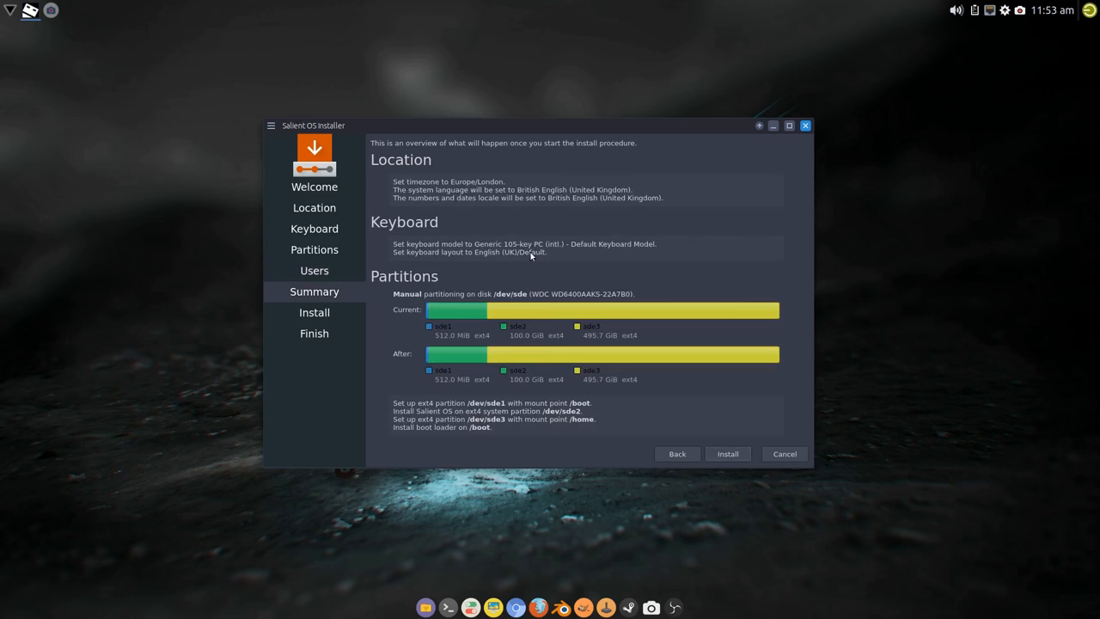
mouse_move(552, 412)
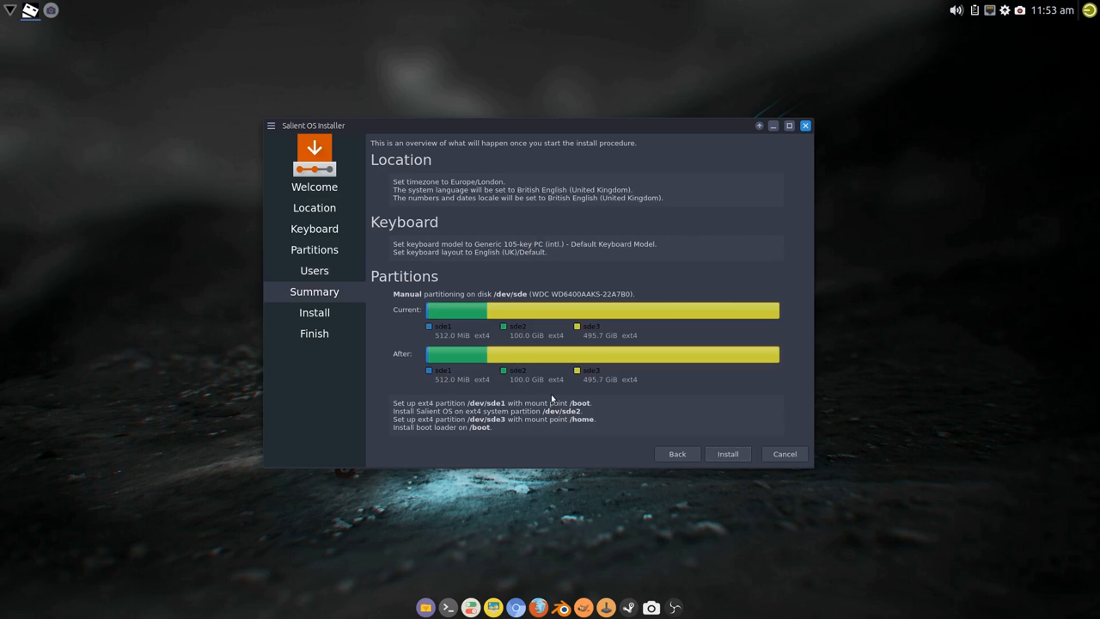
mouse_move(415, 385)
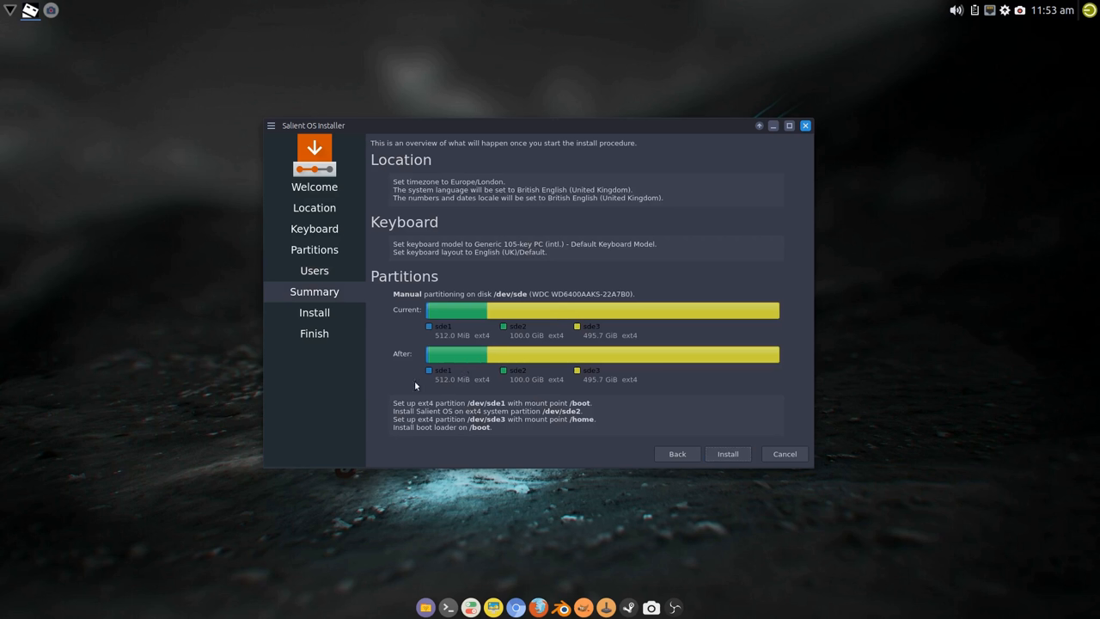
mouse_move(534, 401)
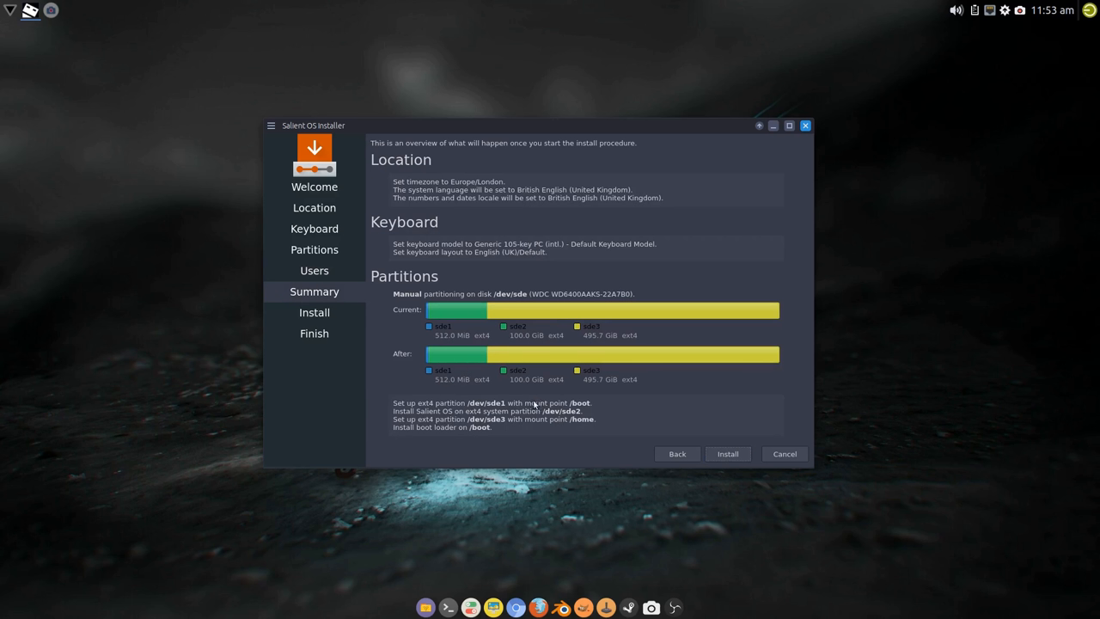
mouse_move(563, 412)
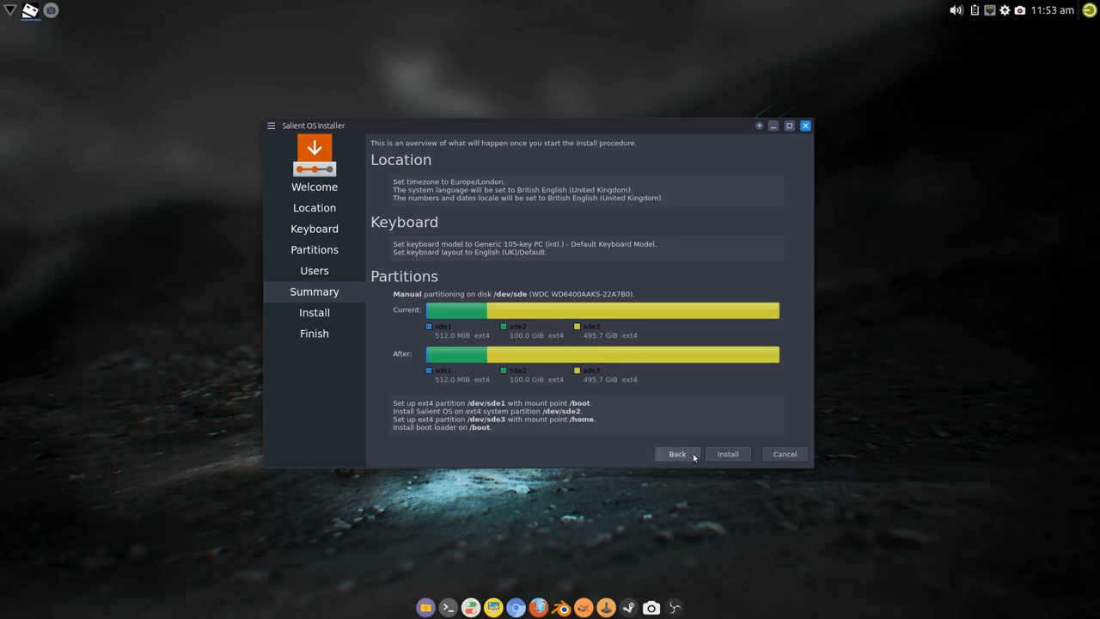
click(728, 453)
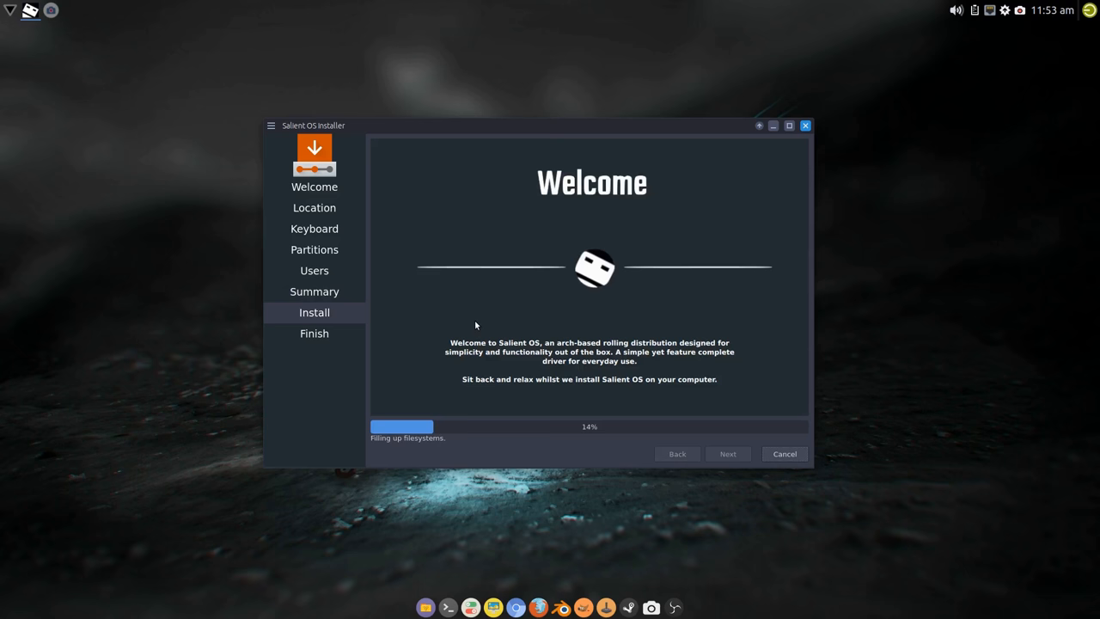
mouse_move(475, 277)
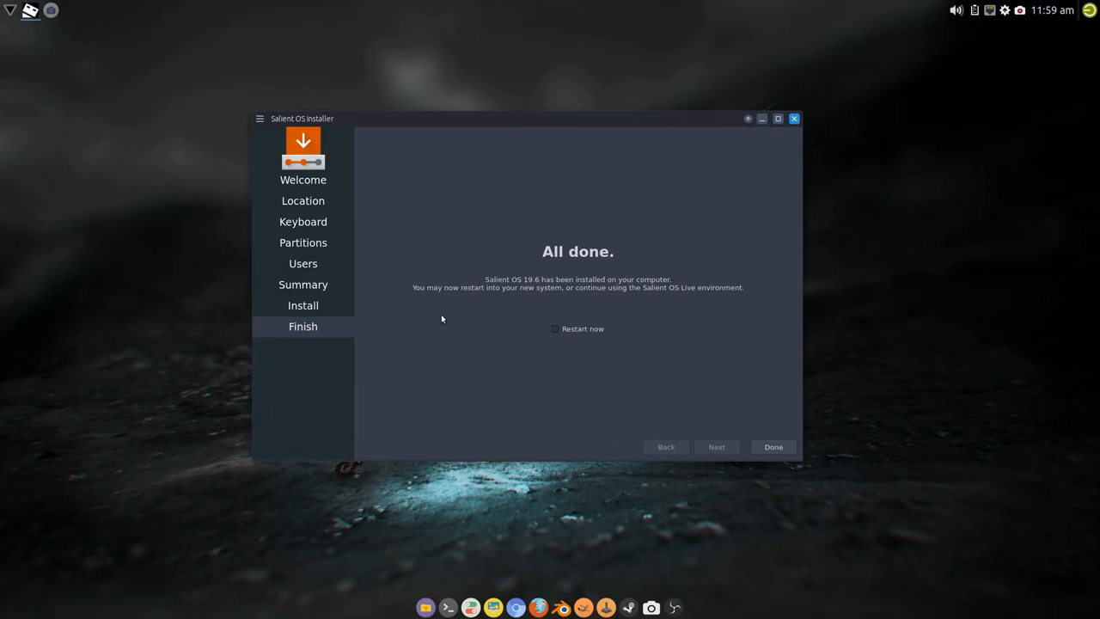
mouse_move(709, 319)
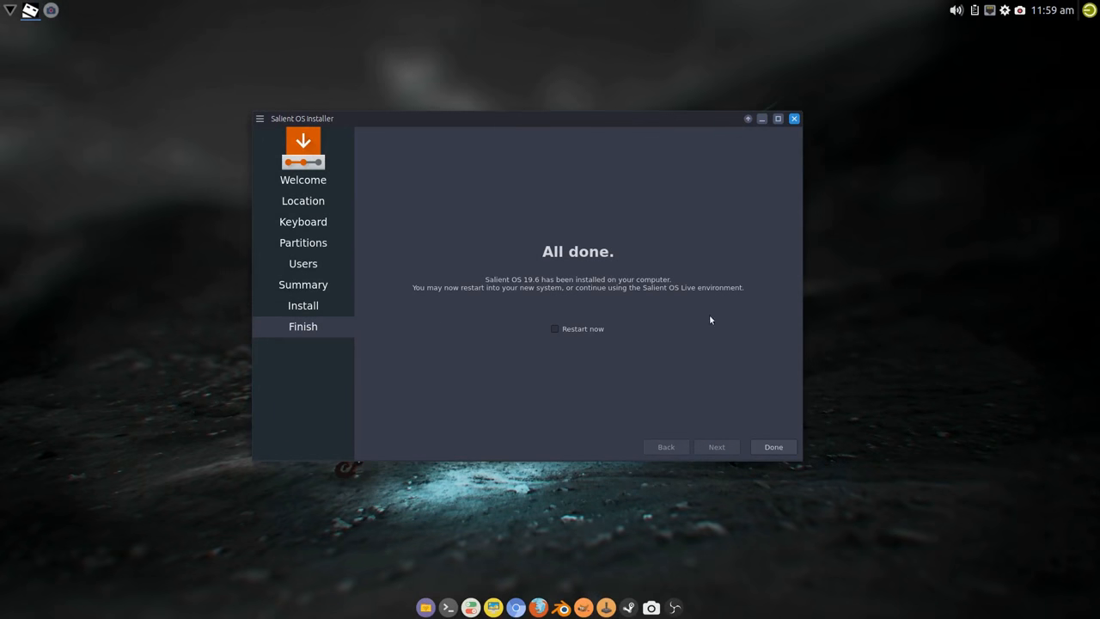
click(773, 446)
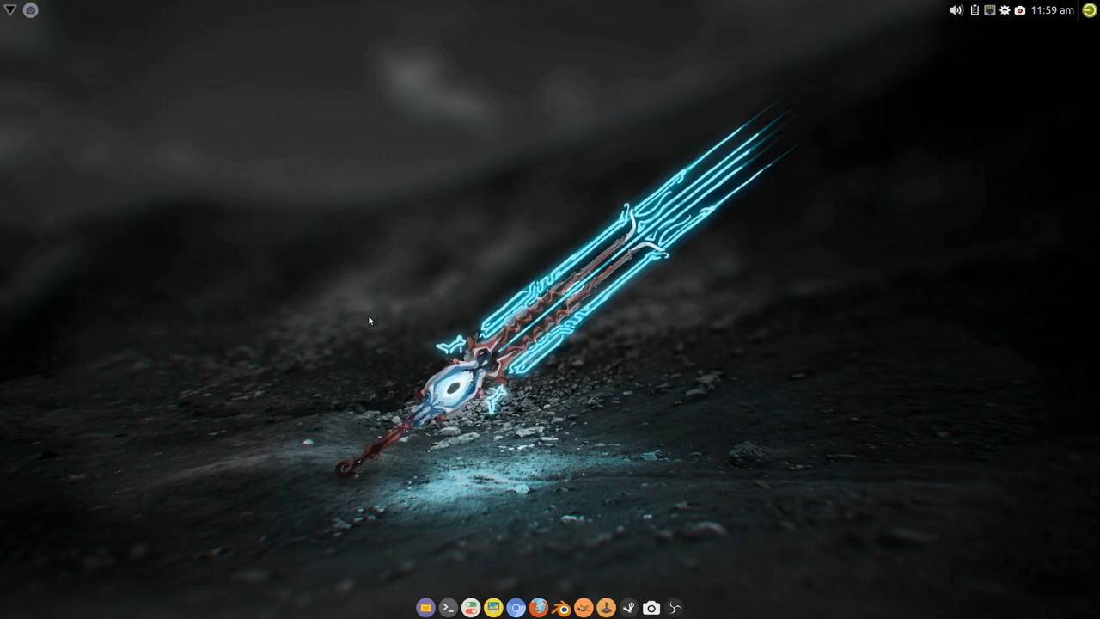
right_click(370, 321)
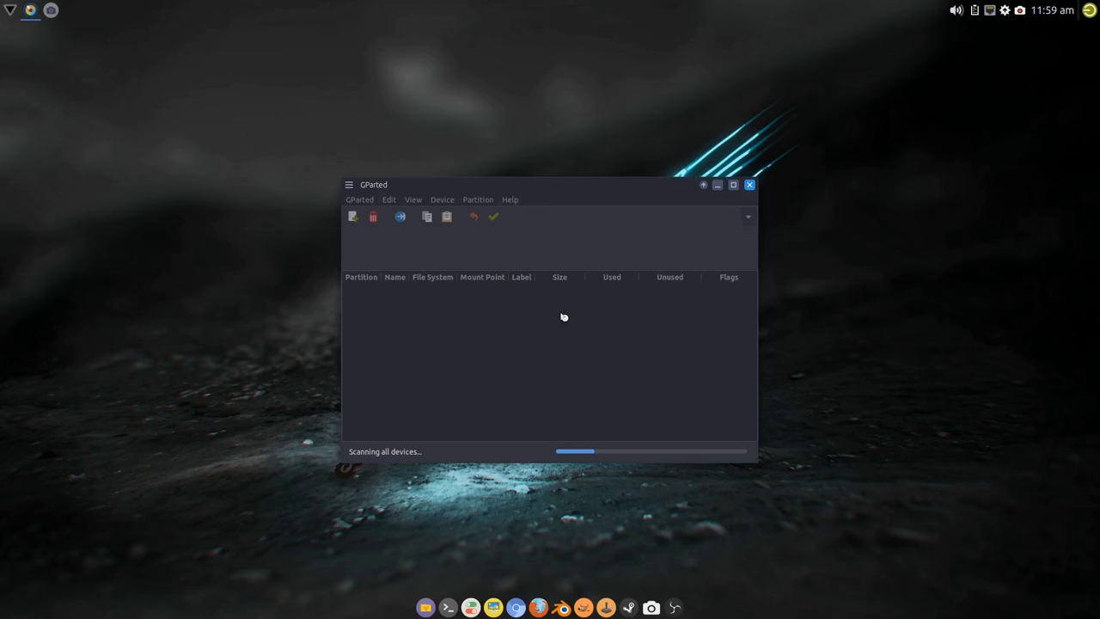
mouse_move(700, 226)
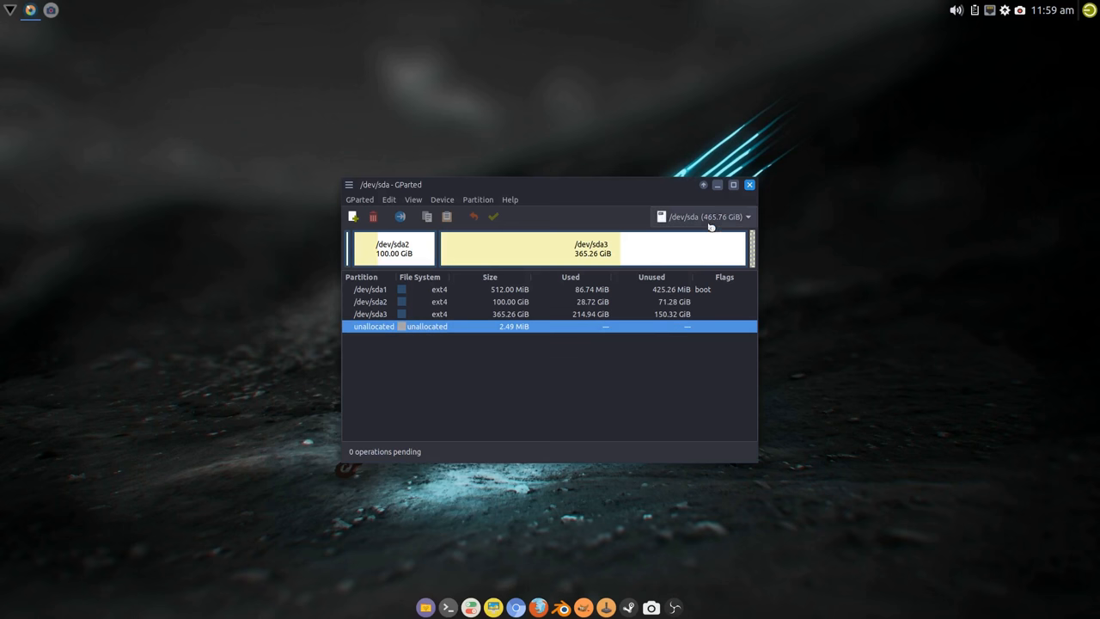
click(749, 216)
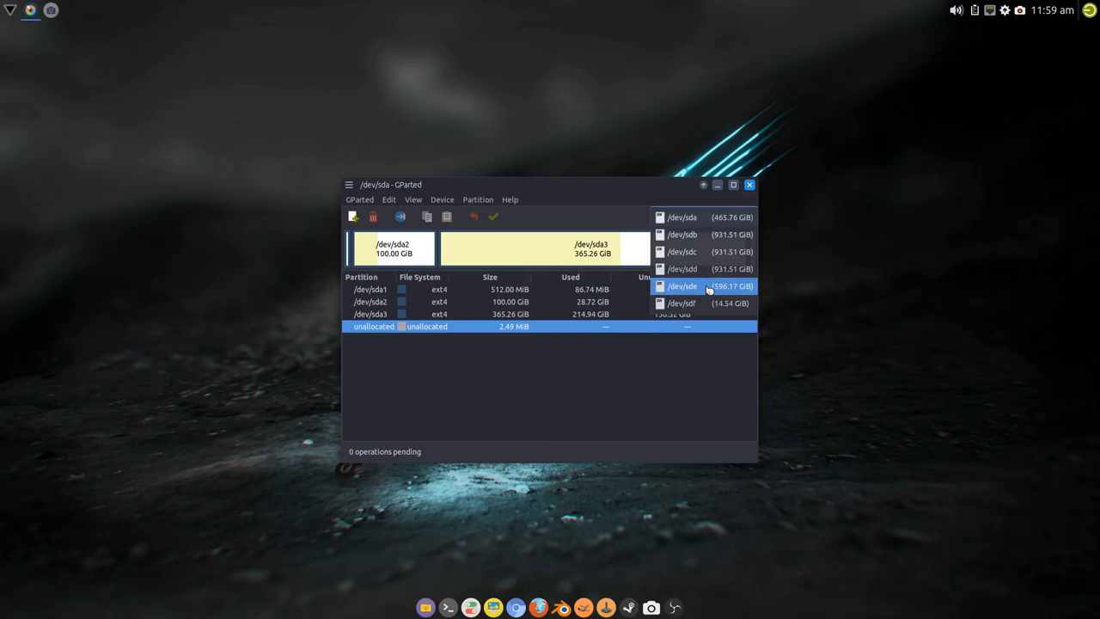
click(682, 285)
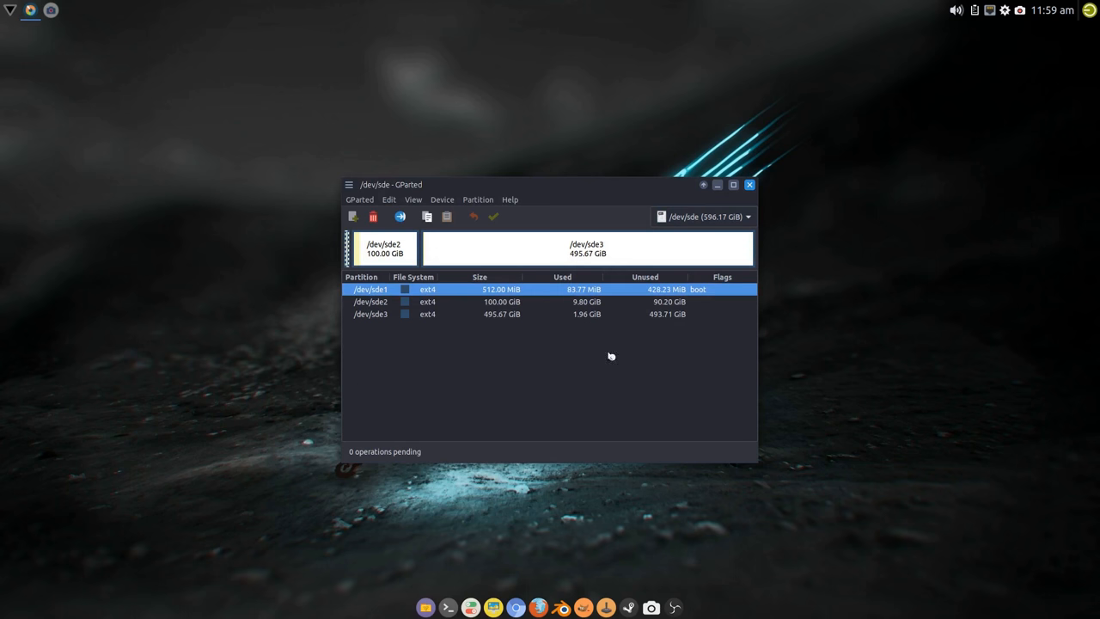
mouse_move(575, 390)
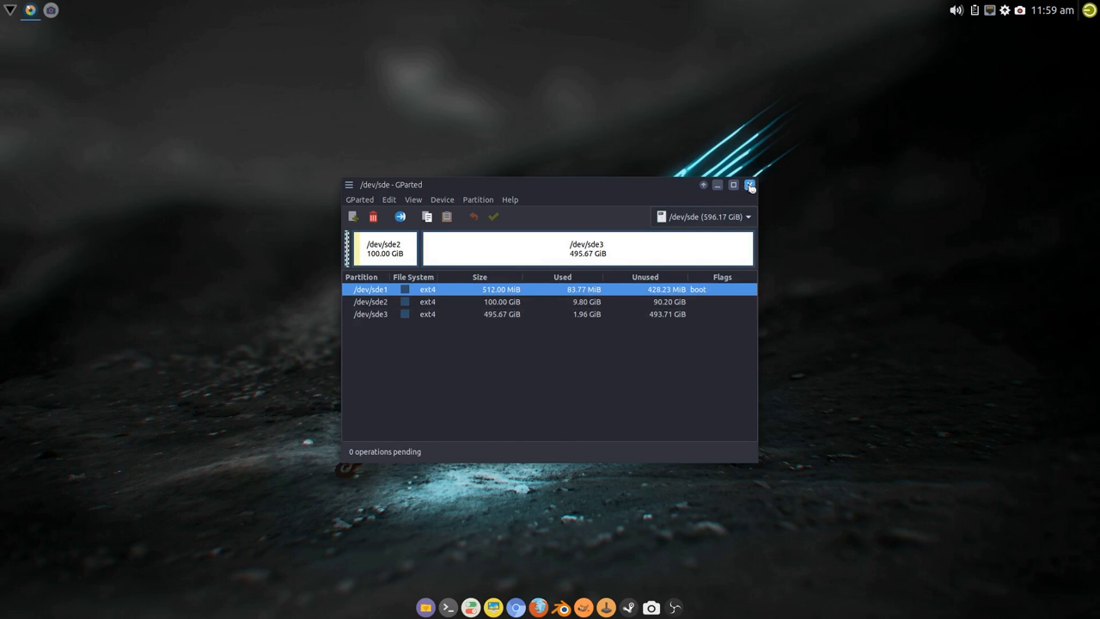
click(749, 185)
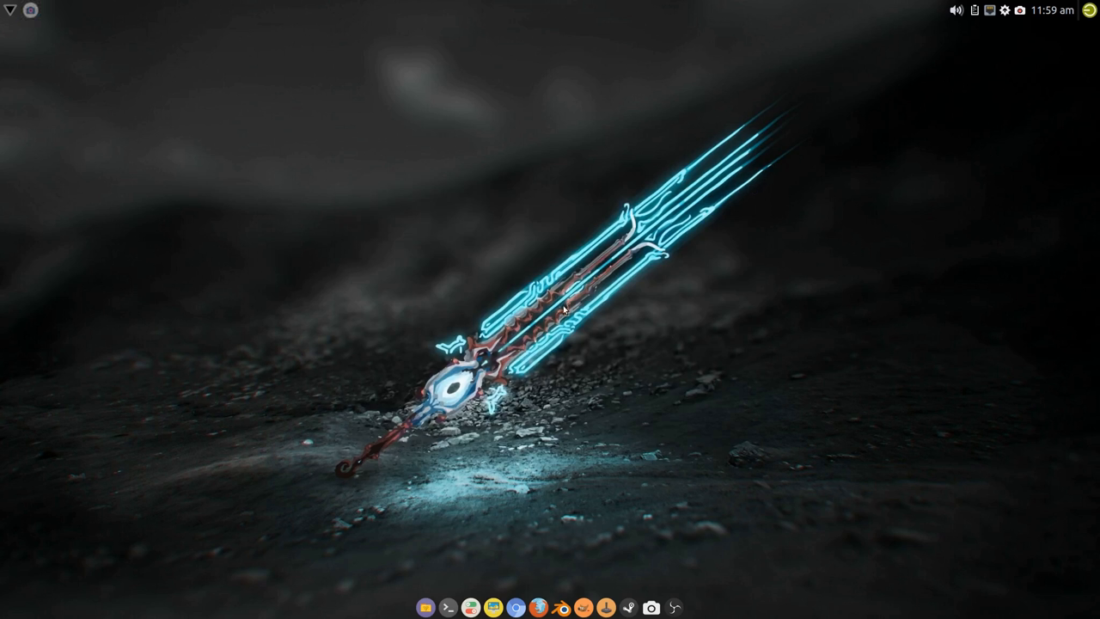
mouse_move(541, 328)
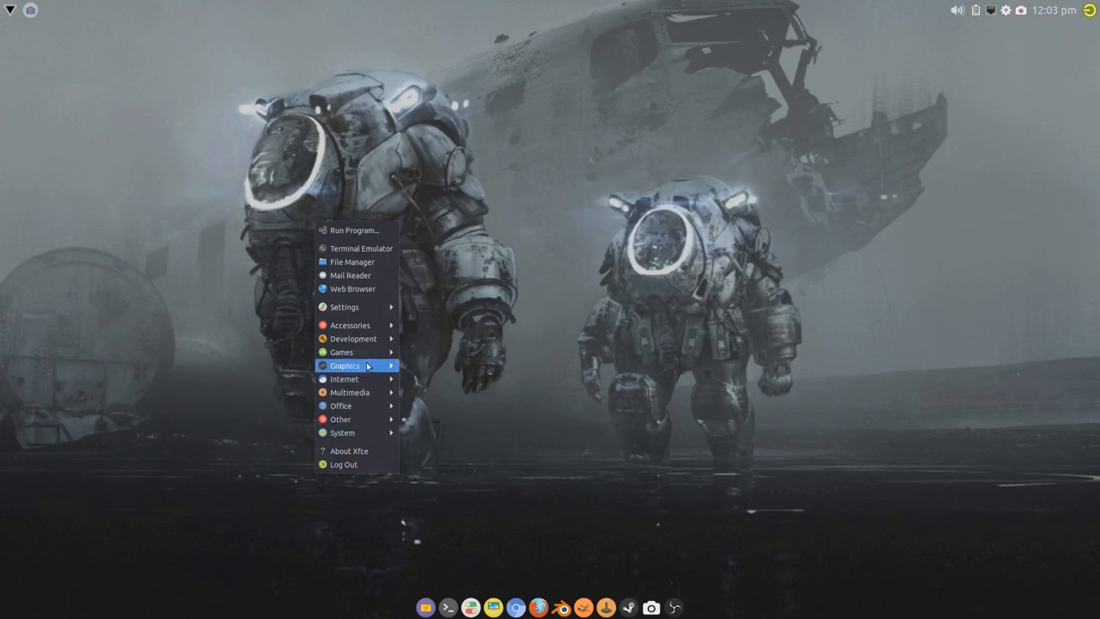
click(378, 293)
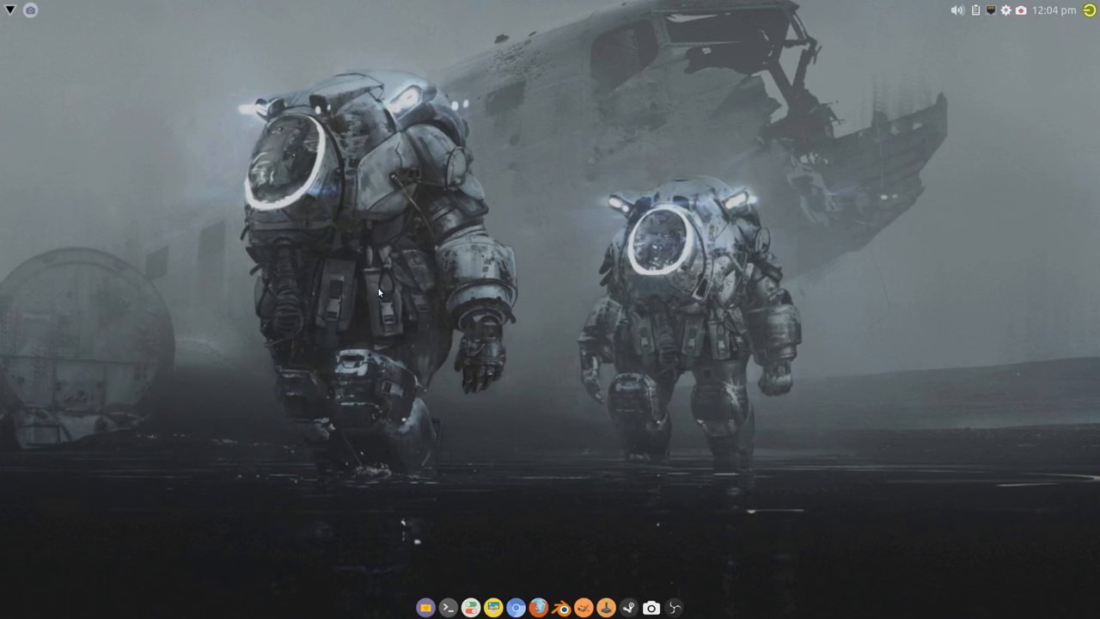
mouse_move(850, 145)
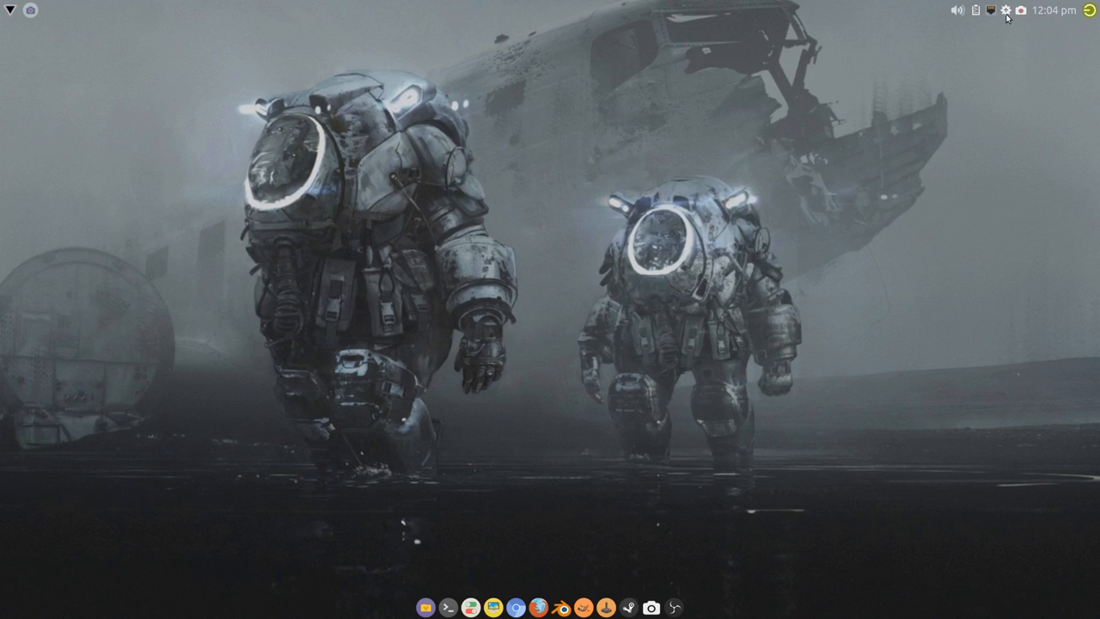
mouse_move(397, 310)
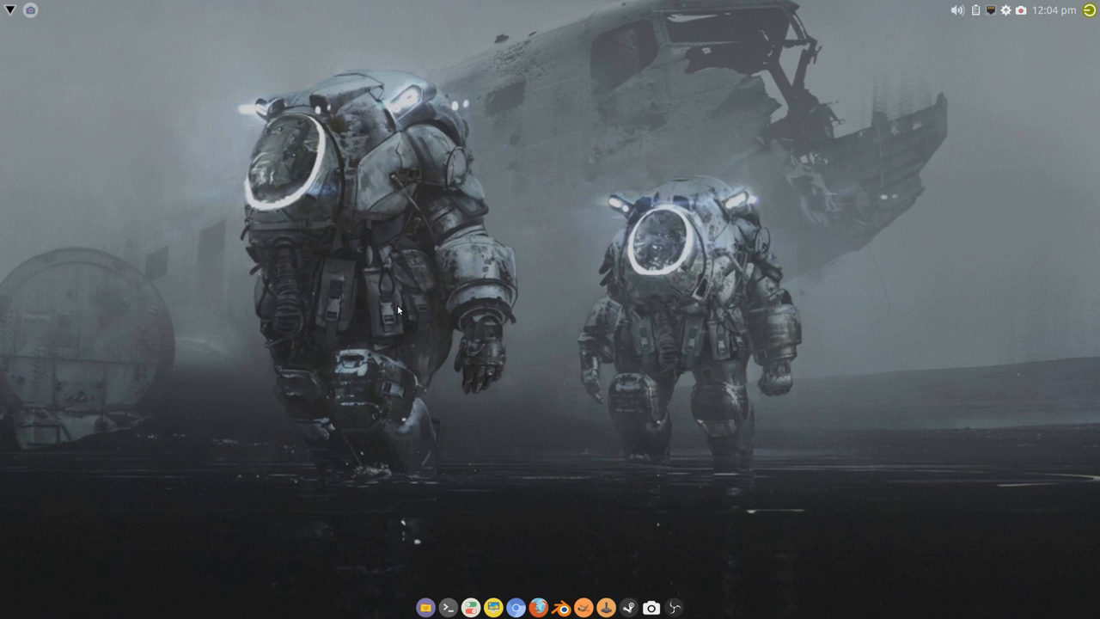
mouse_move(405, 303)
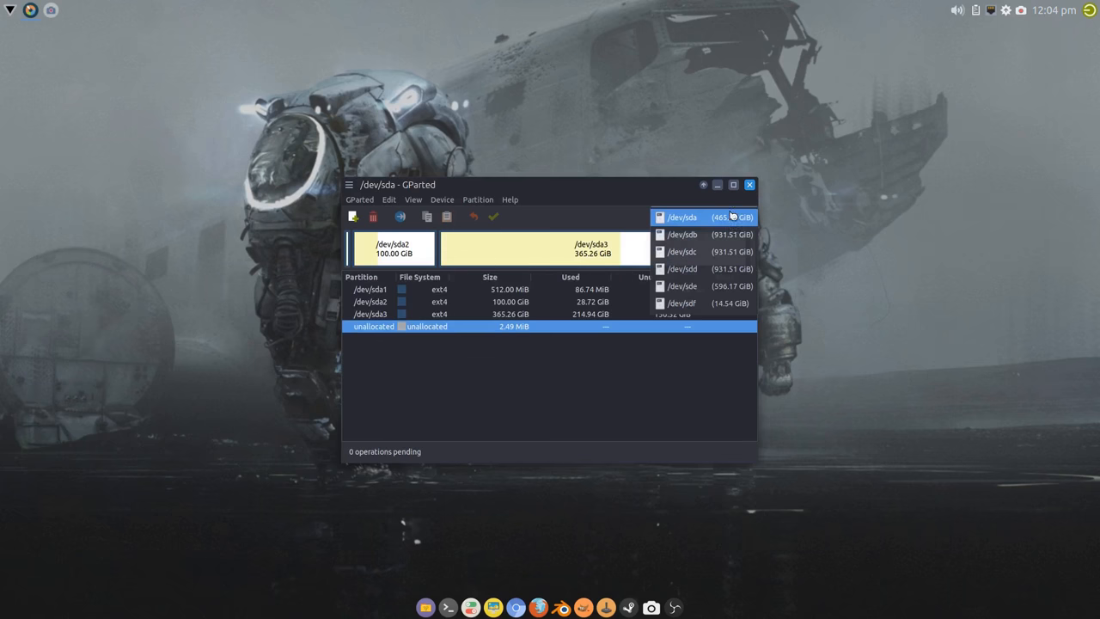
click(691, 285)
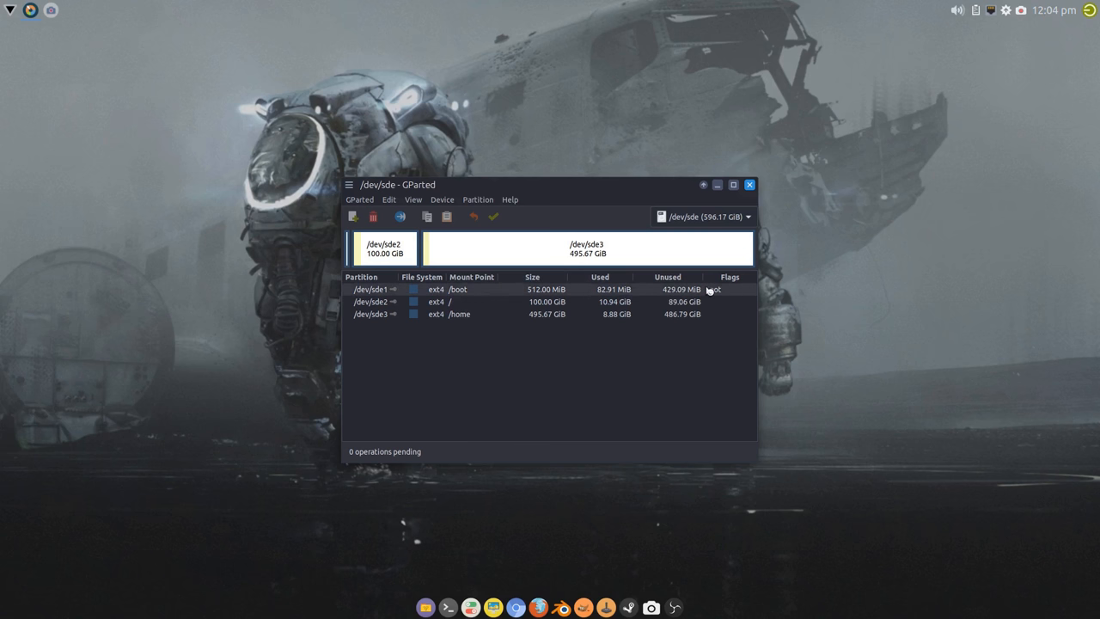
click(747, 184)
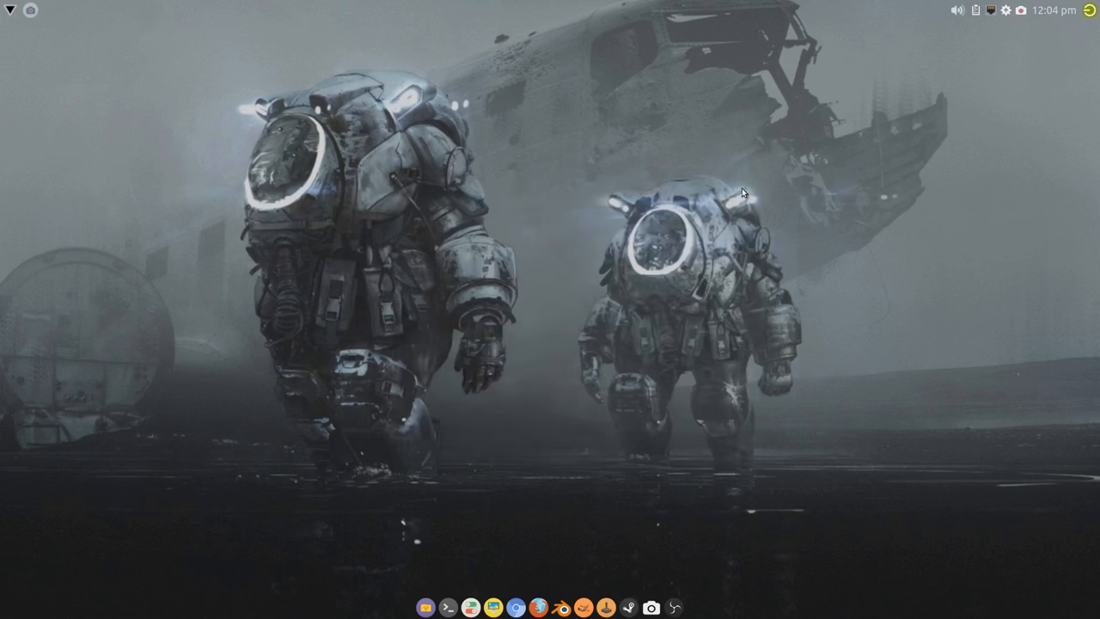
mouse_move(325, 283)
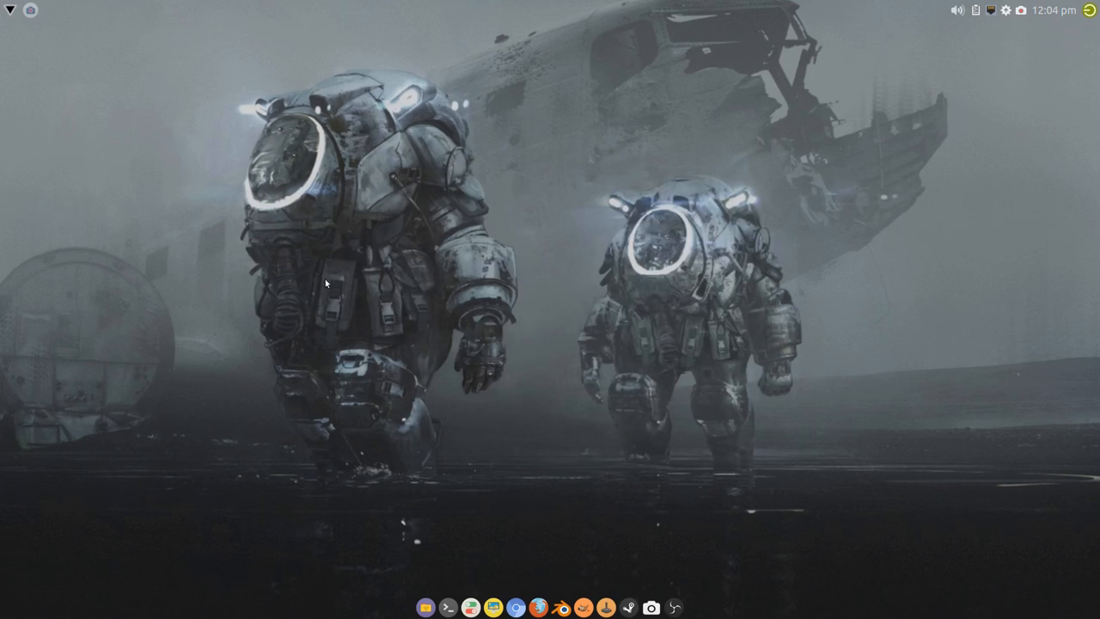
click(10, 15)
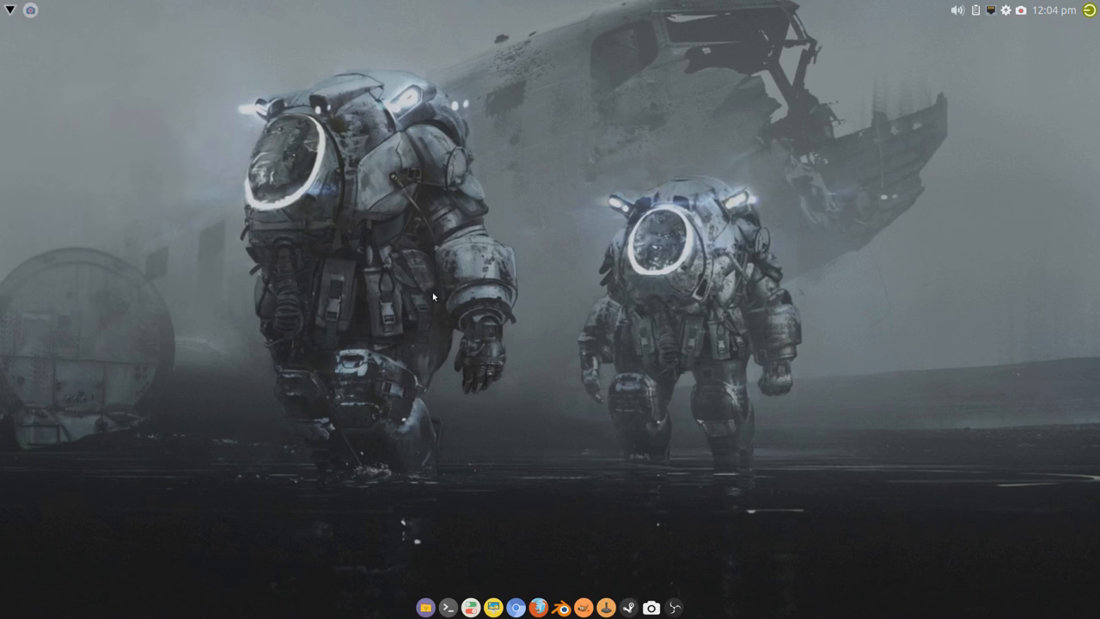
mouse_move(399, 314)
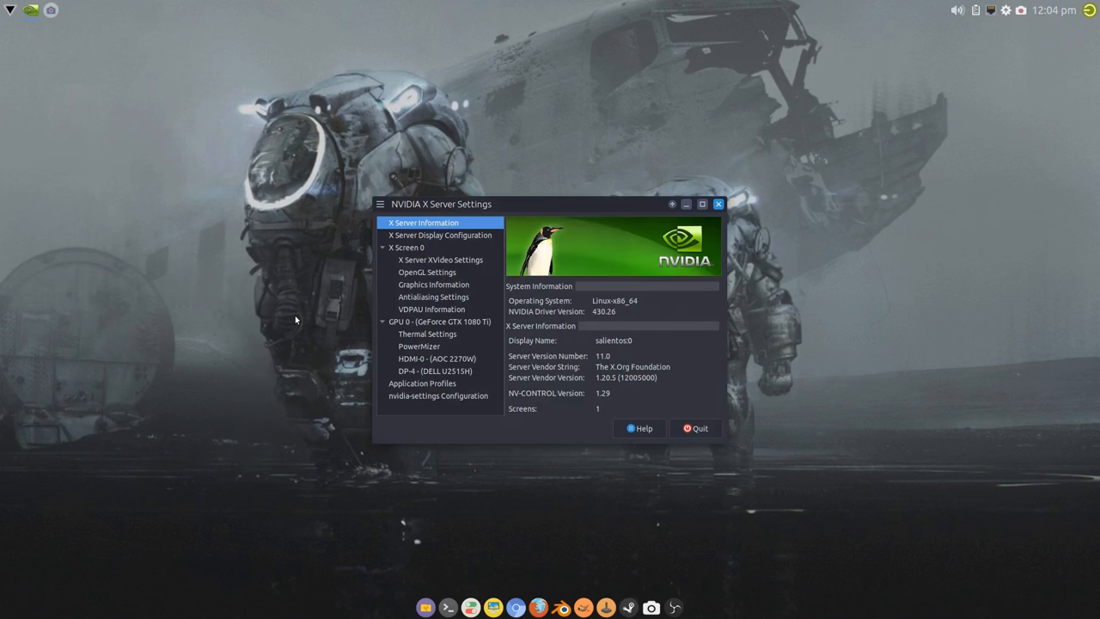
mouse_move(711, 457)
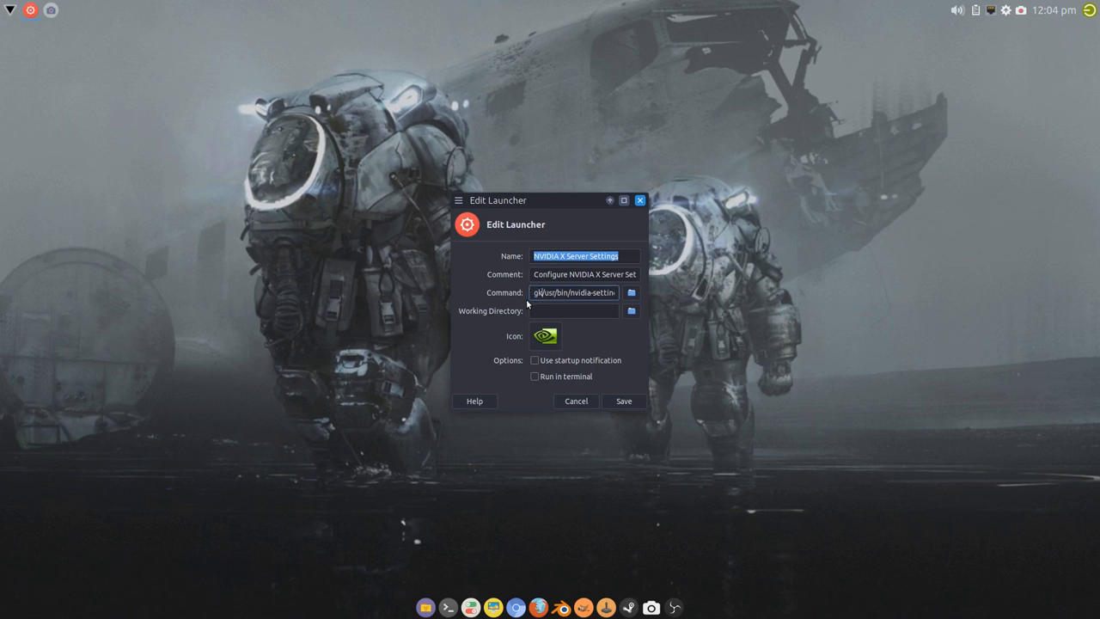
Step: Save the edited command of the NVIDIA X Server Settings launcher
click(576, 400)
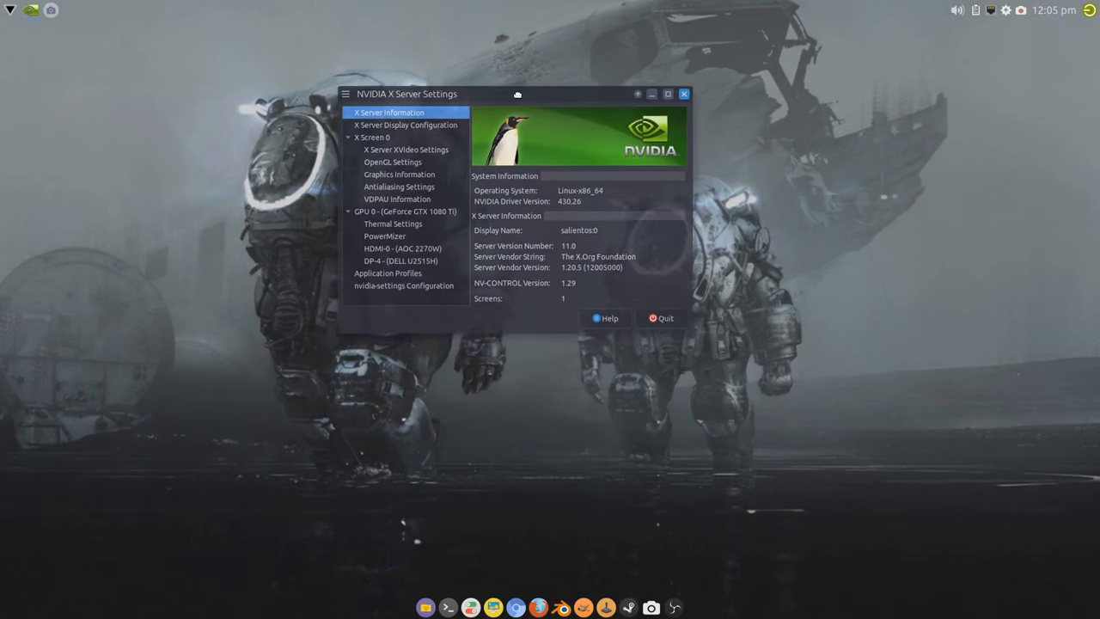
Step: Open advanced display configuration, select AOC 2270W and DELL U2515H, and force full composition pipeline
click(395, 125)
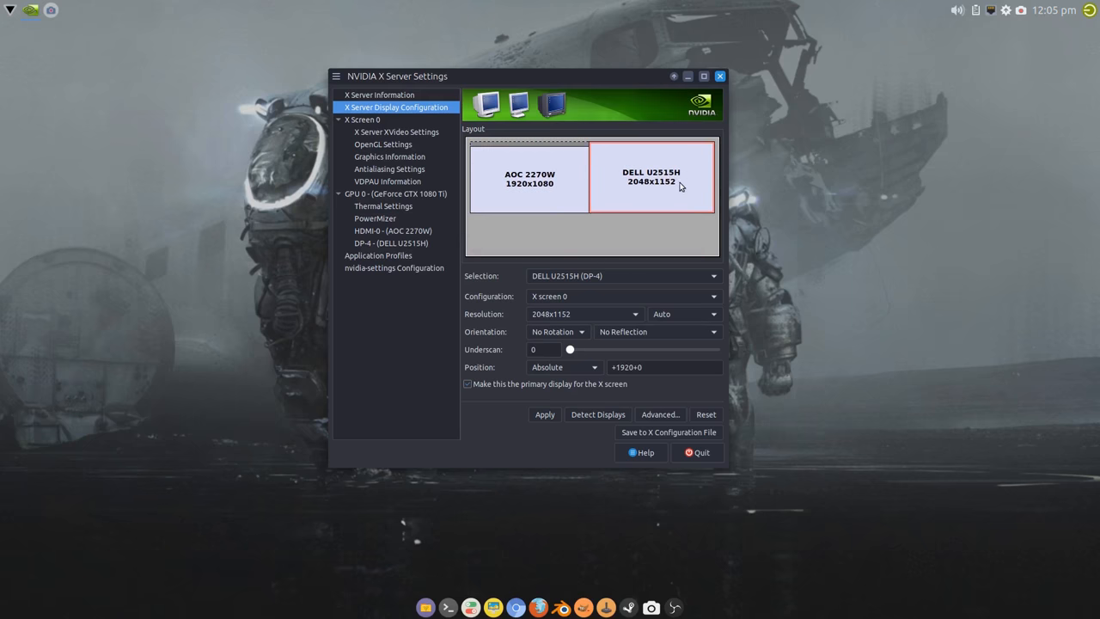
mouse_move(538, 424)
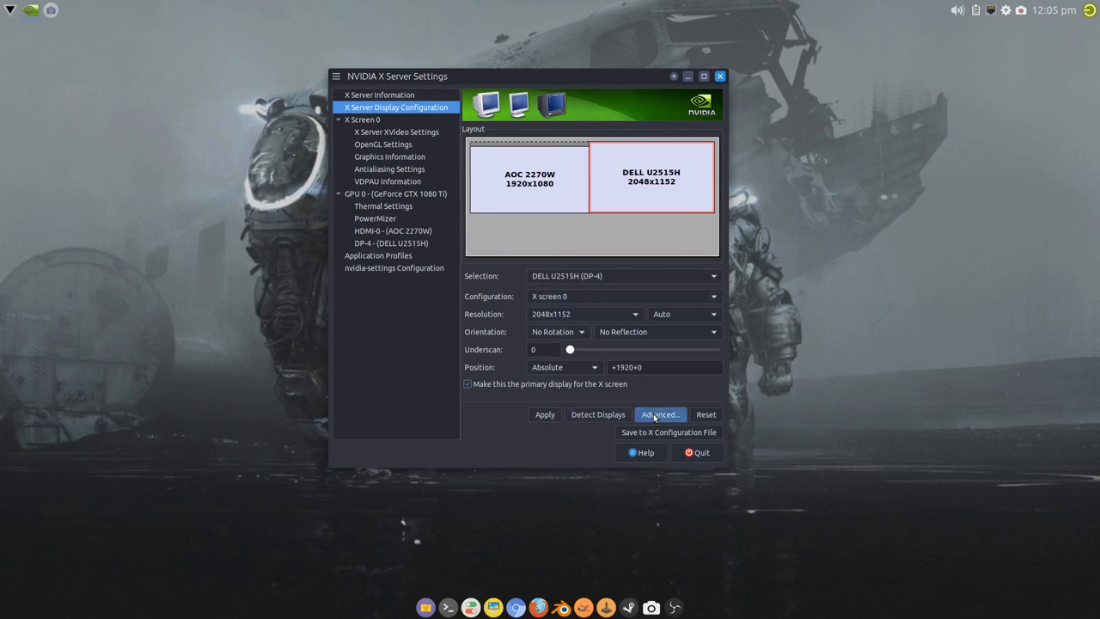
click(659, 414)
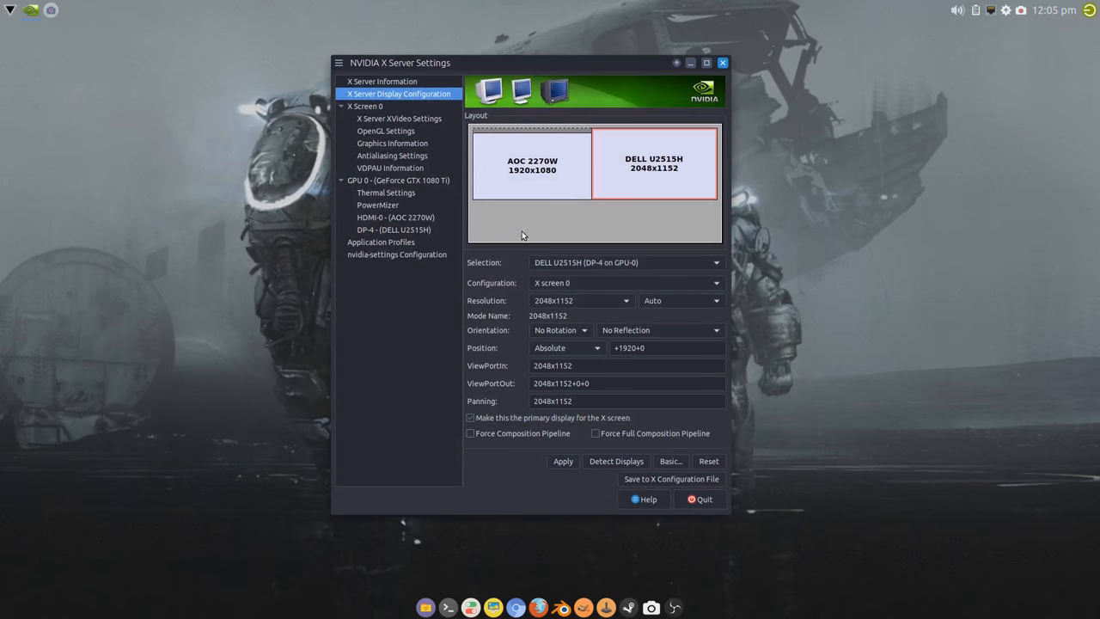
click(530, 164)
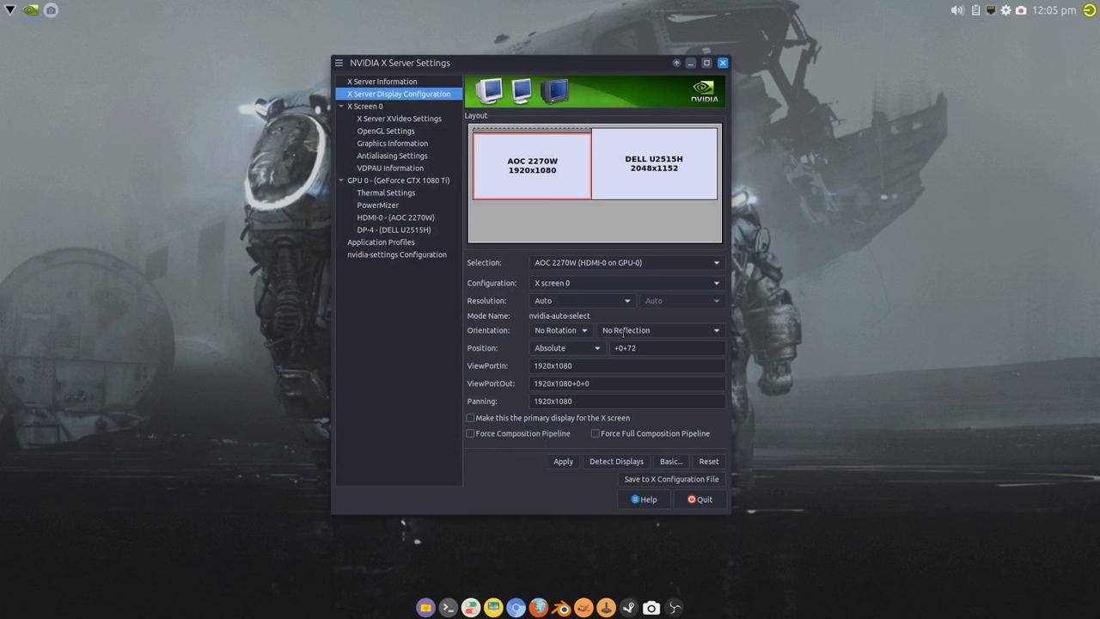
click(655, 162)
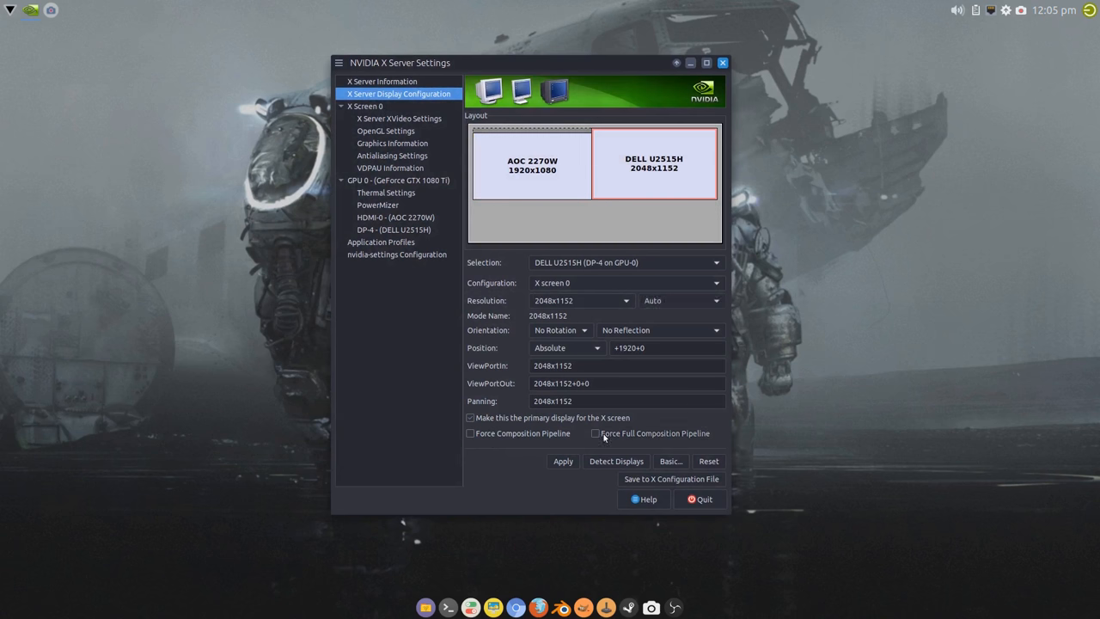
click(698, 498)
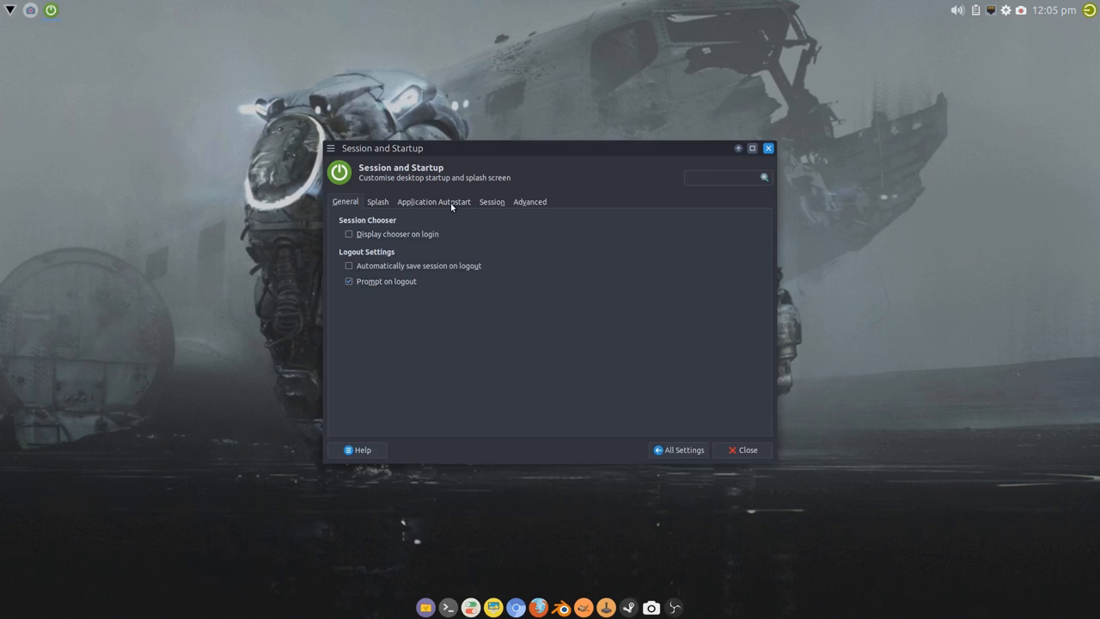
Step: Point the 'nvidia start' autostart entry at ~/Scripts/nvidia-start and close Settings
click(433, 201)
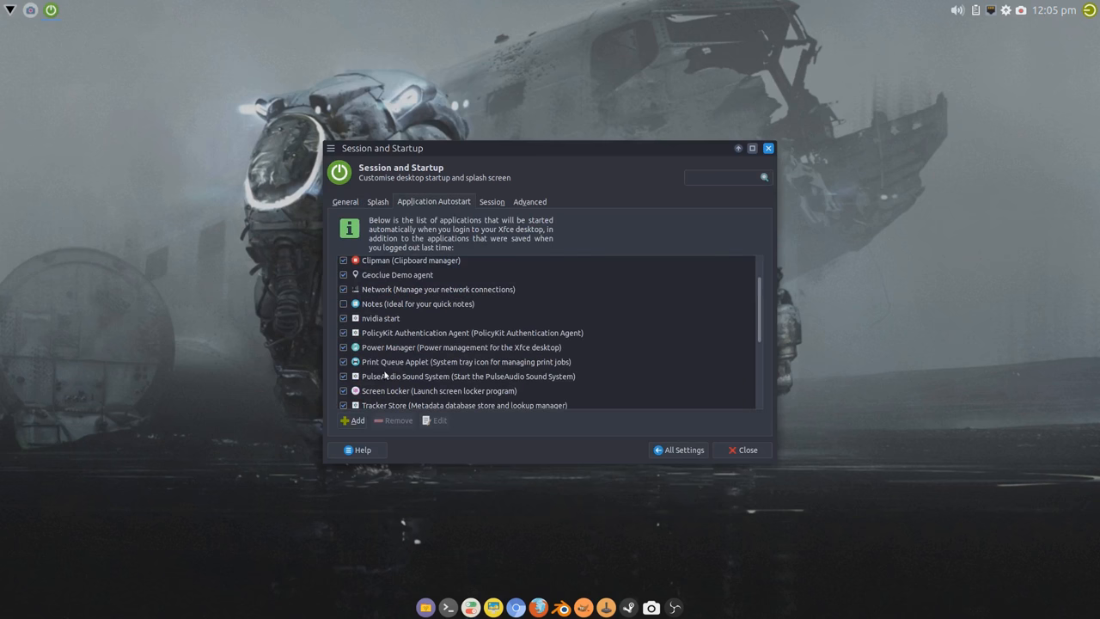
click(433, 421)
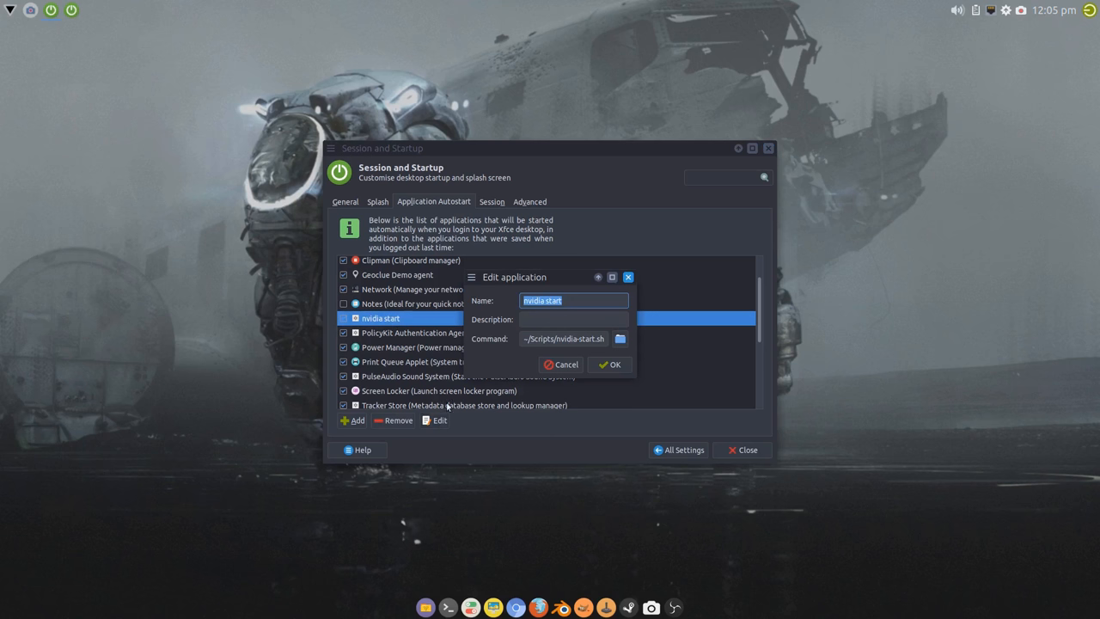
mouse_move(639, 349)
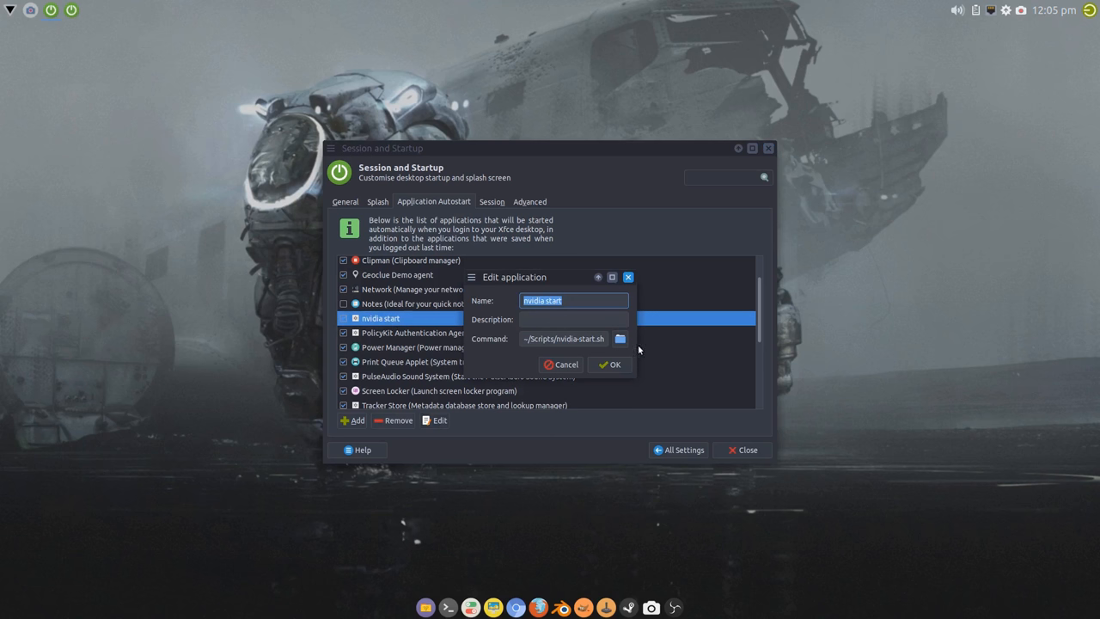
click(619, 338)
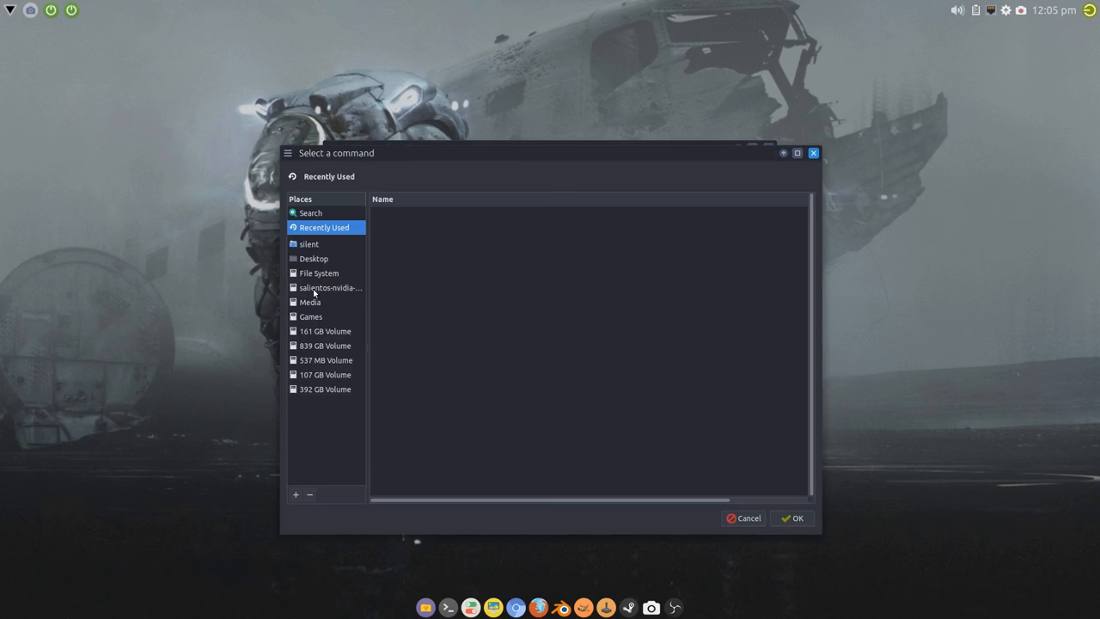
click(307, 243)
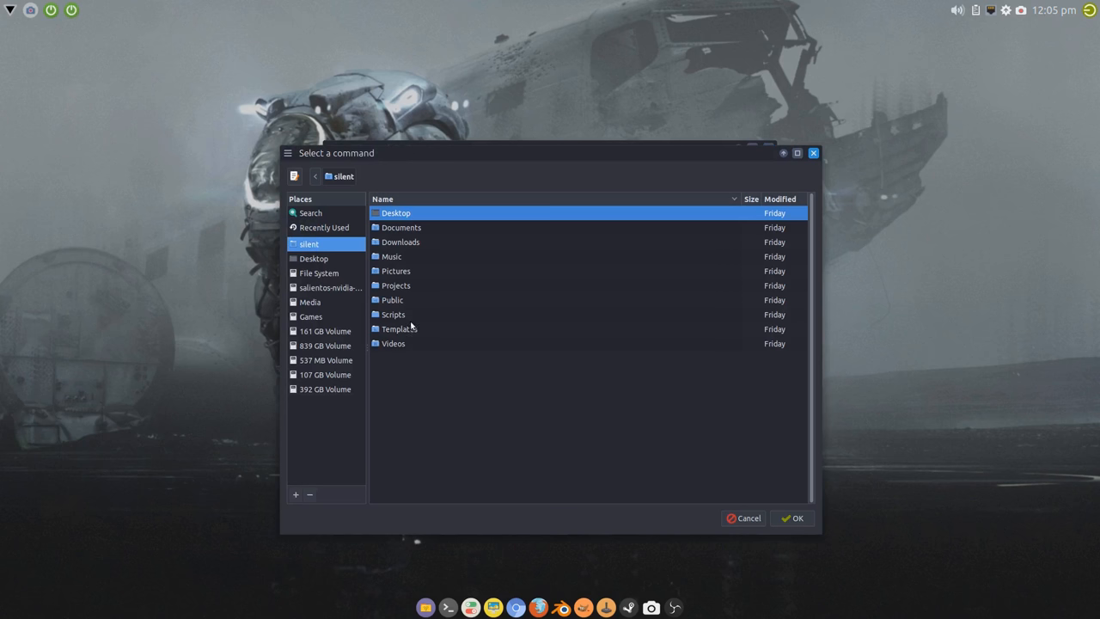
double_click(393, 313)
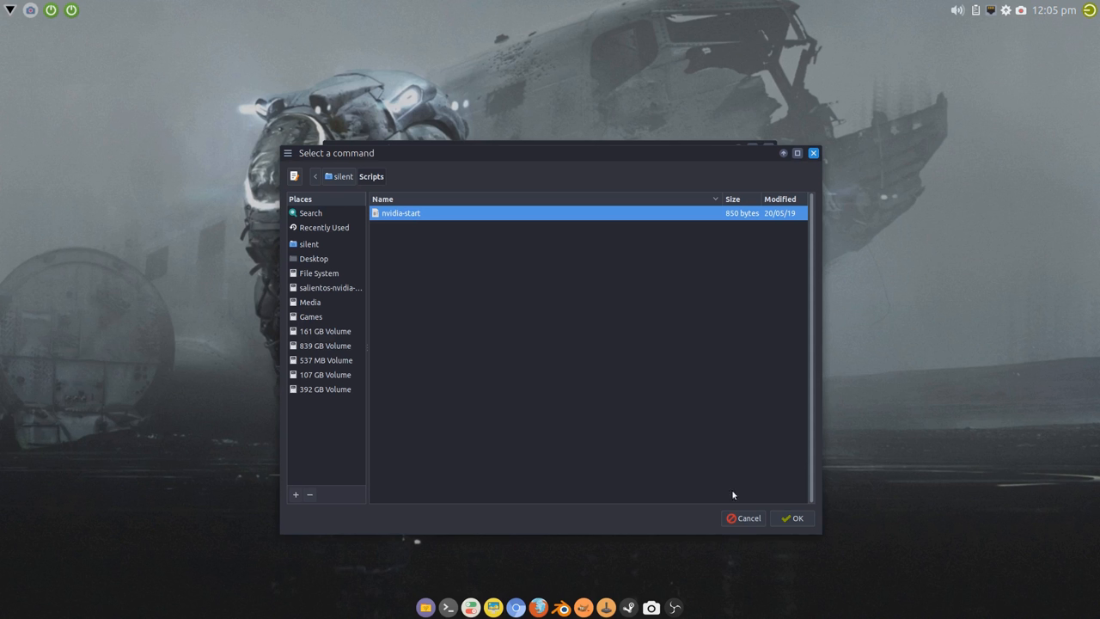
click(797, 518)
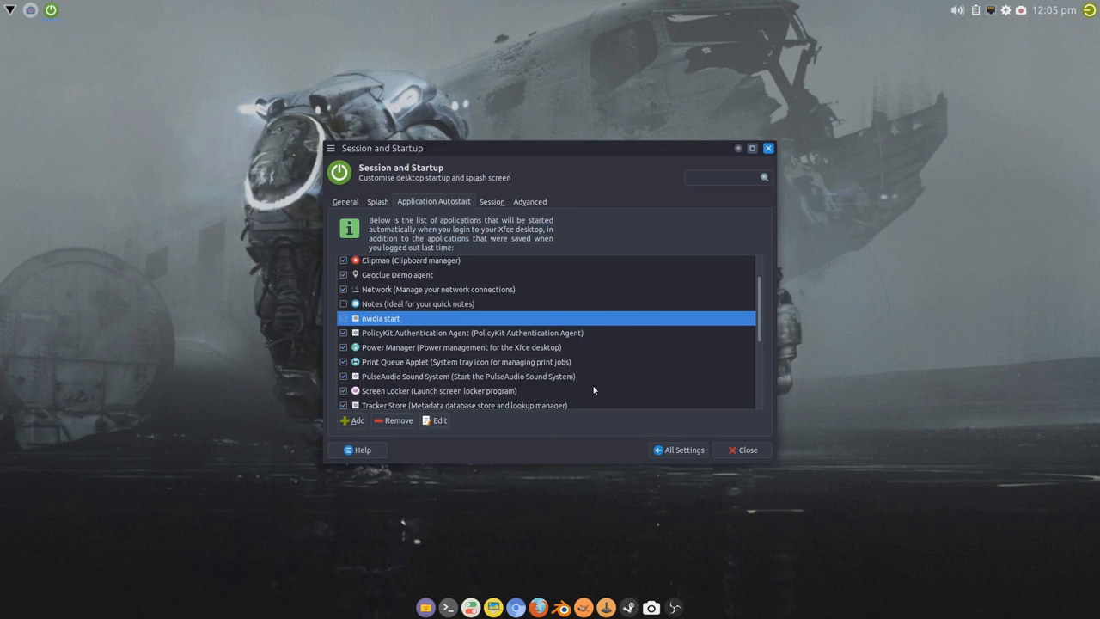
click(677, 449)
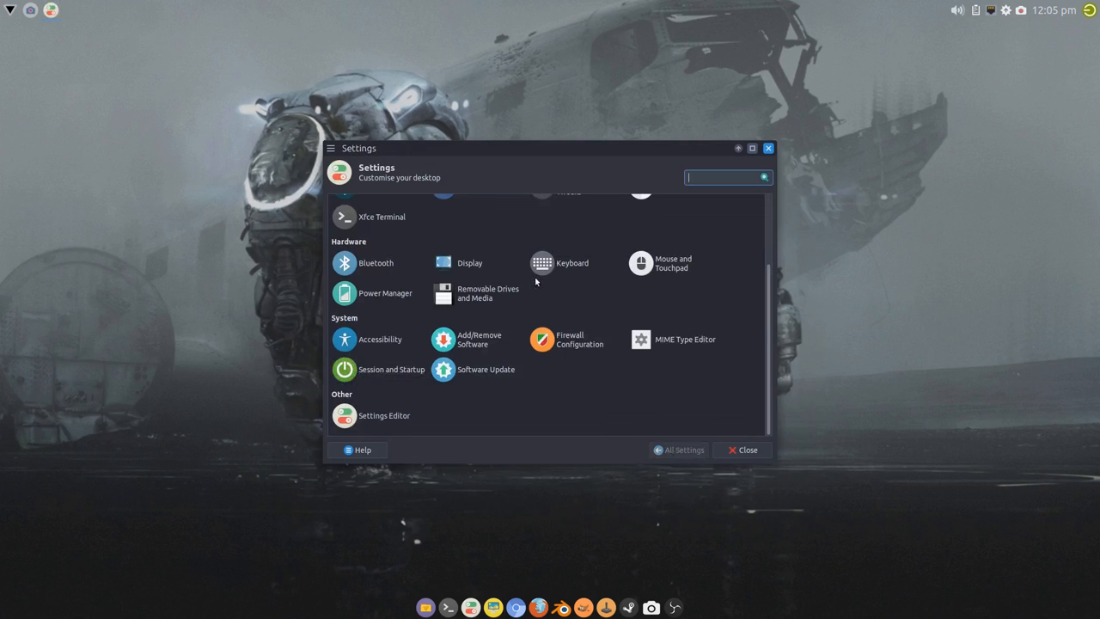
mouse_move(774, 148)
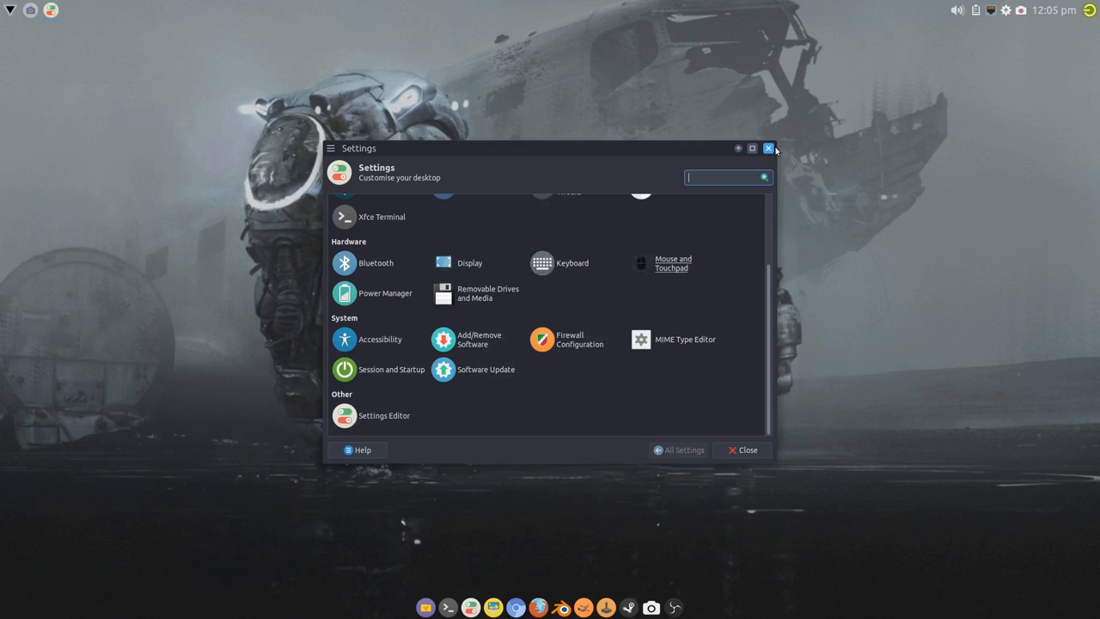
click(768, 147)
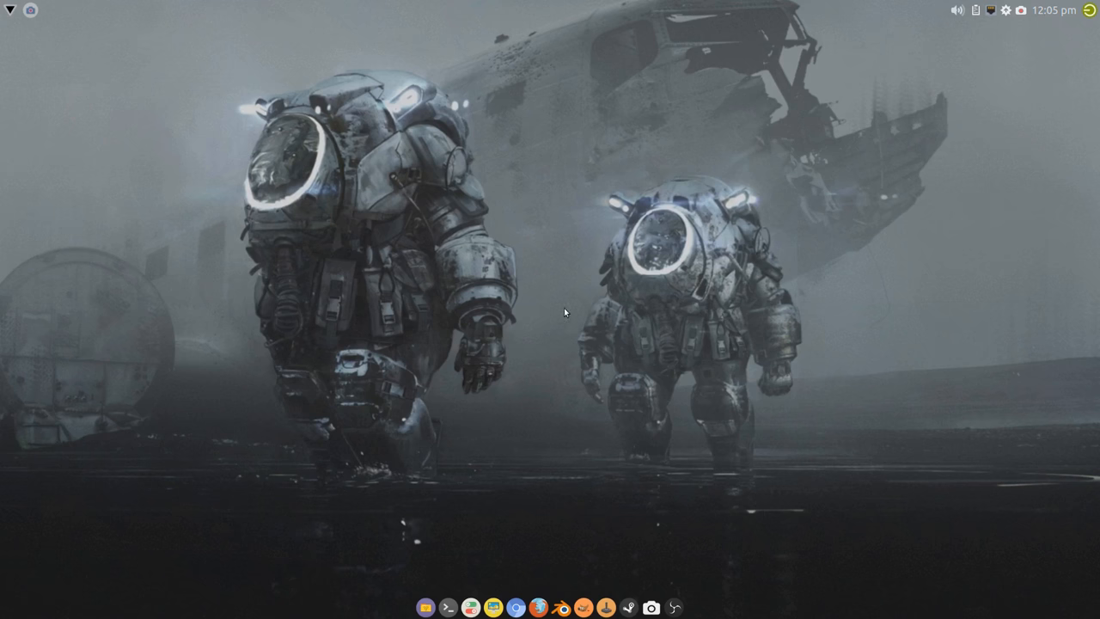
mouse_move(560, 315)
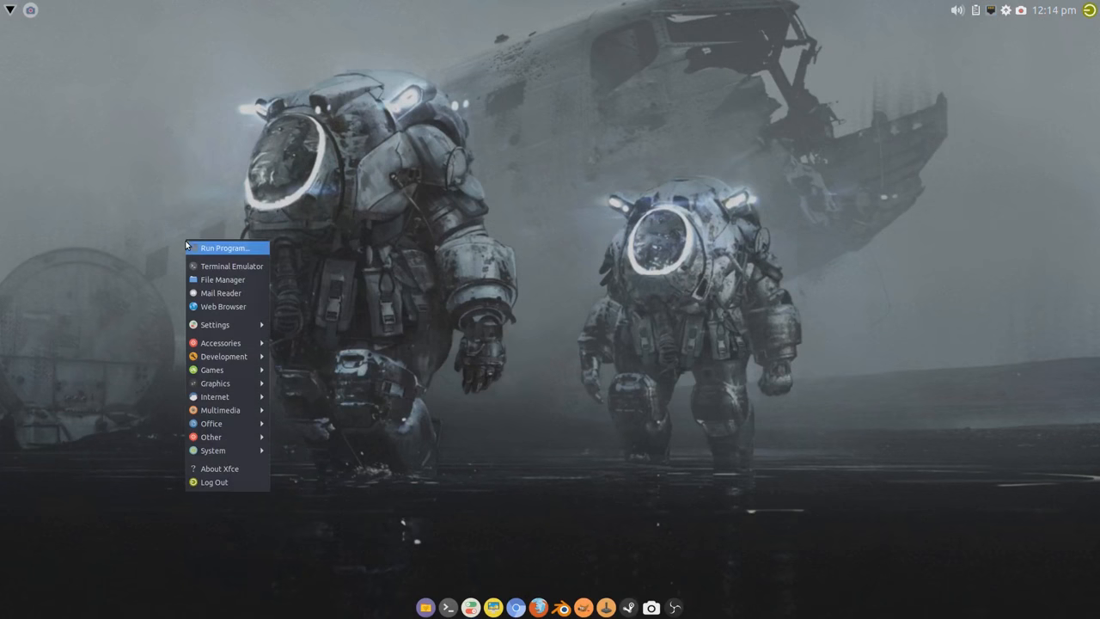
mouse_move(211, 436)
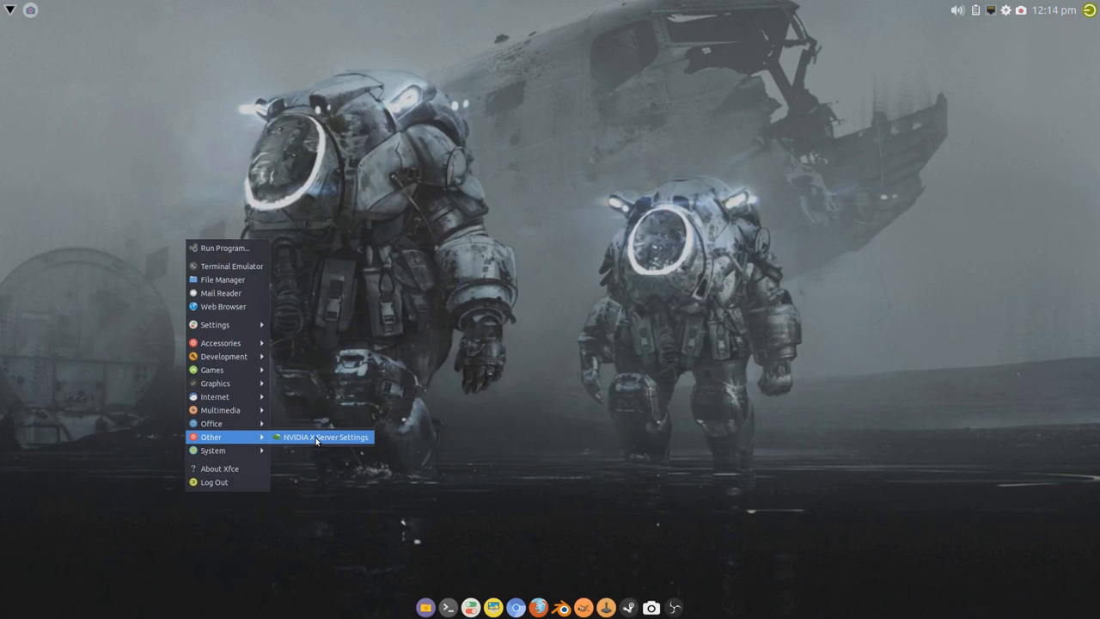
Step: Launch NVIDIA X Server Settings and dismiss the permission notice permanently
click(320, 437)
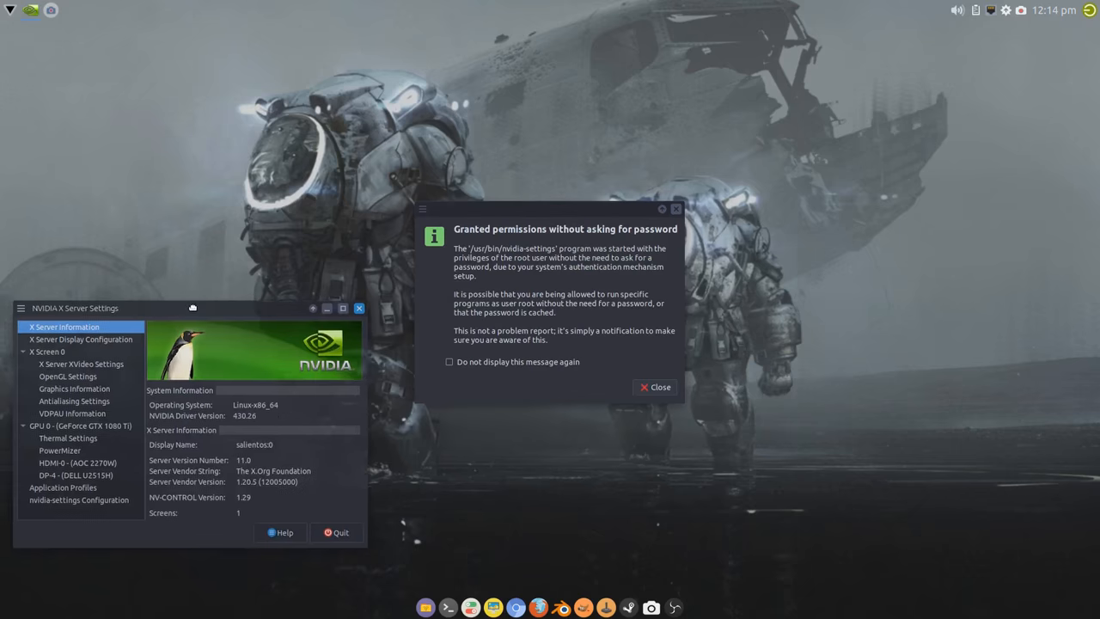
click(449, 361)
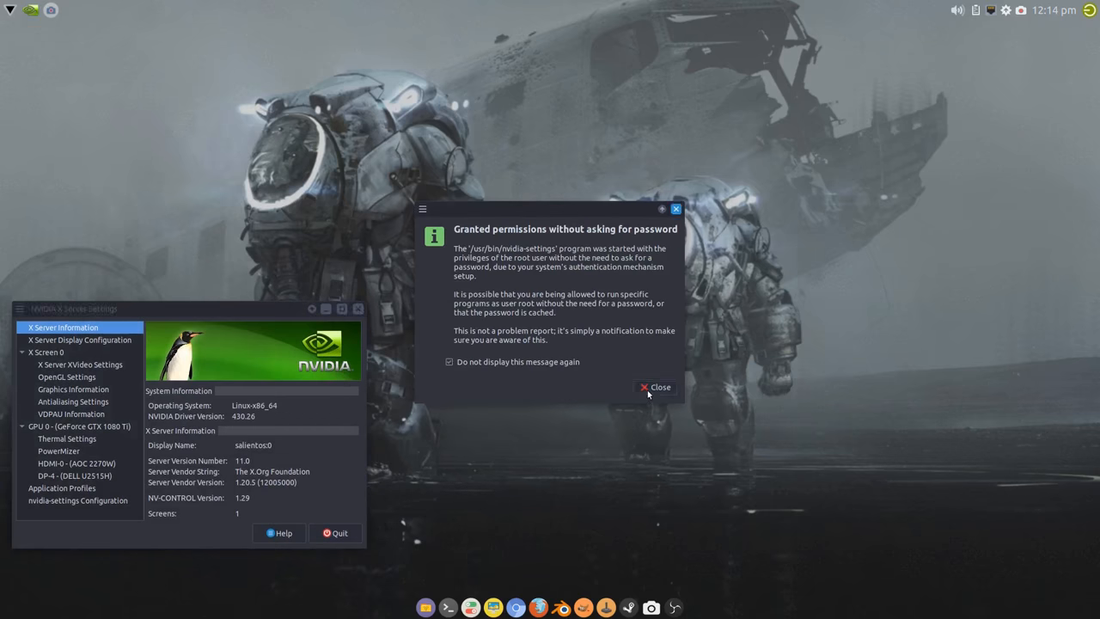
click(654, 386)
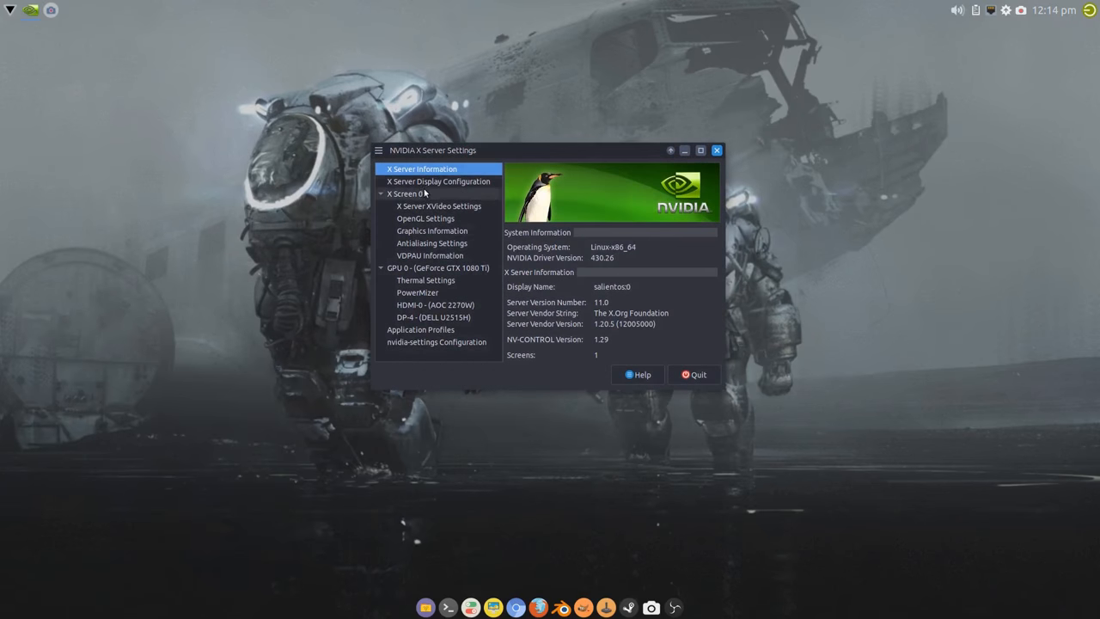
Step: Recheck the DELL U2515H advanced display settings, then quit NVIDIA X Server Settings
click(440, 181)
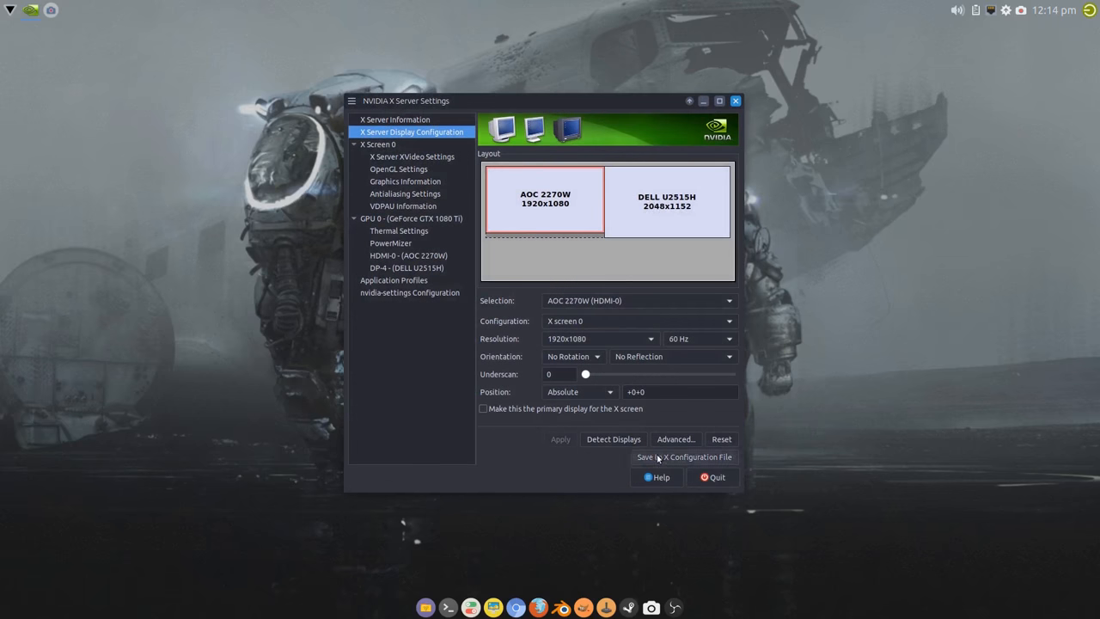
click(675, 438)
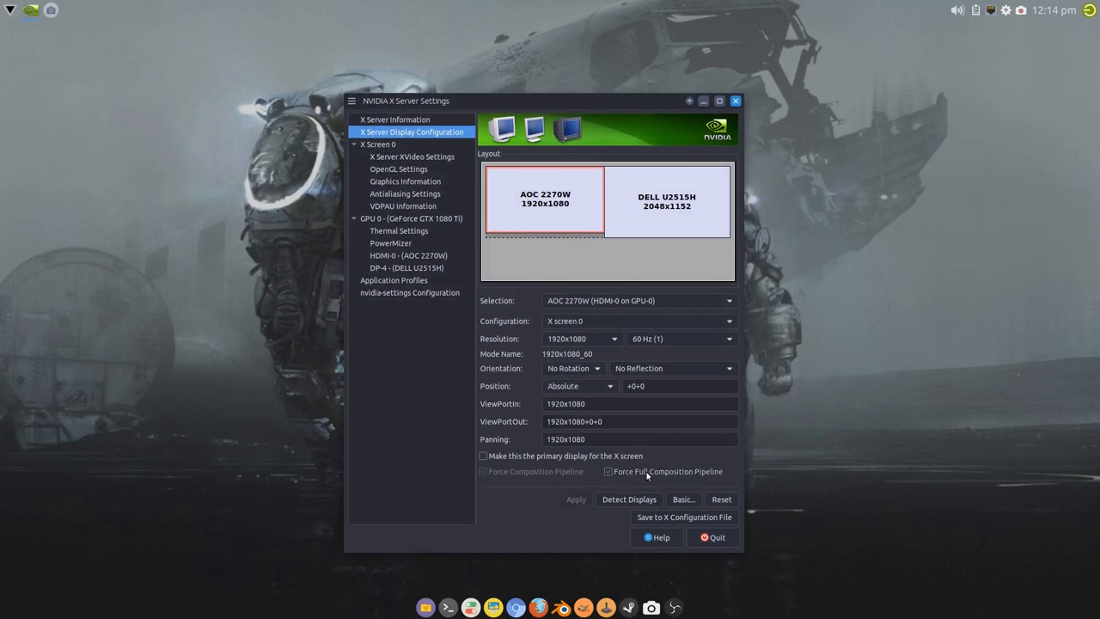
click(667, 200)
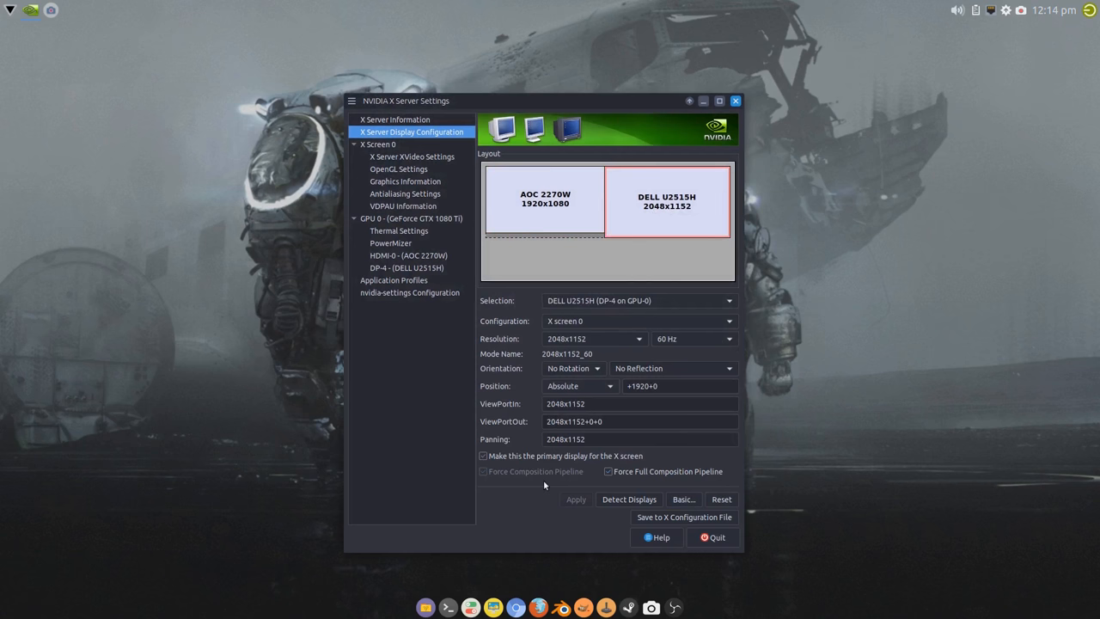
mouse_move(558, 493)
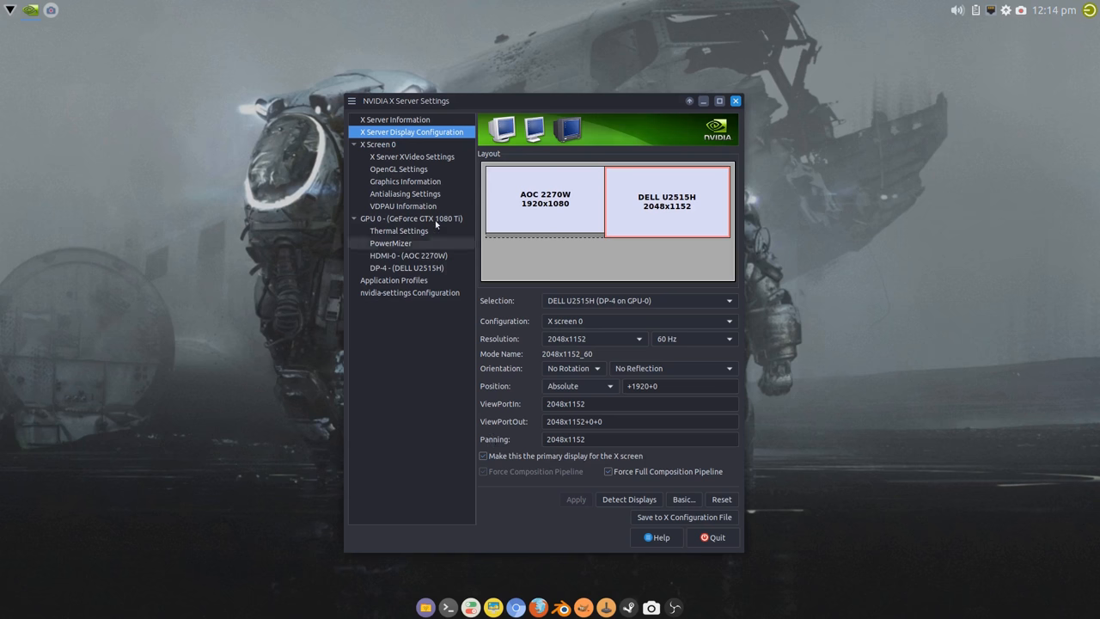
click(405, 181)
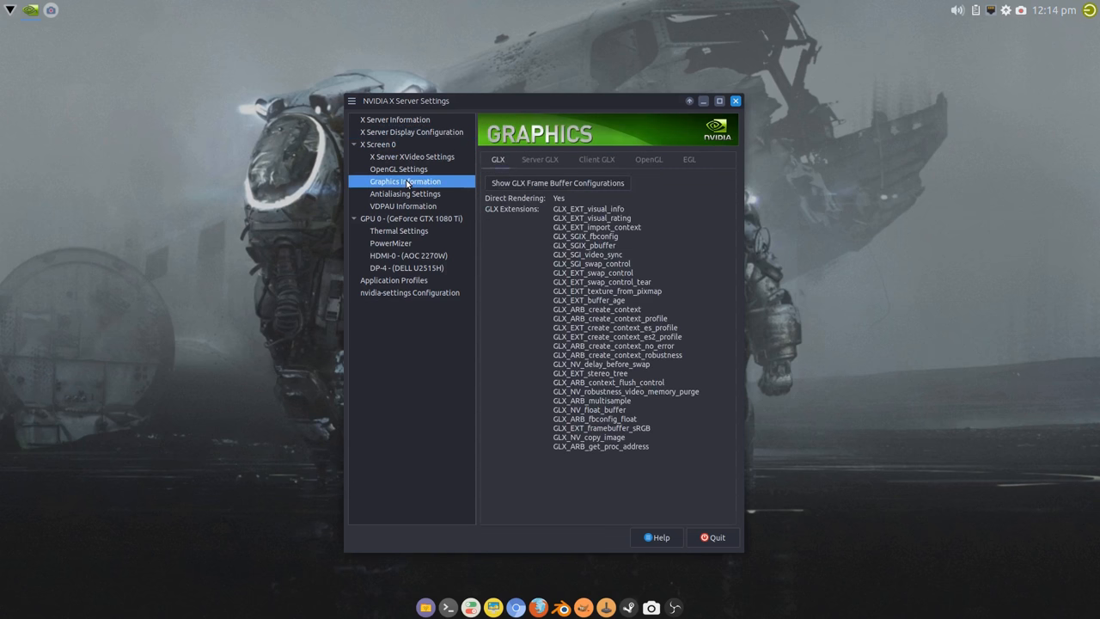
click(712, 537)
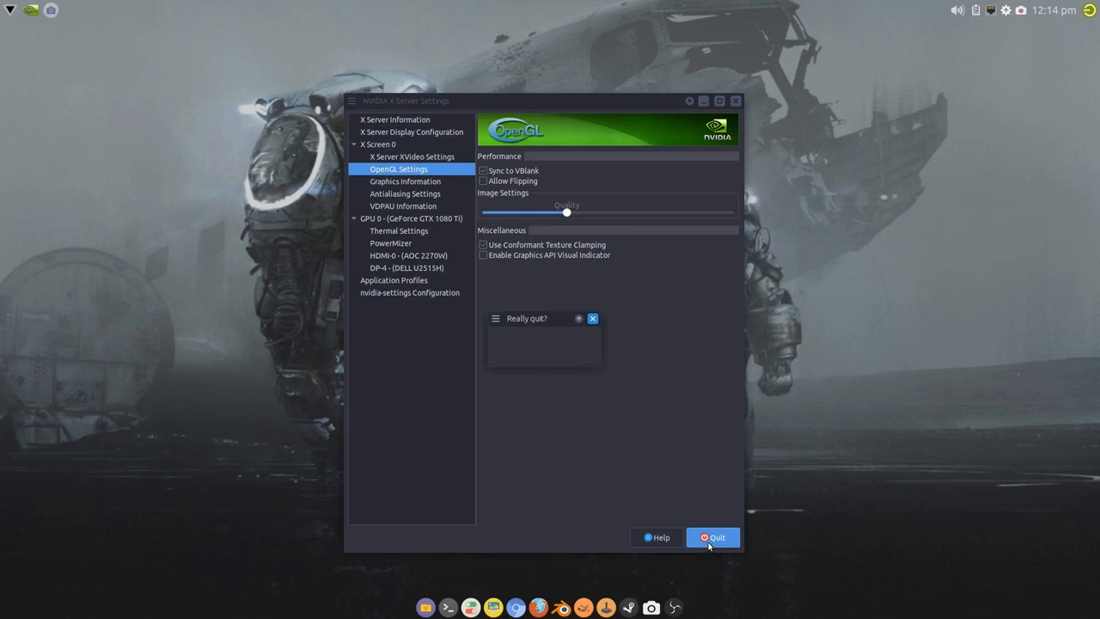
click(712, 537)
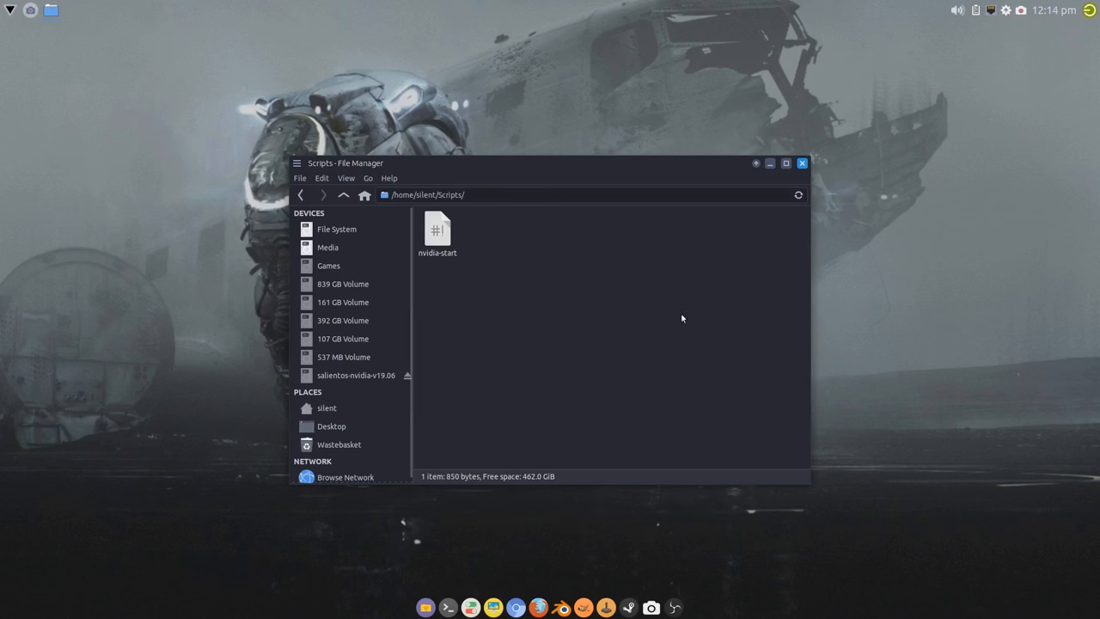
Step: Open ~/Scripts/nvidia-start in Sublime Text
click(437, 232)
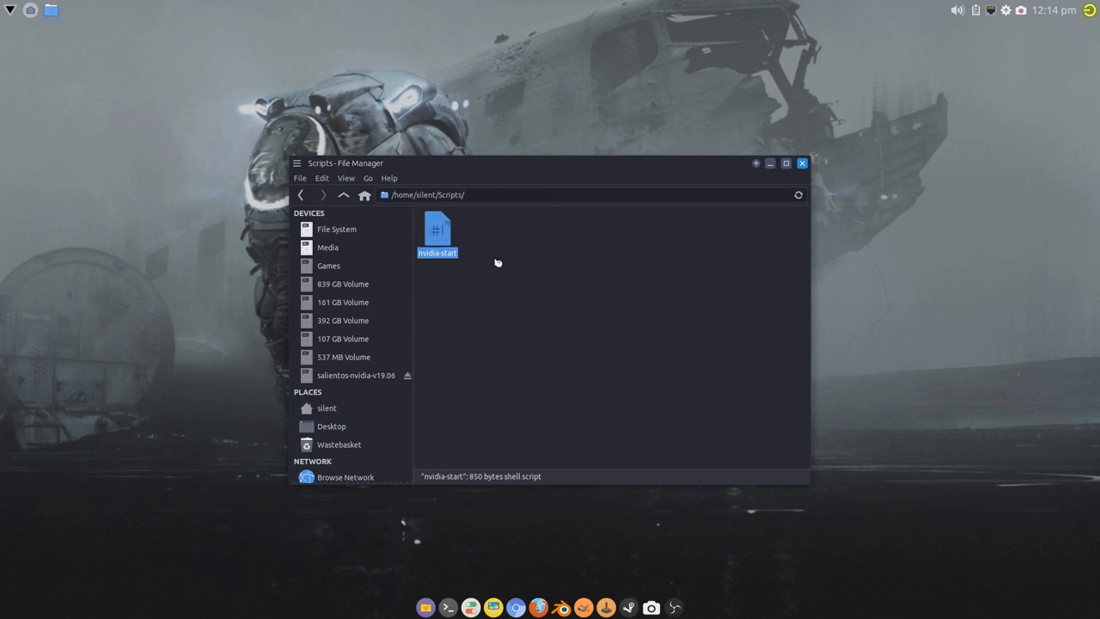
double_click(436, 231)
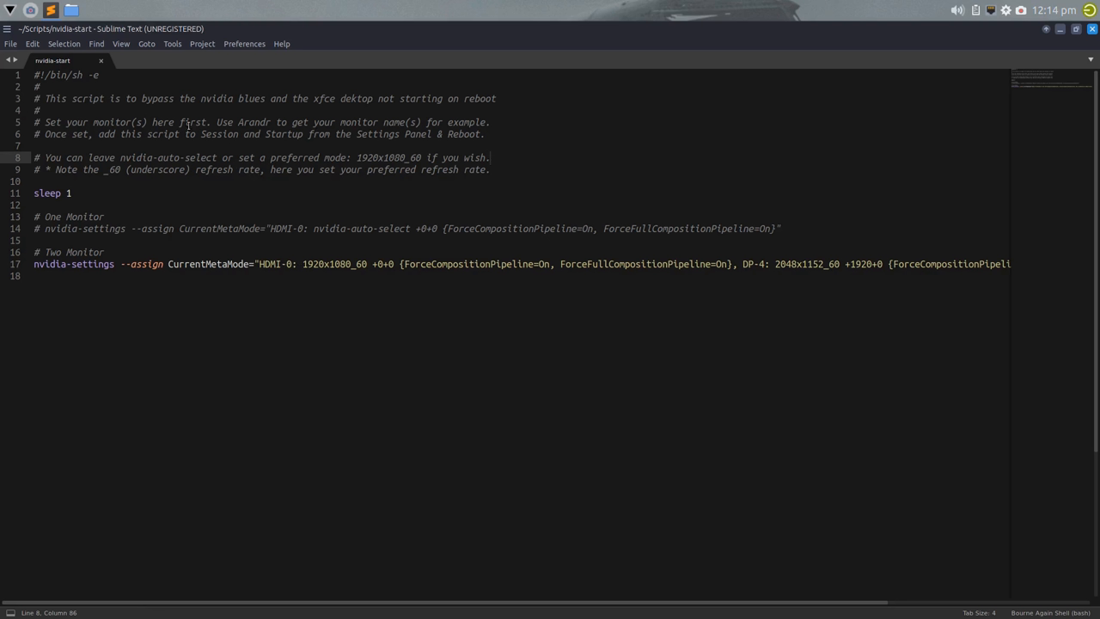
mouse_move(265, 5)
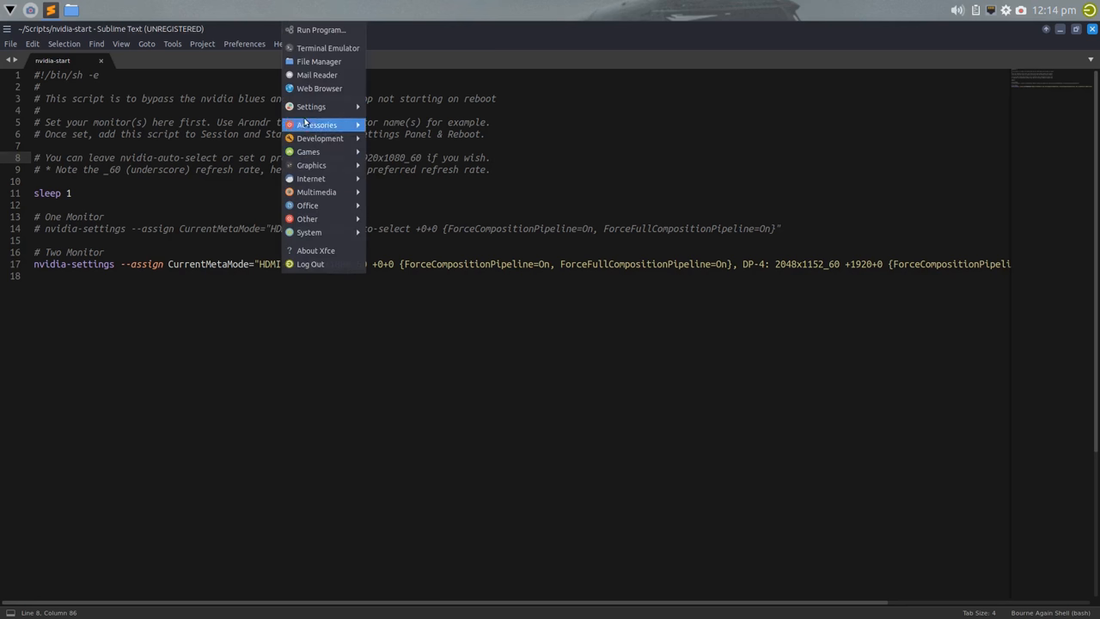
mouse_move(311, 105)
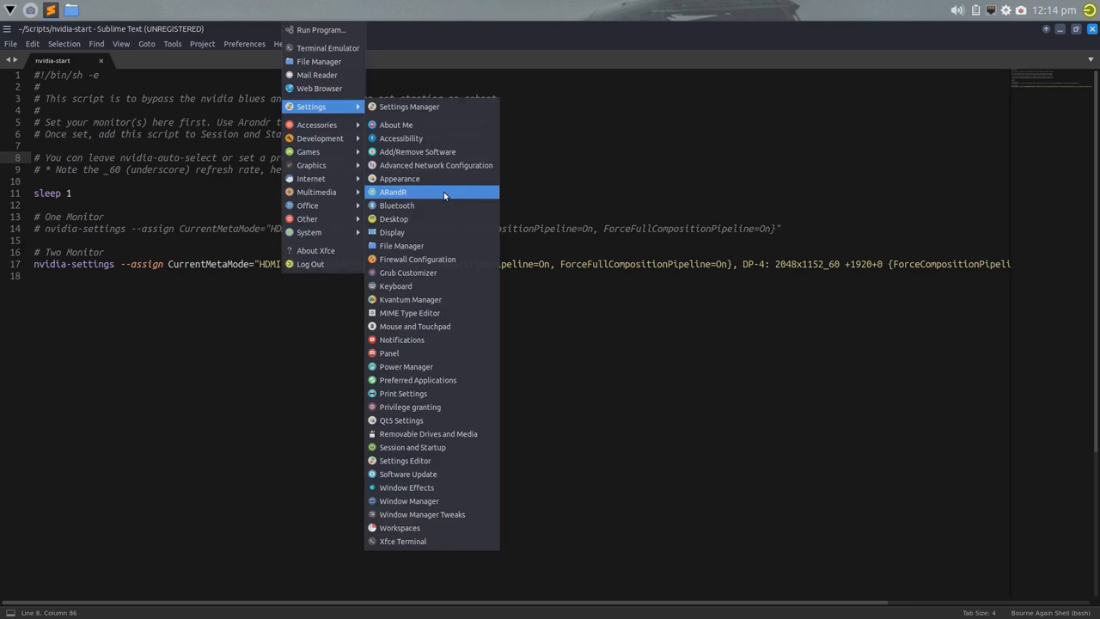
Step: Inspect the HDMI-0 monitor name and nvidia-auto-select mode in nvidia-start
click(394, 192)
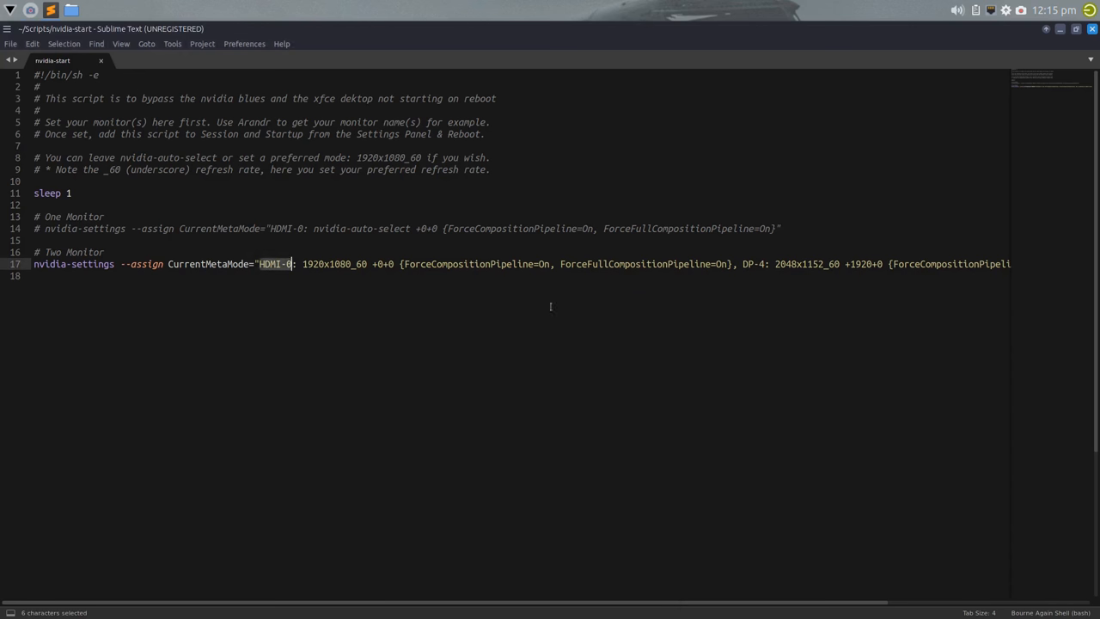
click(328, 264)
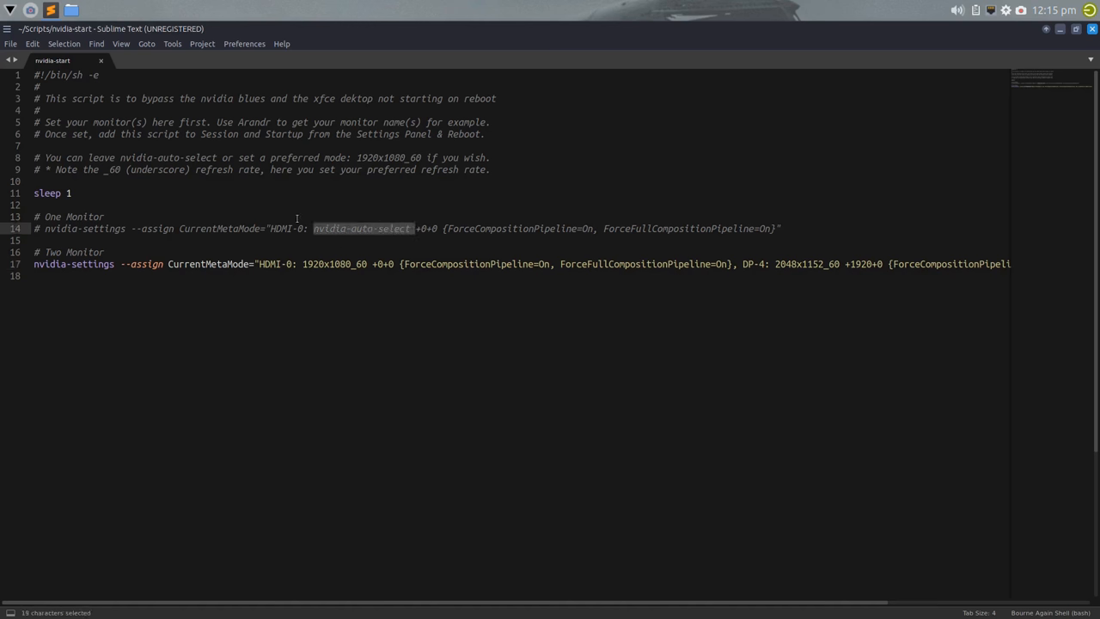
click(410, 229)
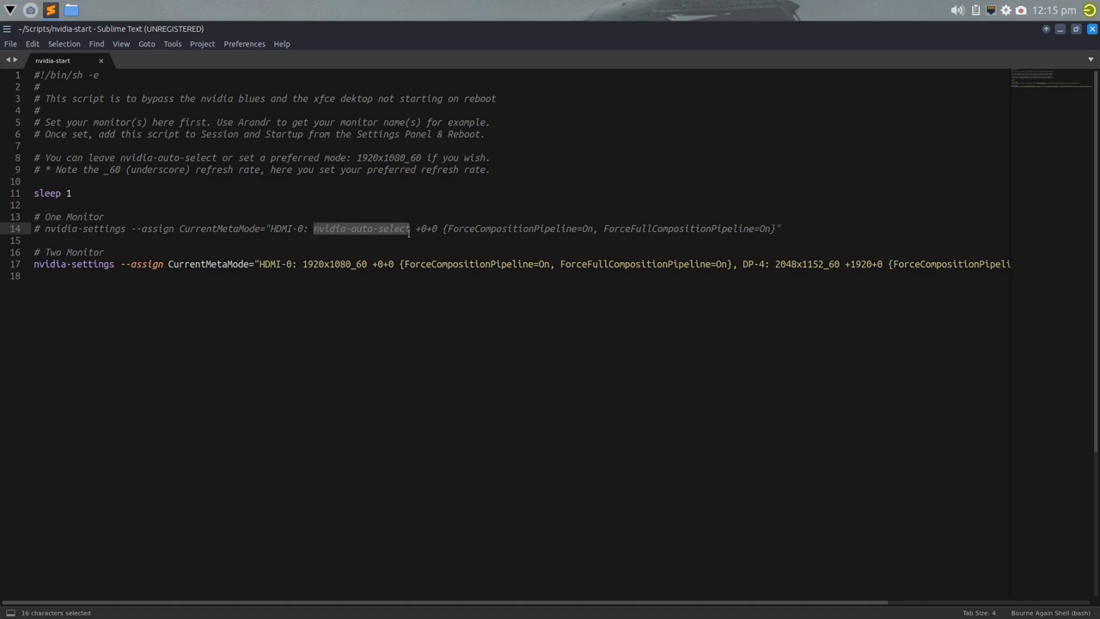
click(408, 228)
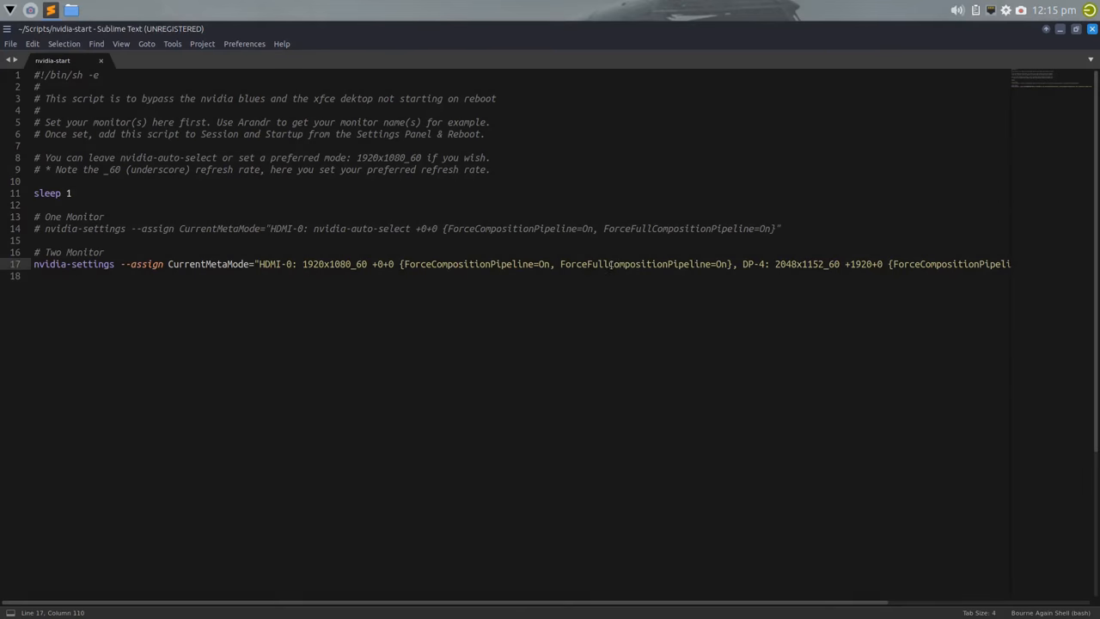
click(102, 252)
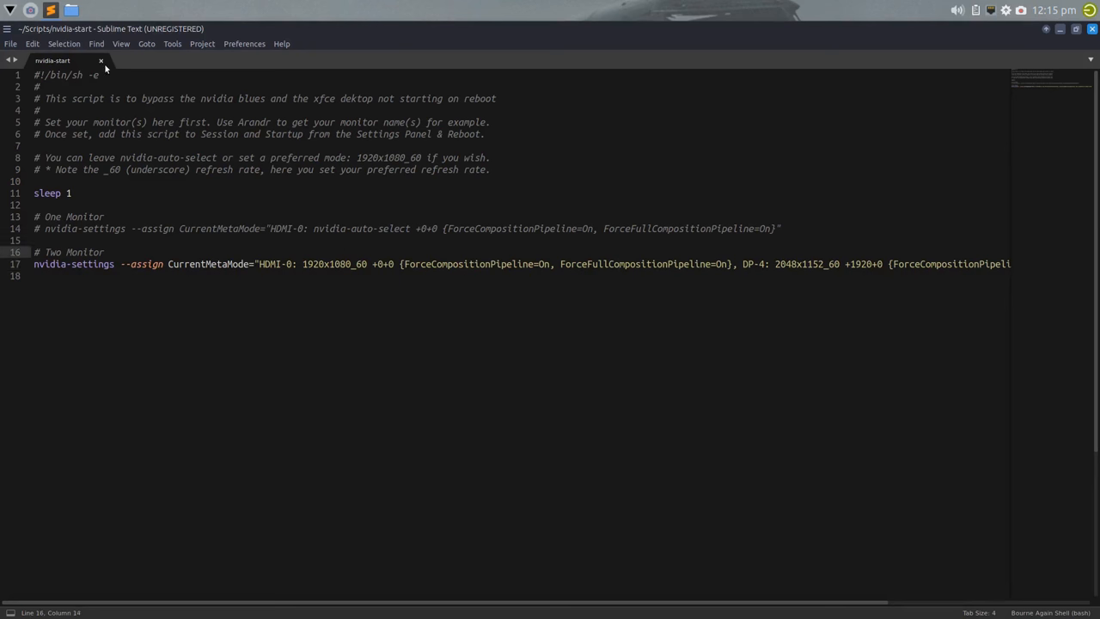
Step: Close the nvidia-start script unchanged and go to the home folder in Thunar
click(101, 60)
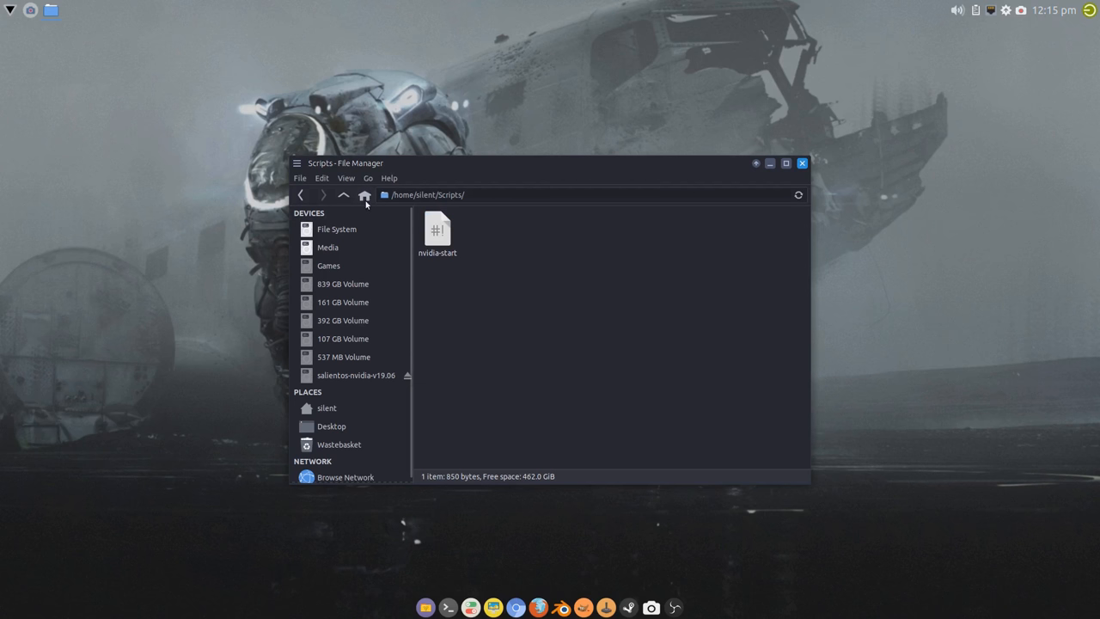
click(364, 195)
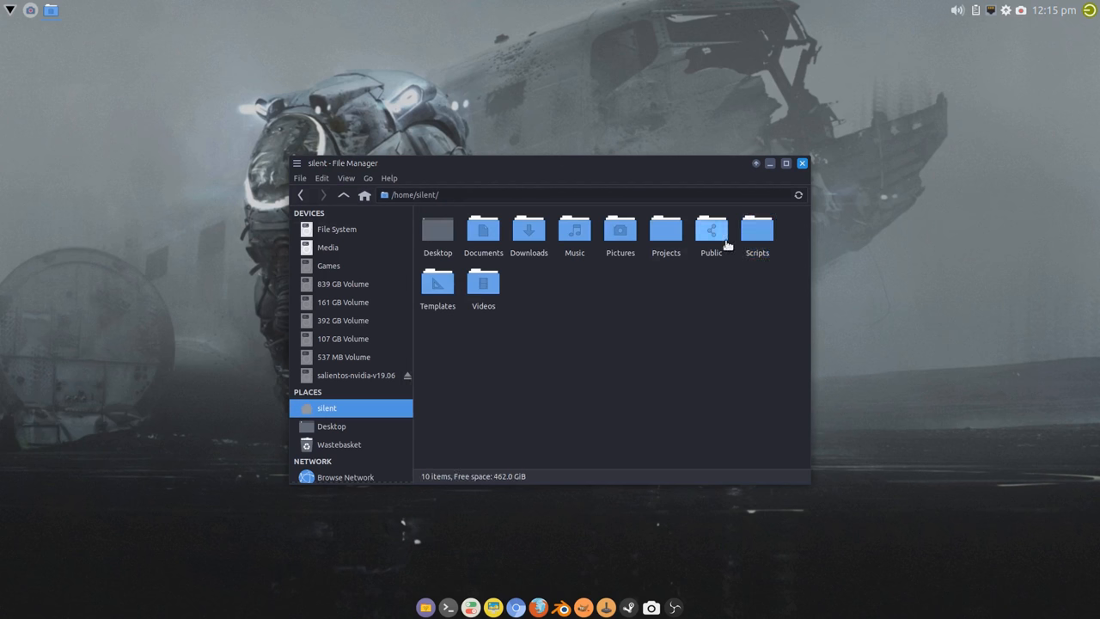
click(799, 163)
text(e)
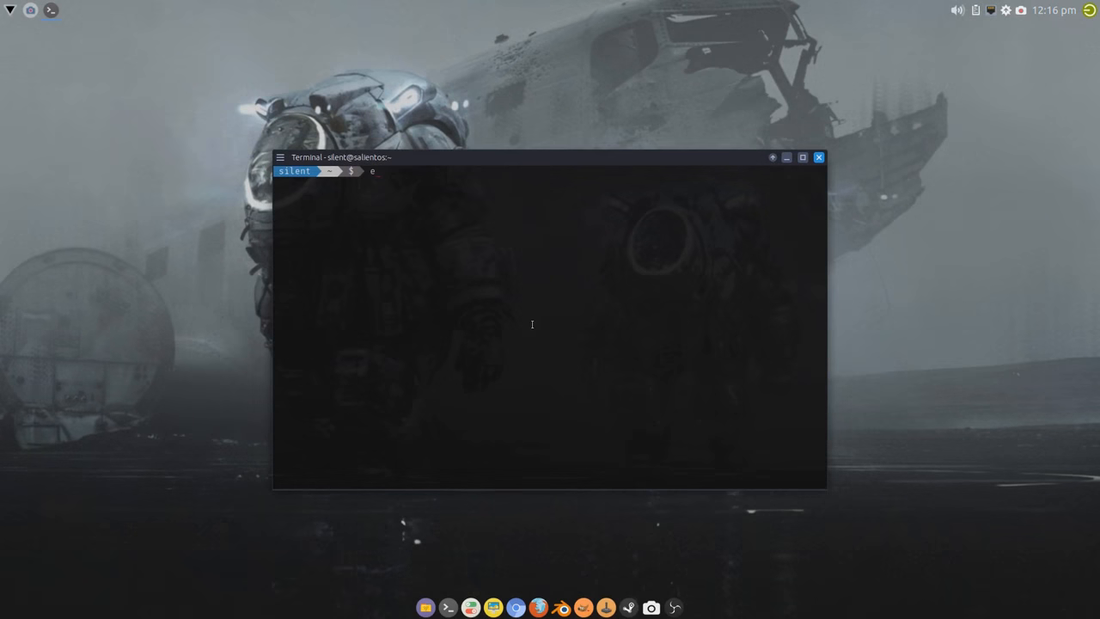
Step: Run echo $PATH to confirm /home/silent/Scripts is included, then close the terminal
text(ch)
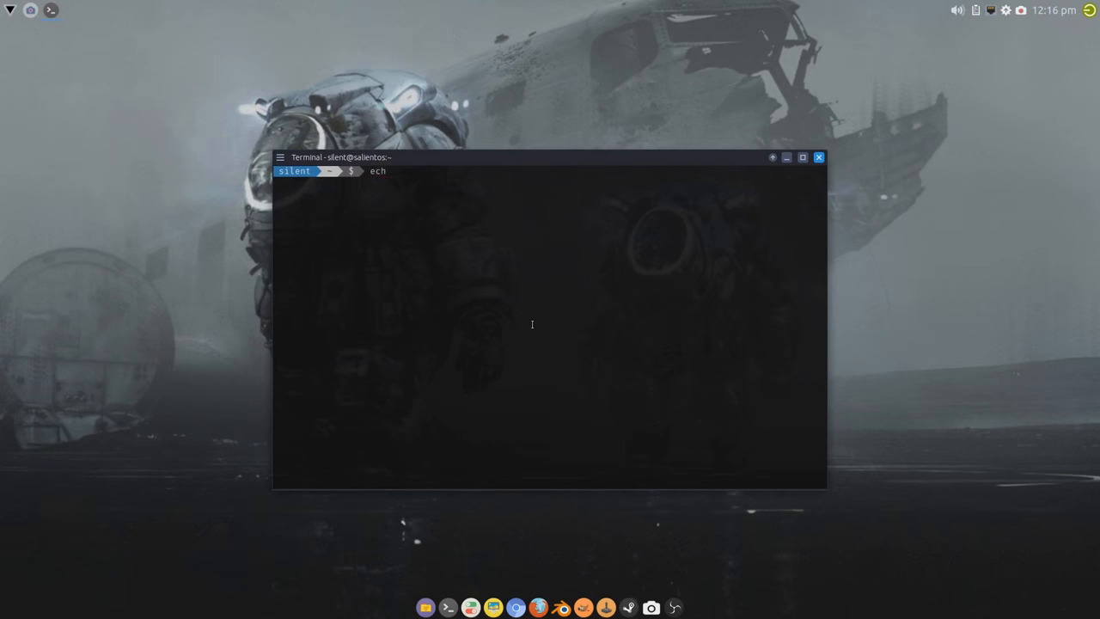
text(o)
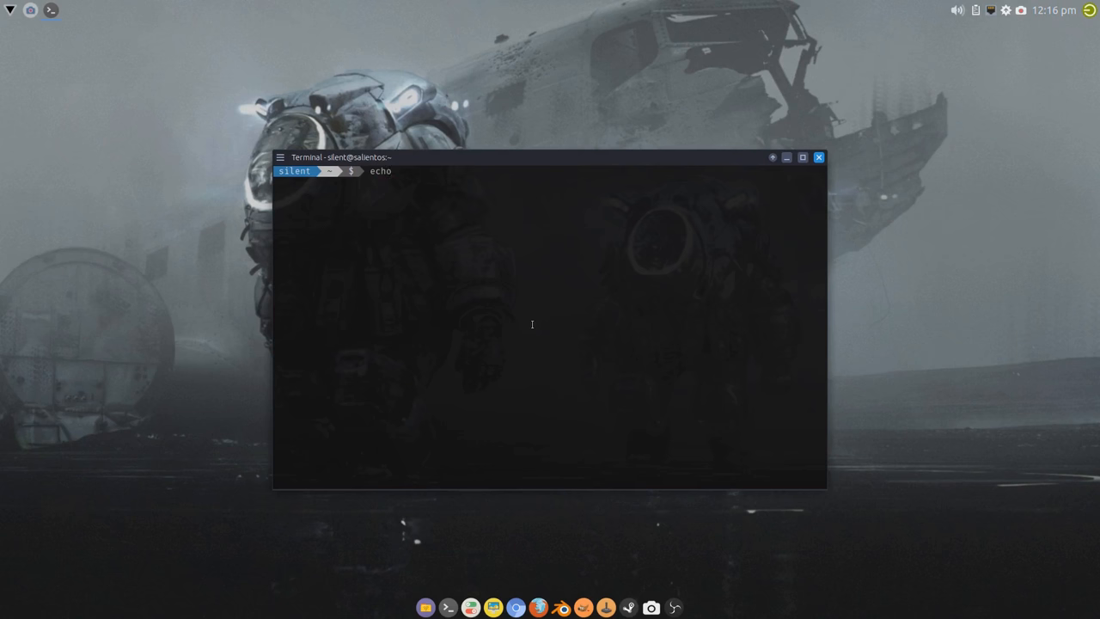
text($PATH)
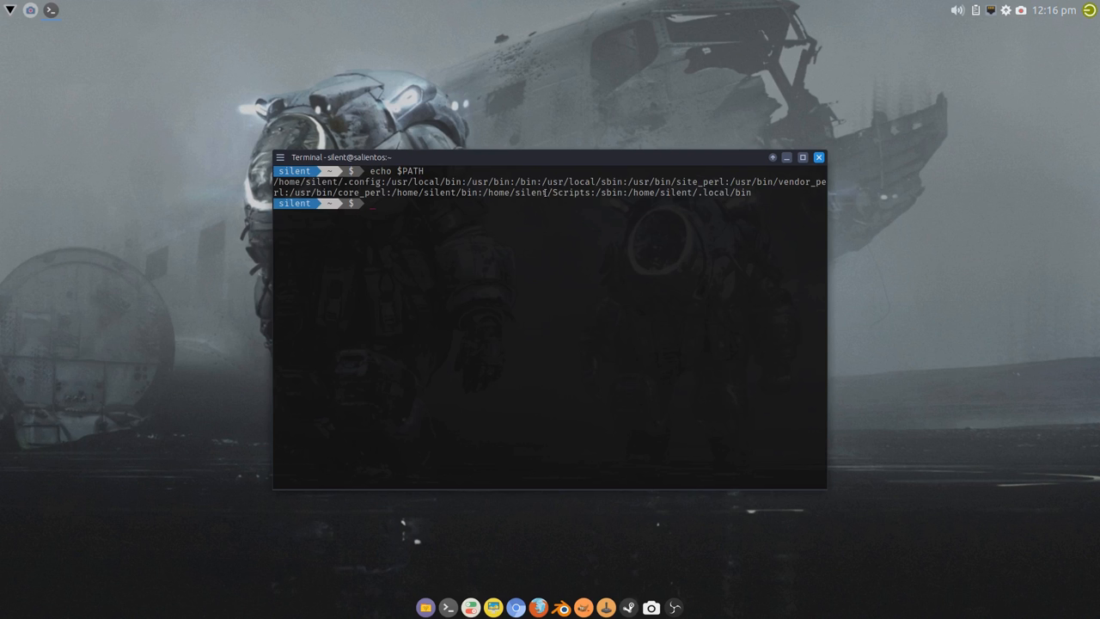
mouse_move(579, 301)
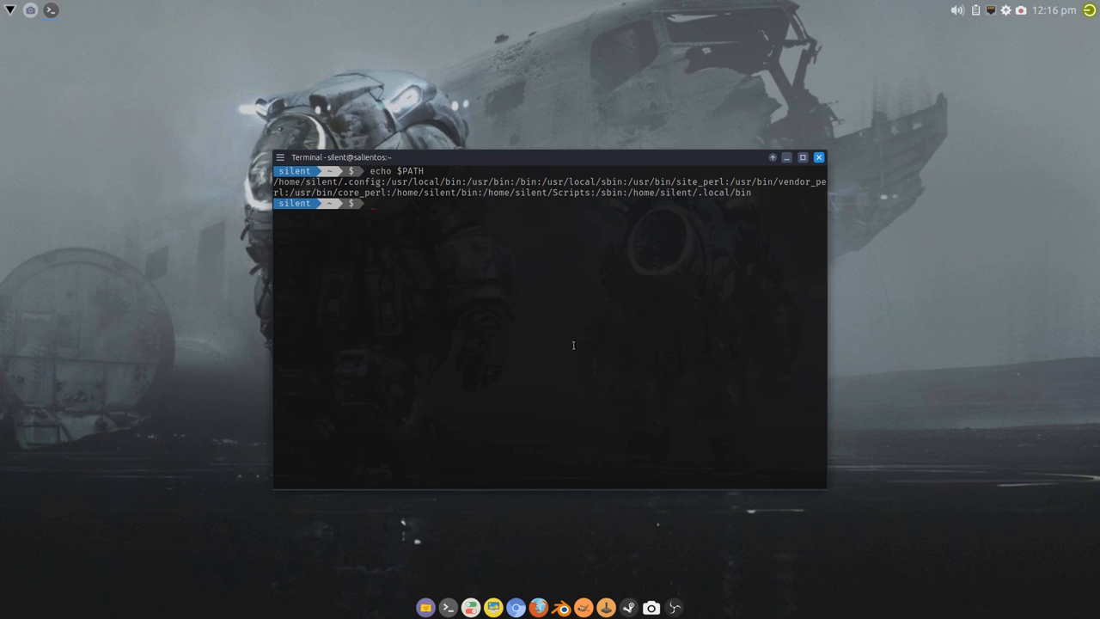
click(818, 157)
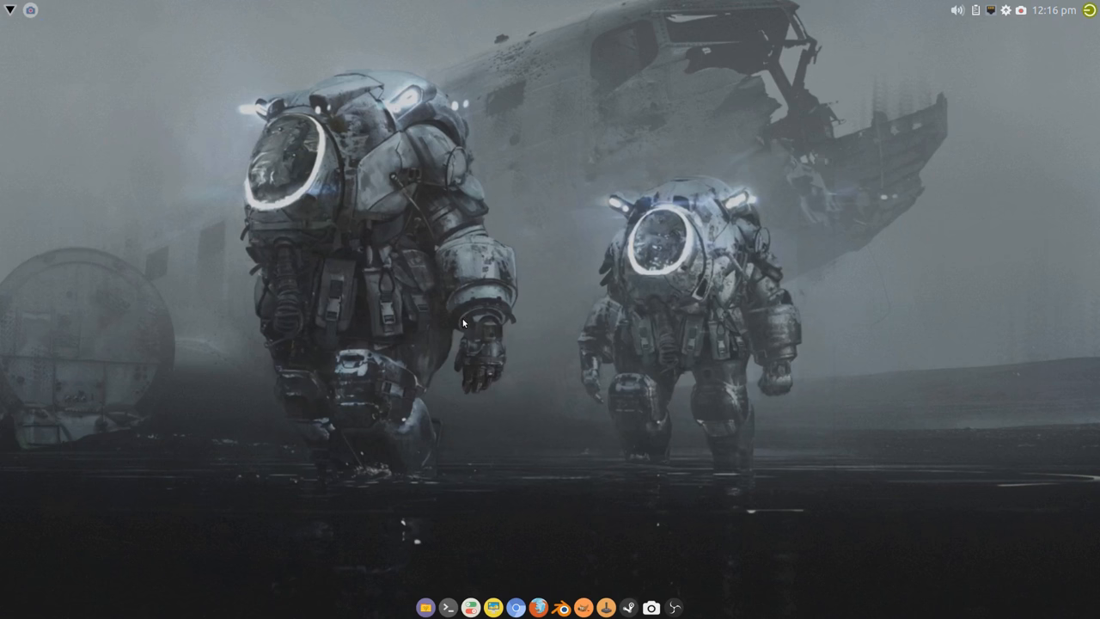
mouse_move(507, 270)
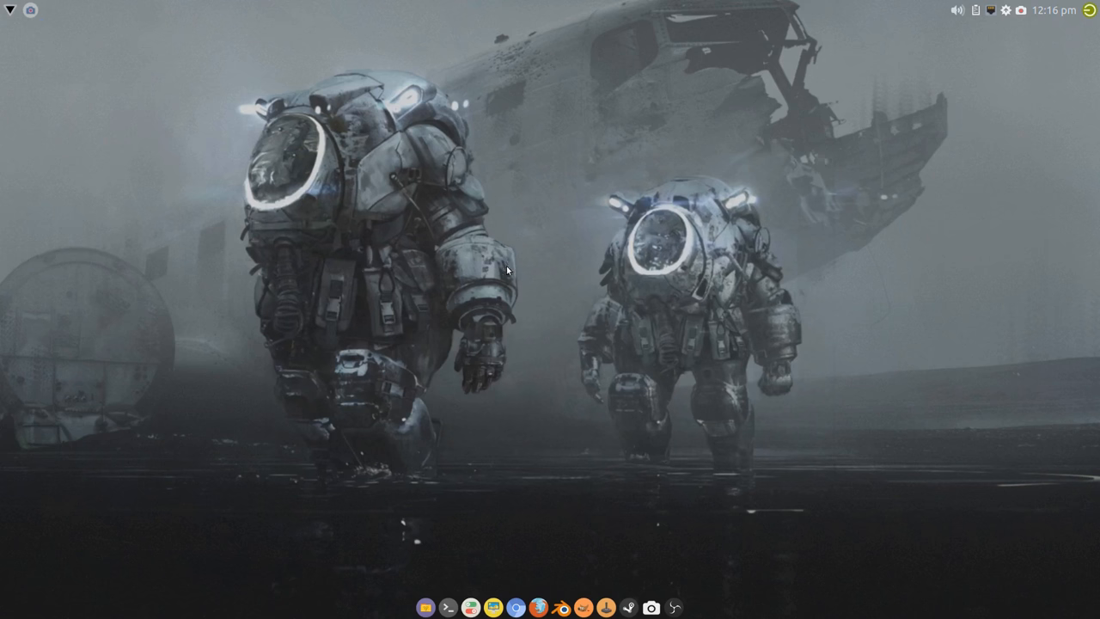
mouse_move(651, 332)
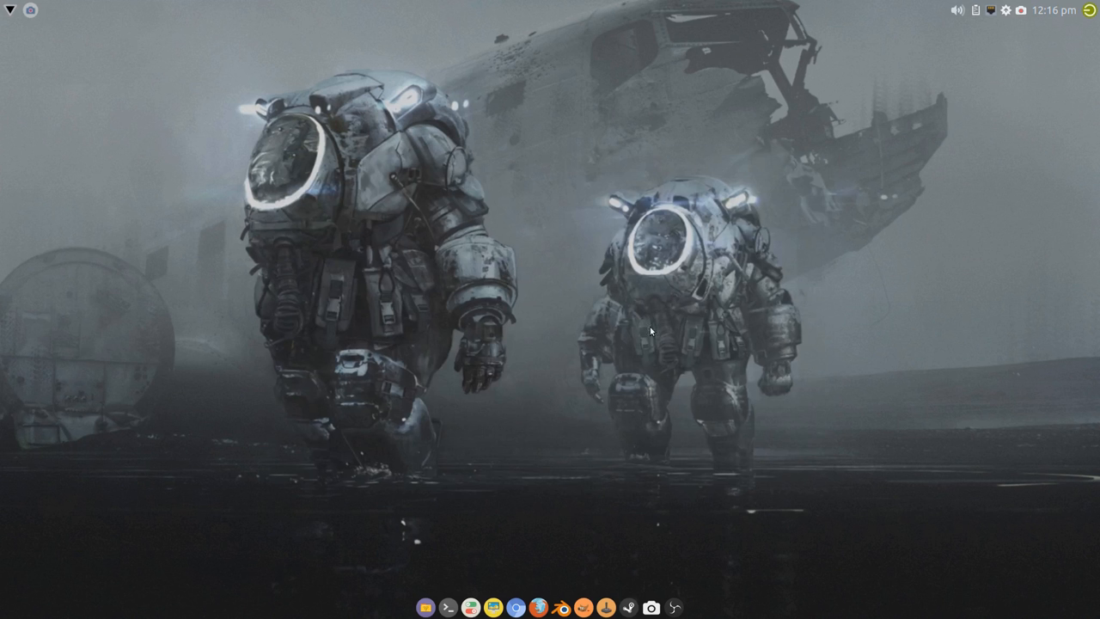
mouse_move(314, 241)
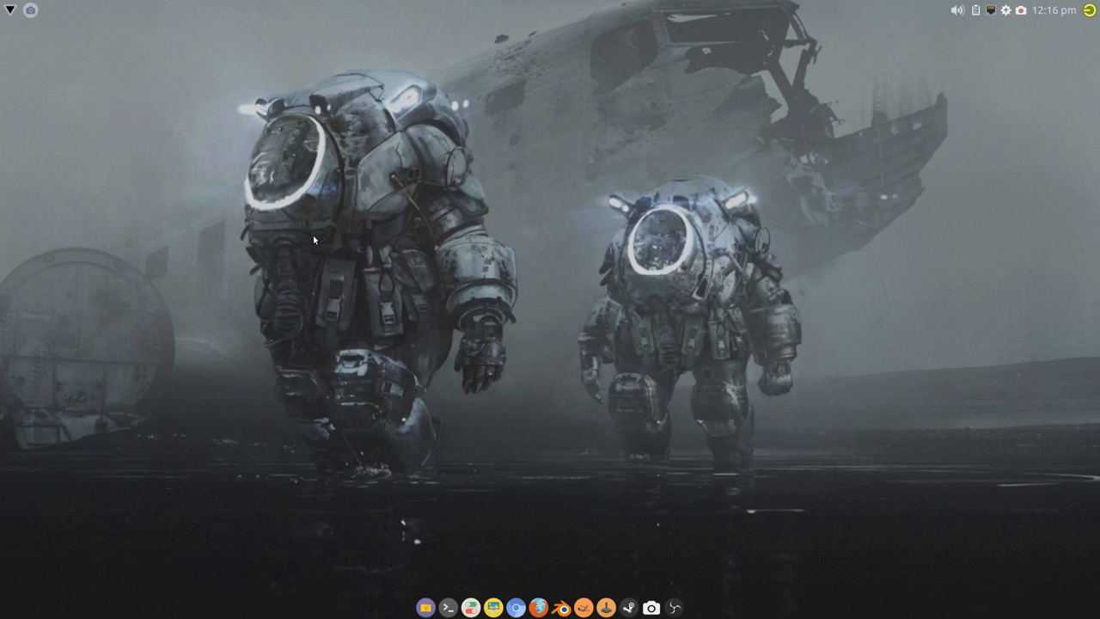
click(255, 342)
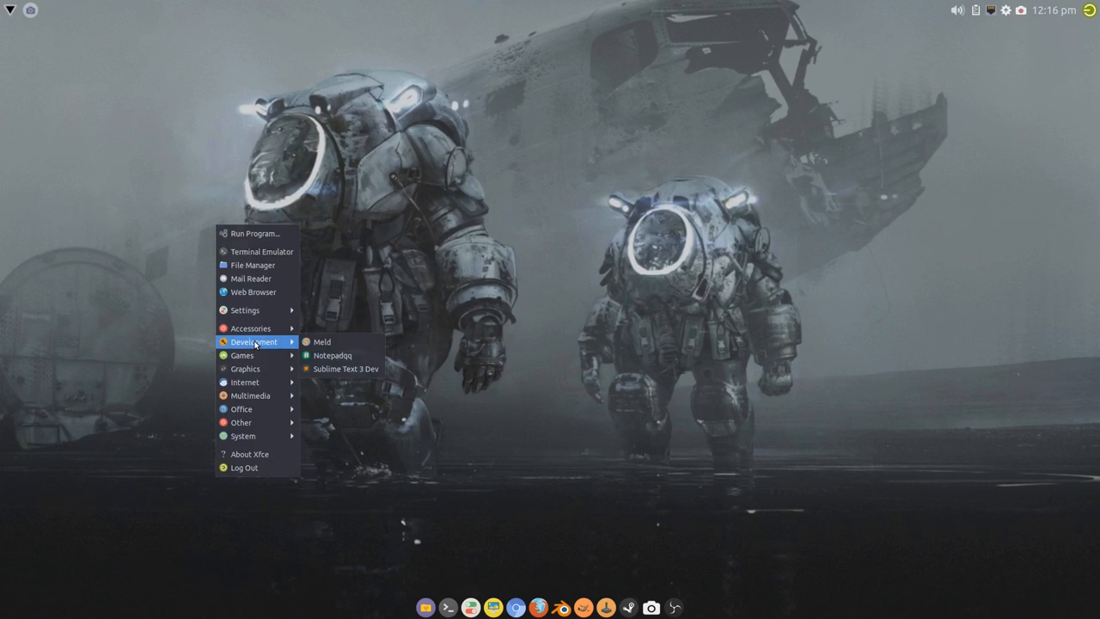
click(550, 217)
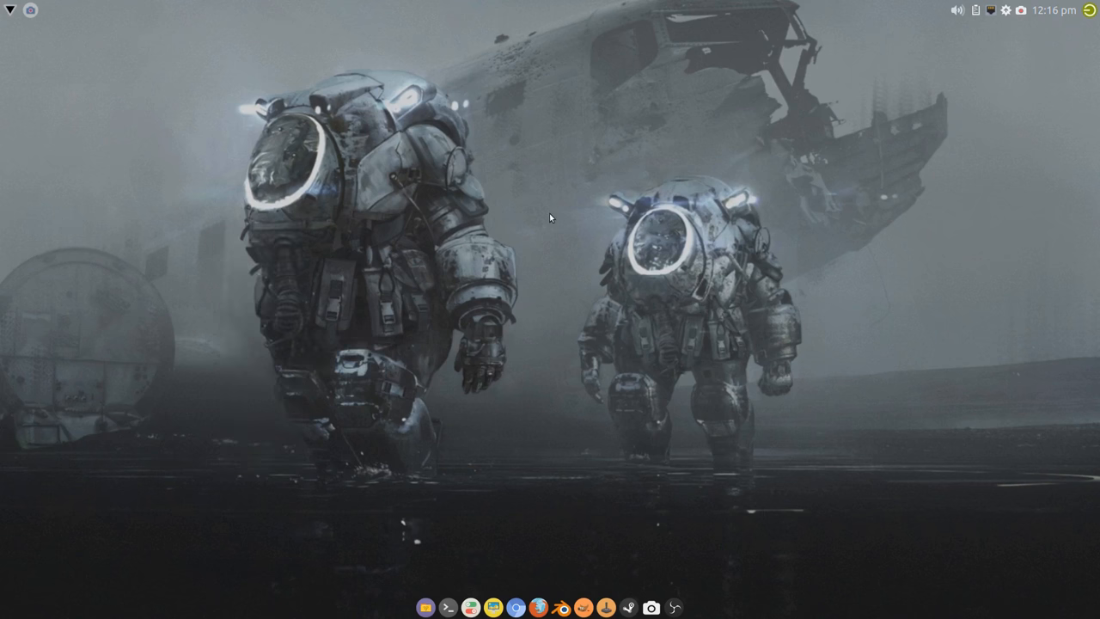
mouse_move(554, 318)
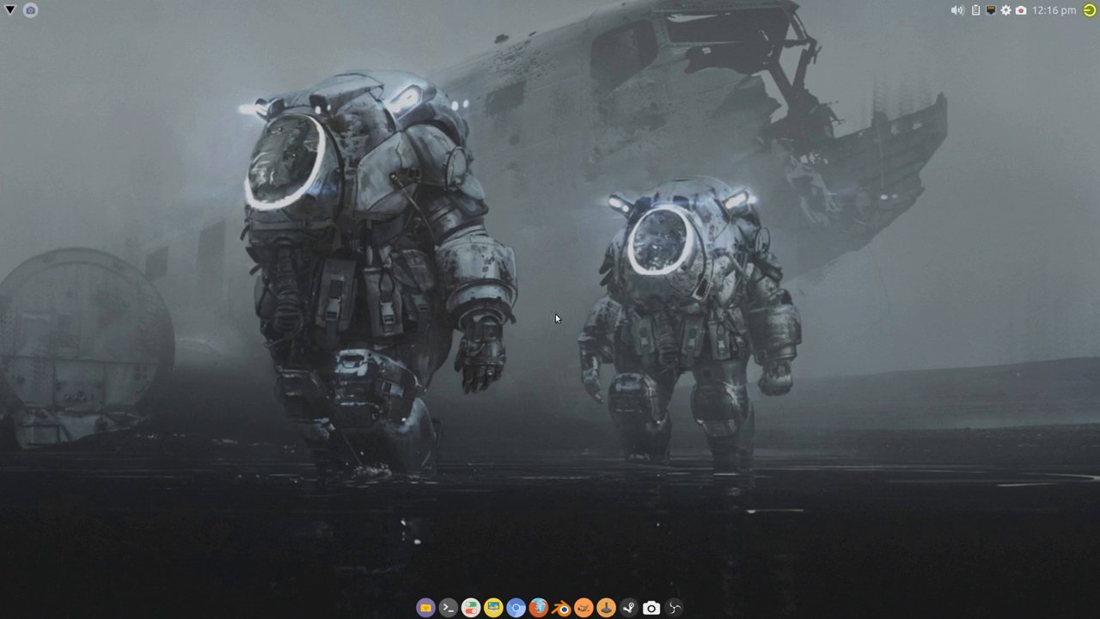
mouse_move(304, 250)
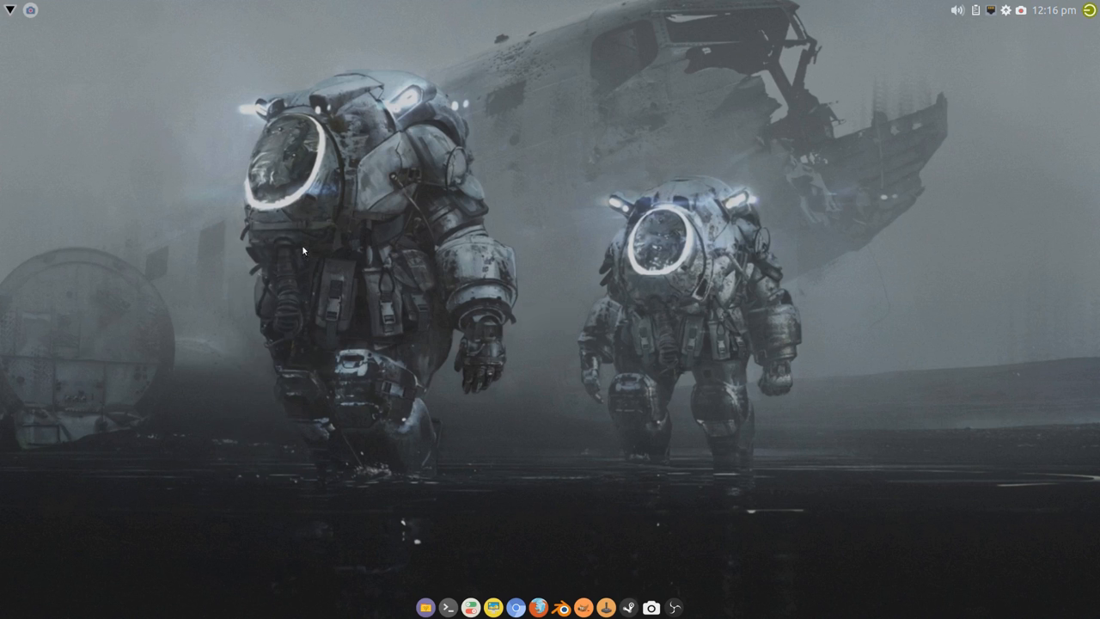
mouse_move(557, 385)
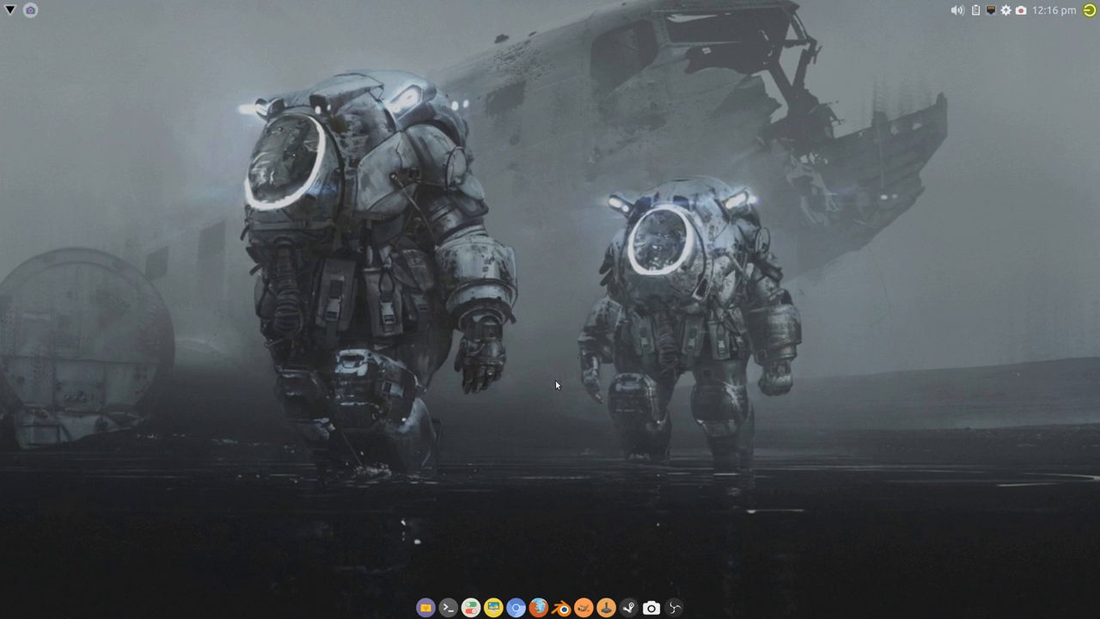
mouse_move(547, 323)
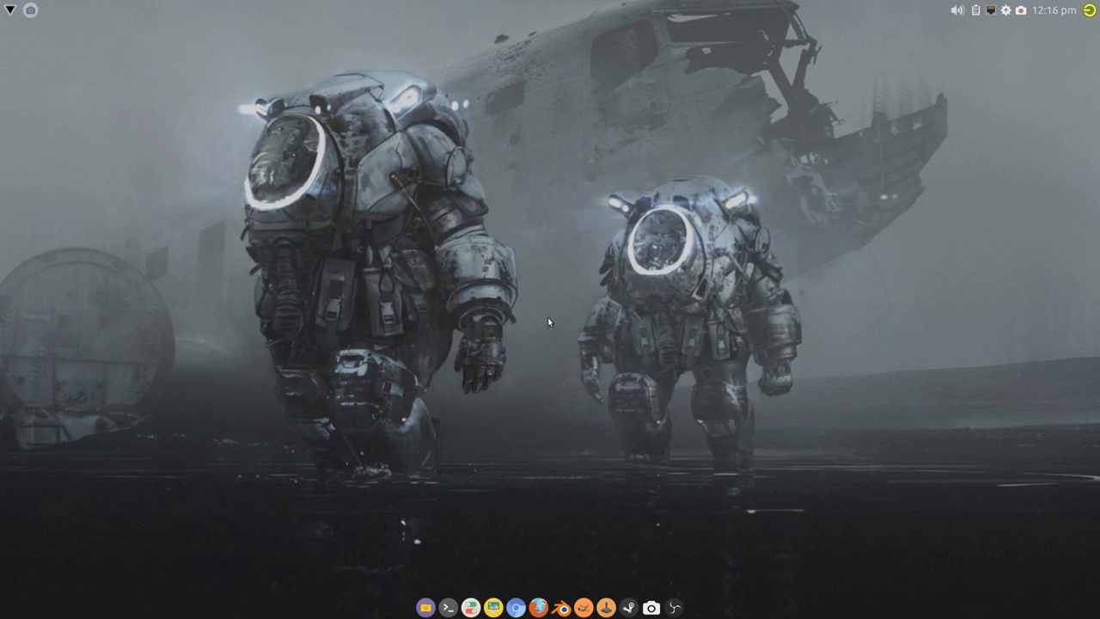
mouse_move(539, 336)
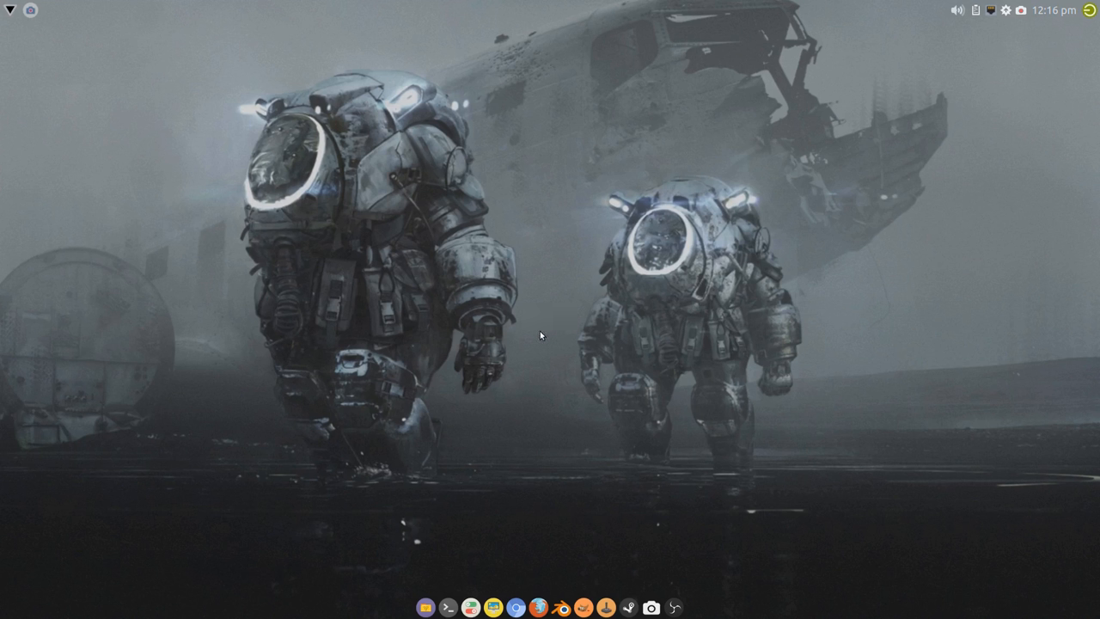
mouse_move(626, 202)
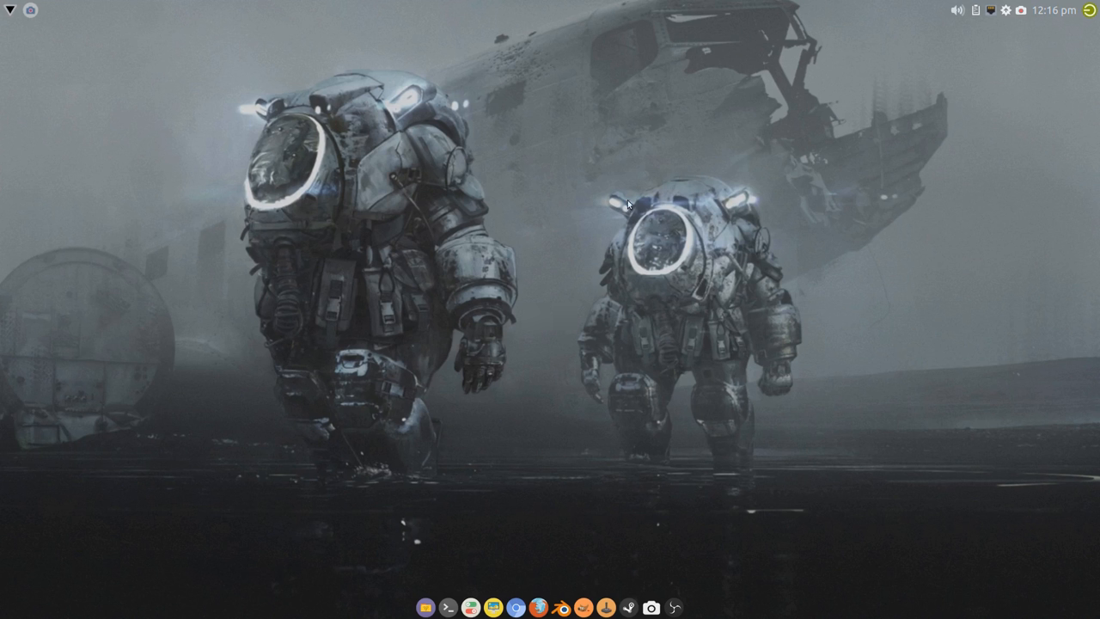
mouse_move(557, 315)
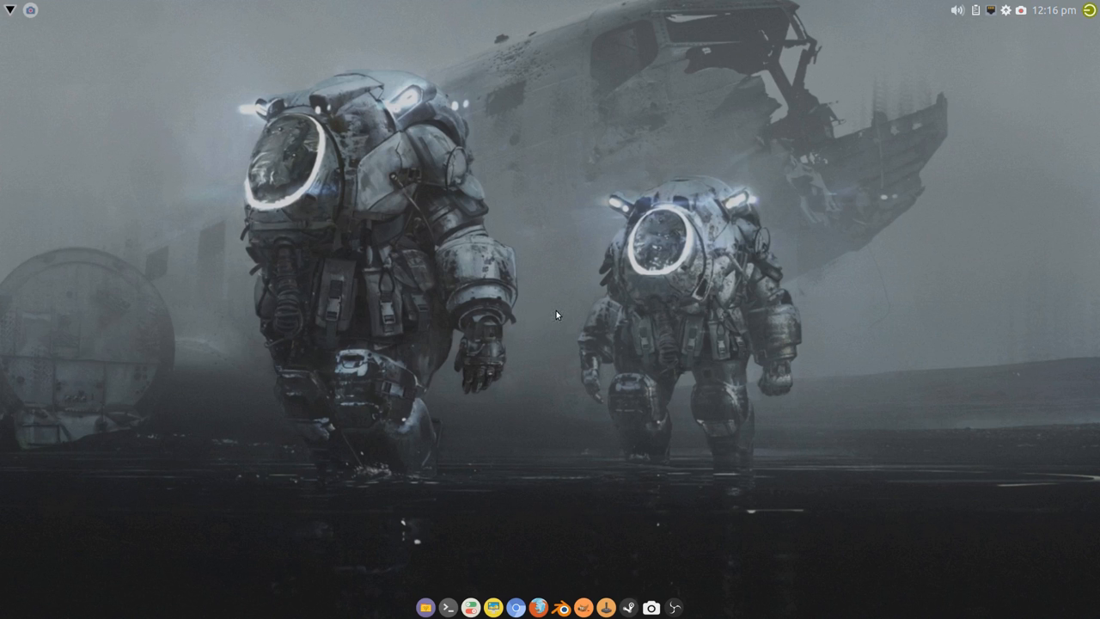
mouse_move(545, 325)
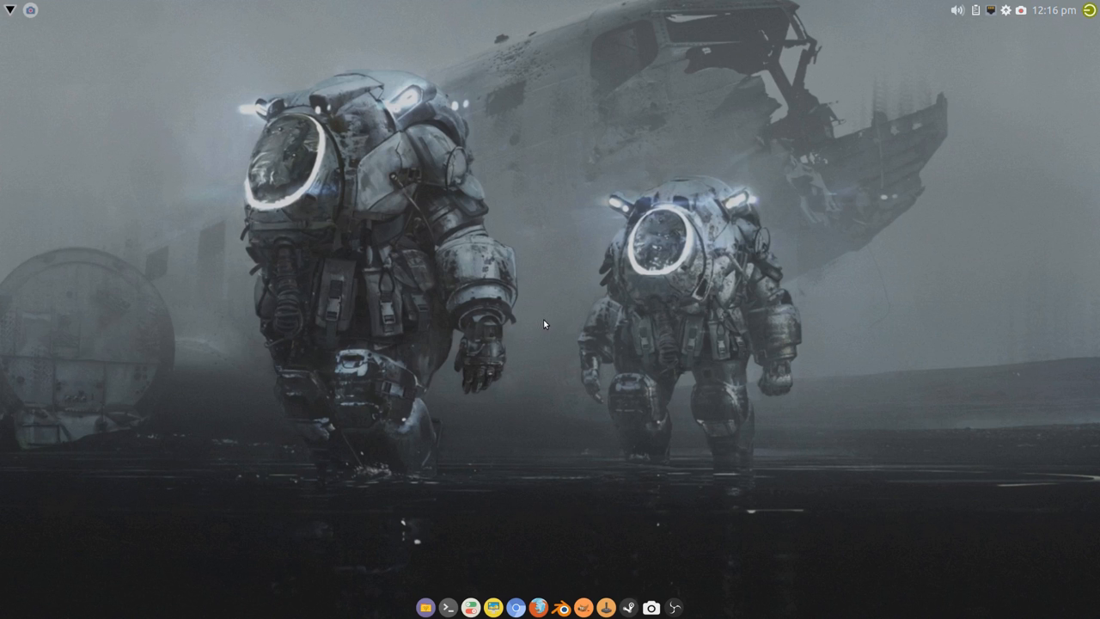
mouse_move(539, 331)
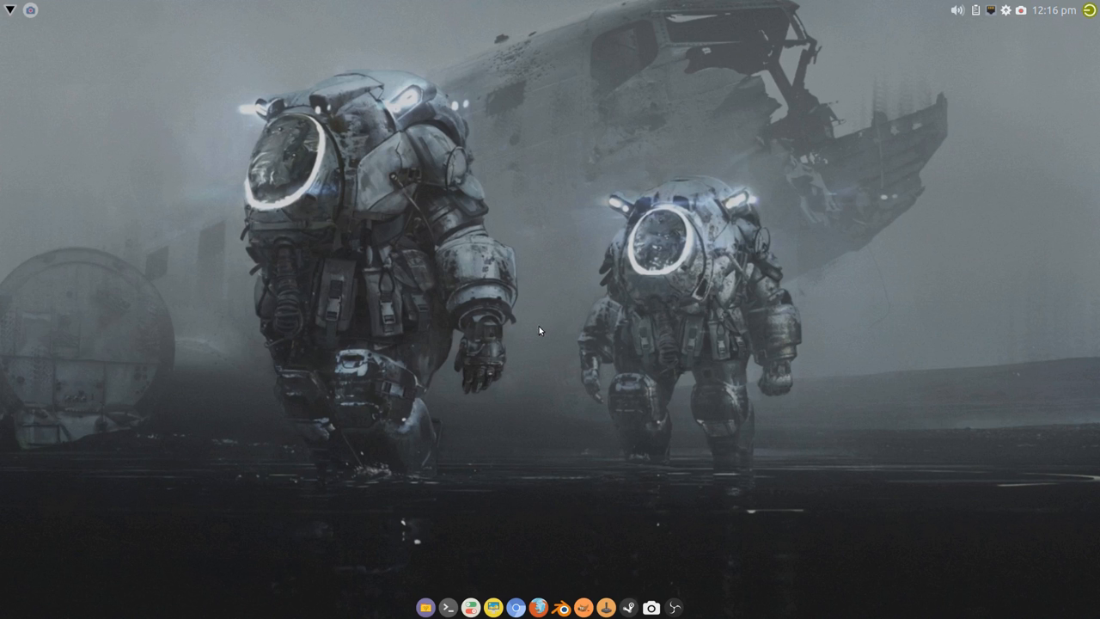
mouse_move(538, 334)
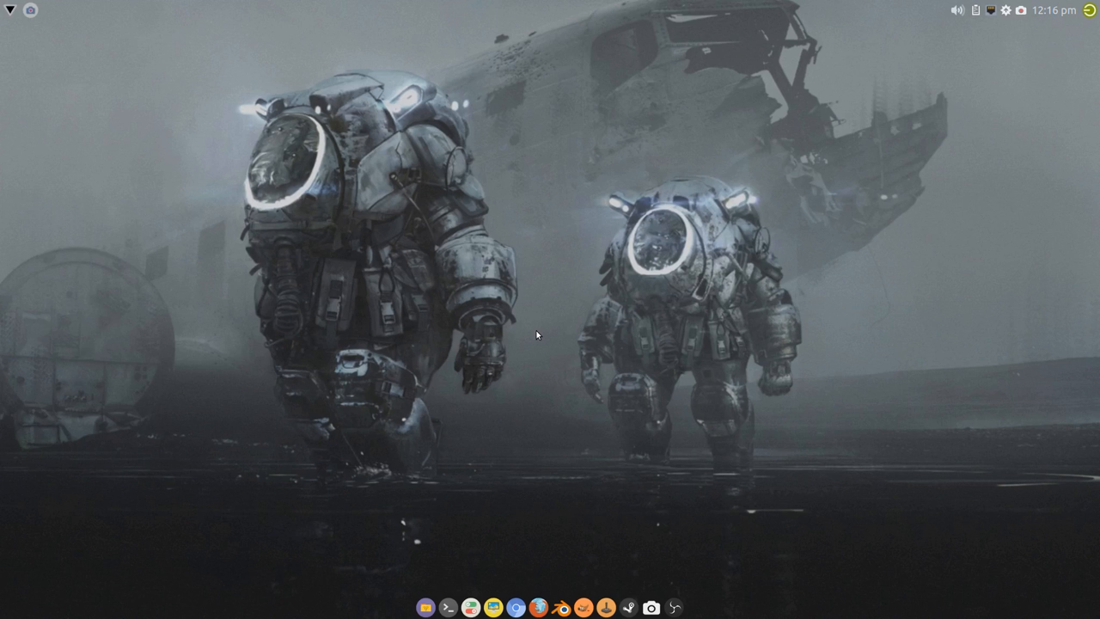
mouse_move(535, 333)
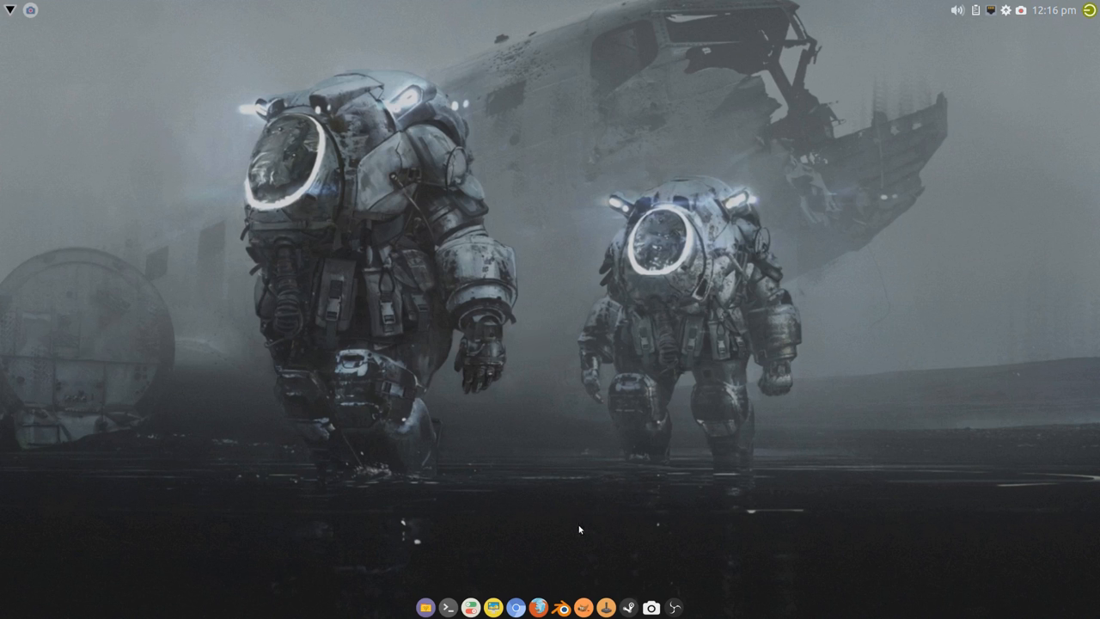
mouse_move(546, 325)
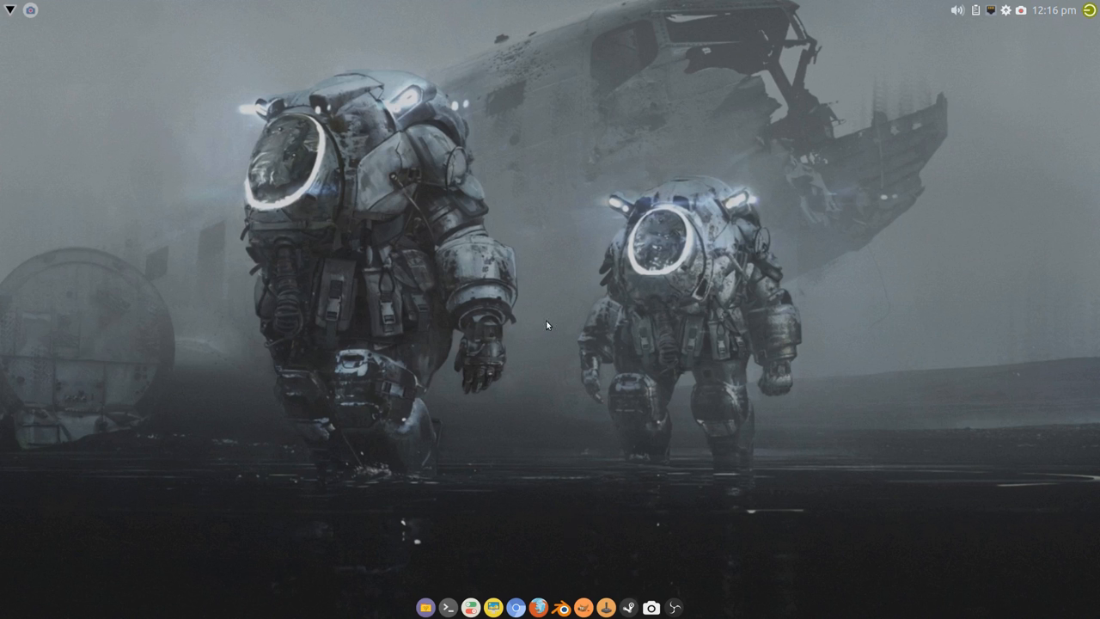
mouse_move(551, 329)
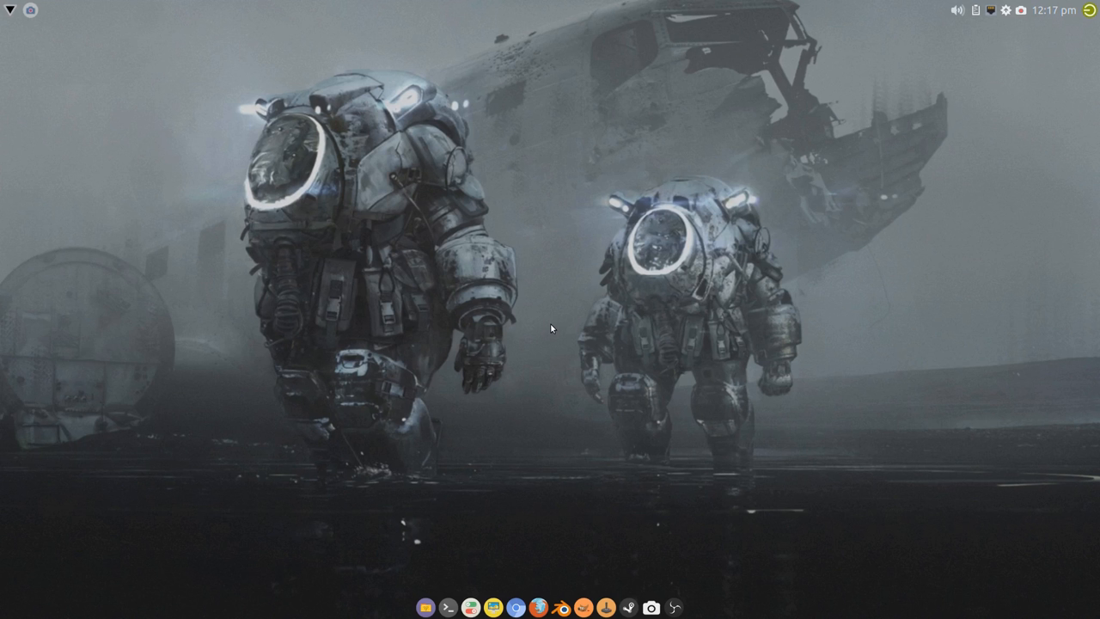
mouse_move(546, 341)
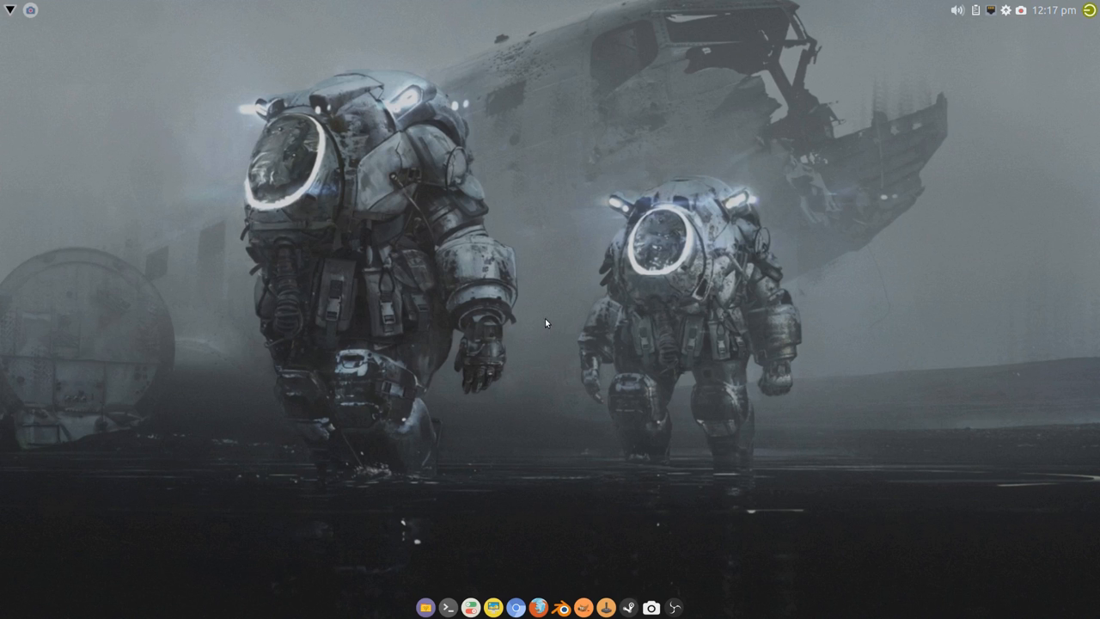
mouse_move(536, 330)
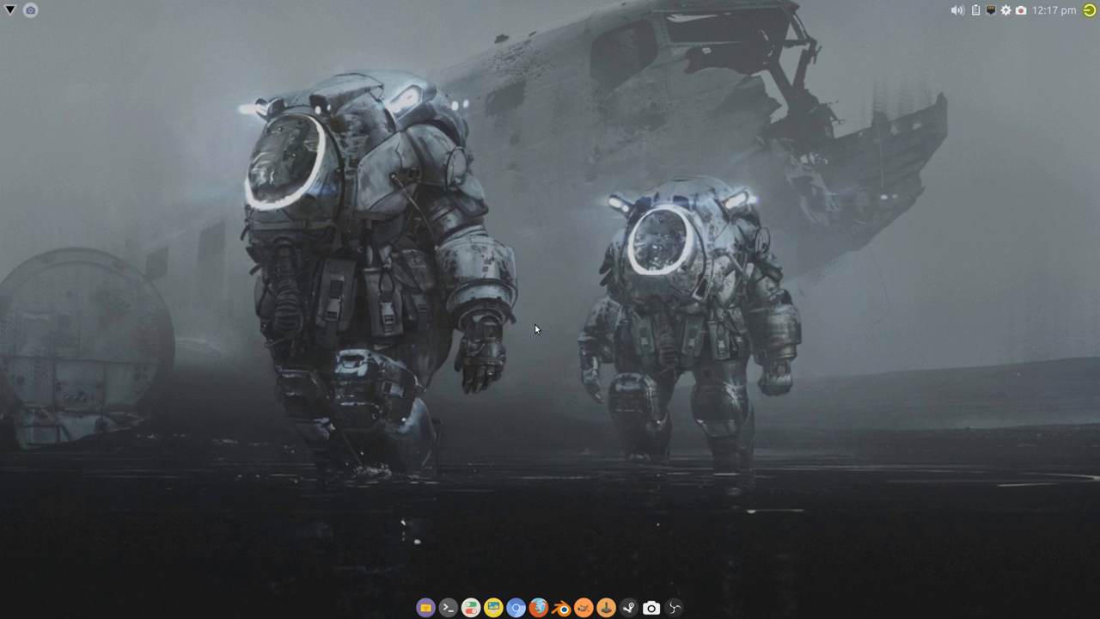
mouse_move(537, 331)
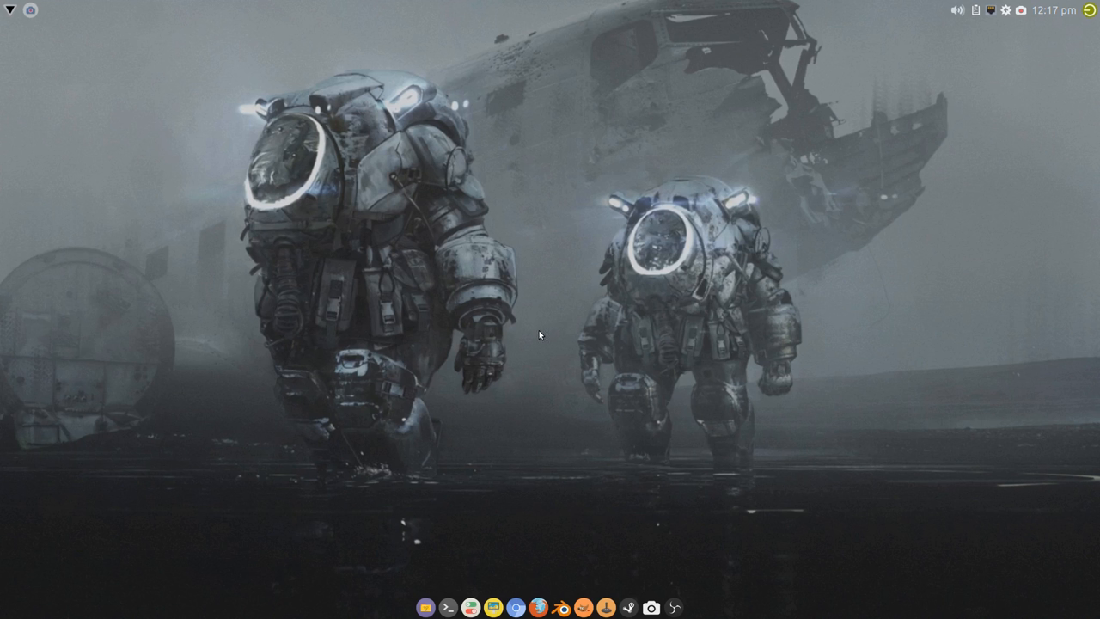
mouse_move(542, 324)
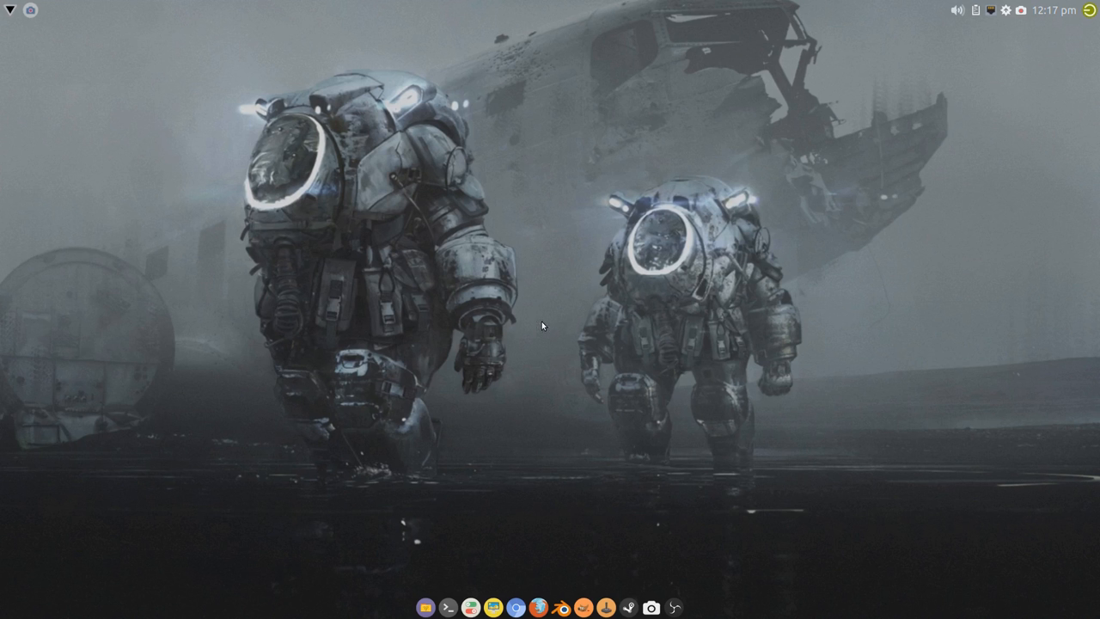
mouse_move(541, 336)
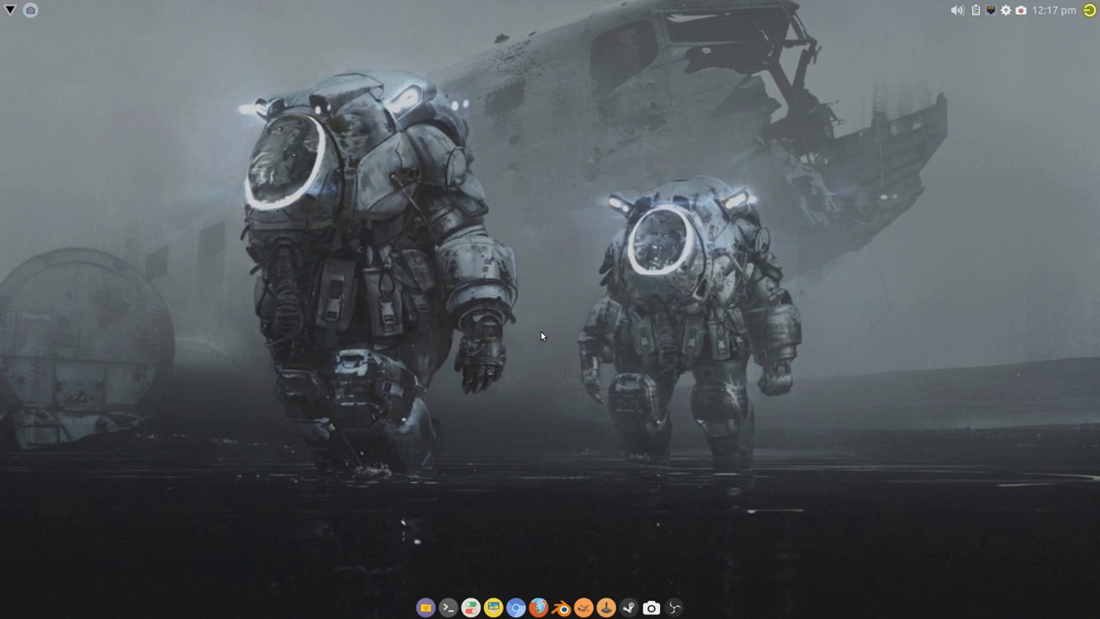